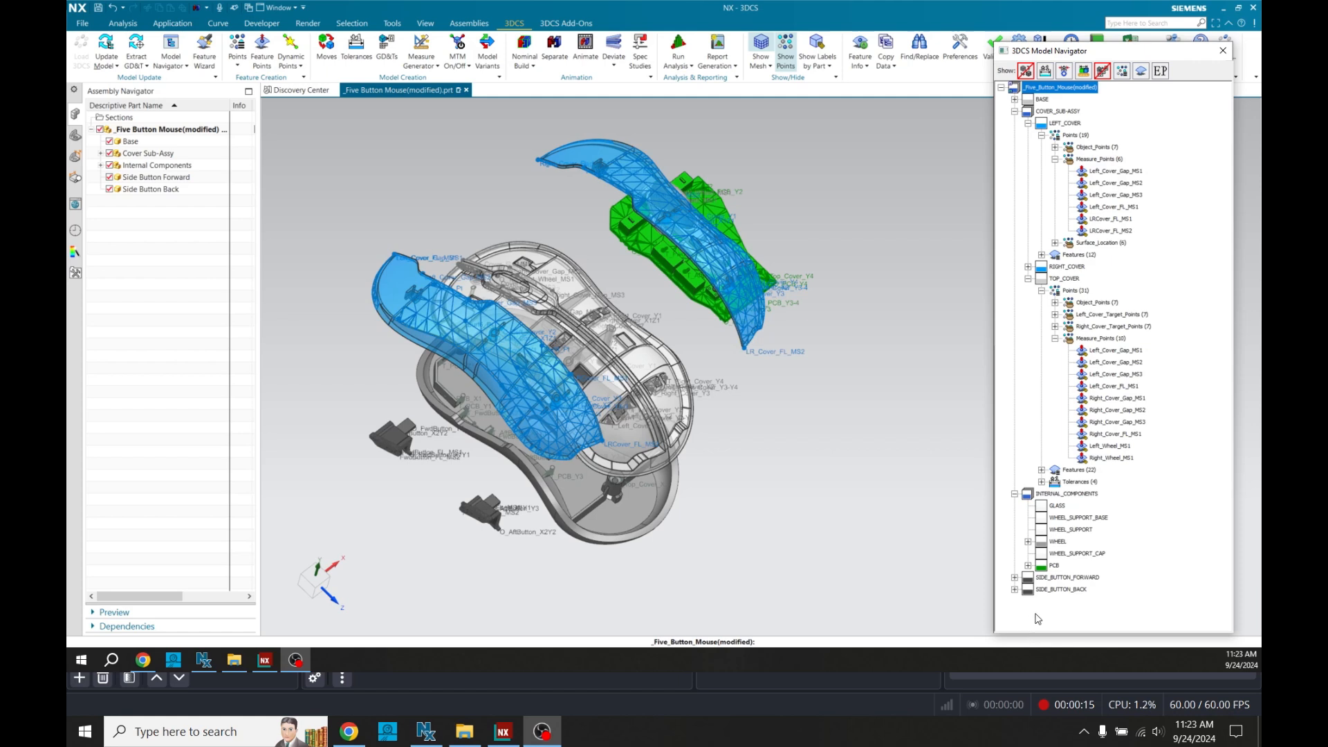
{"action": "mouse_move", "coordinate": [1026, 628]}
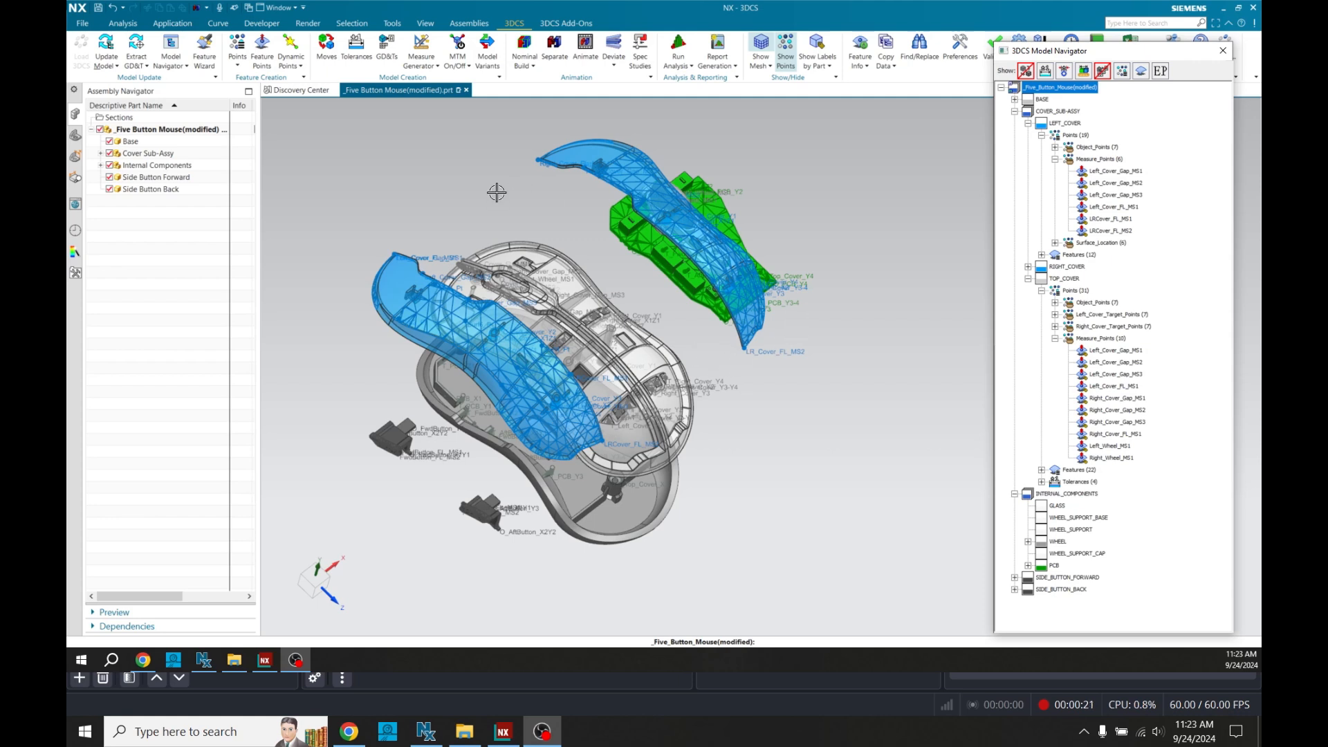
{"action": "mouse_move", "coordinate": [421, 48]}
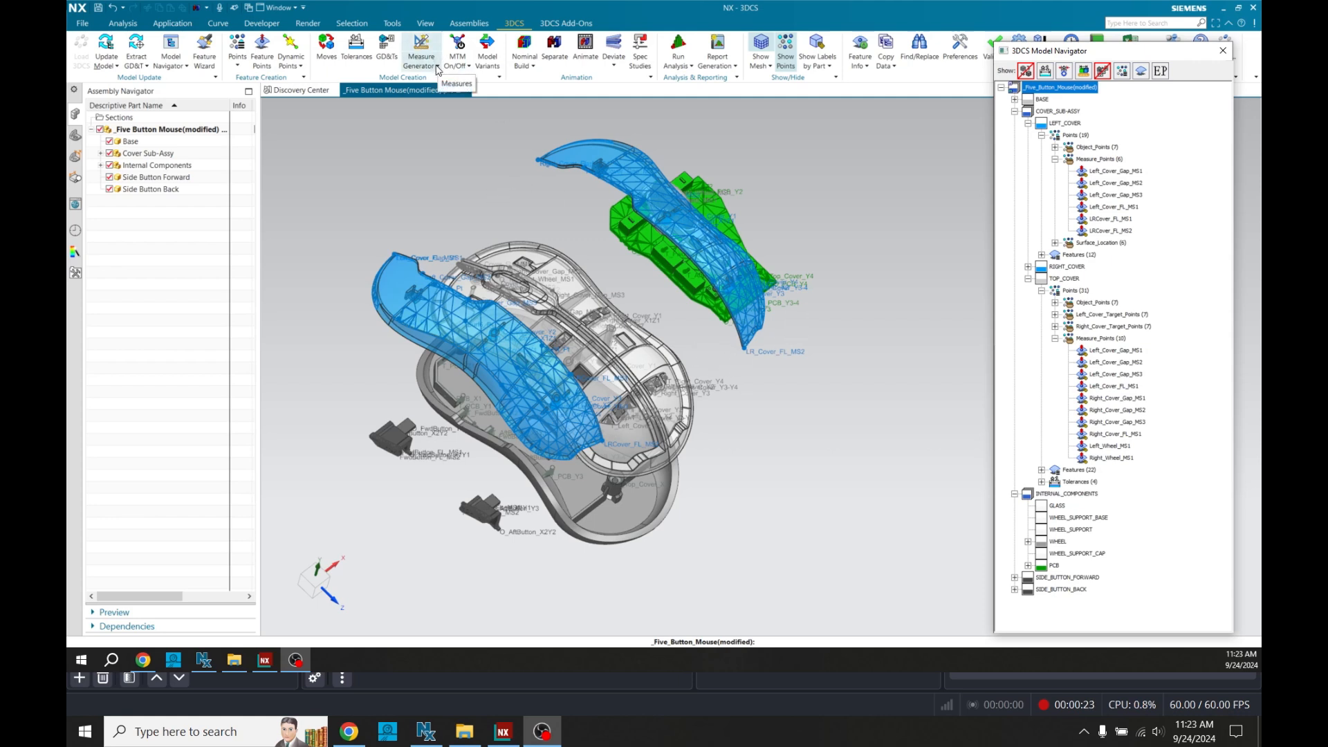
Expand the Measure Generator dropdown on the 3DCS tab to show the measure creation options
{"action": "left_click", "coordinate": [422, 50]}
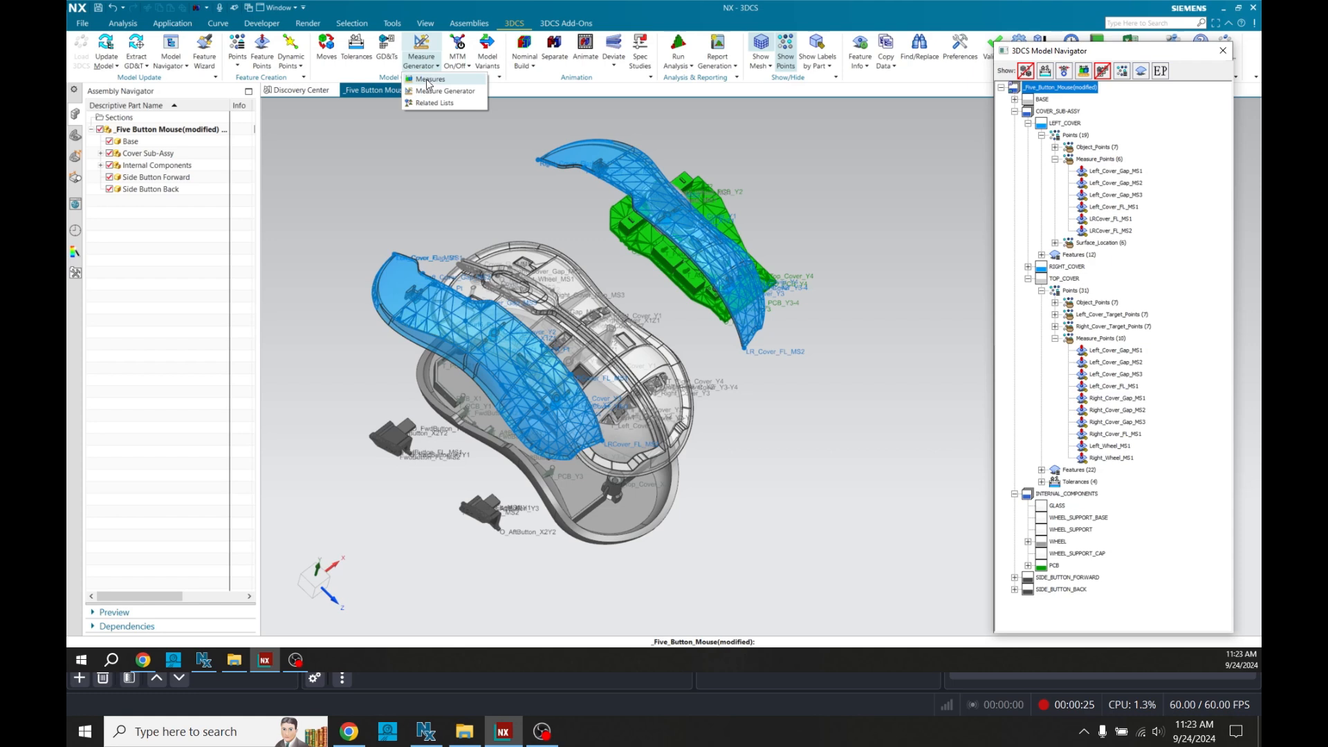
{"action": "mouse_move", "coordinate": [429, 83]}
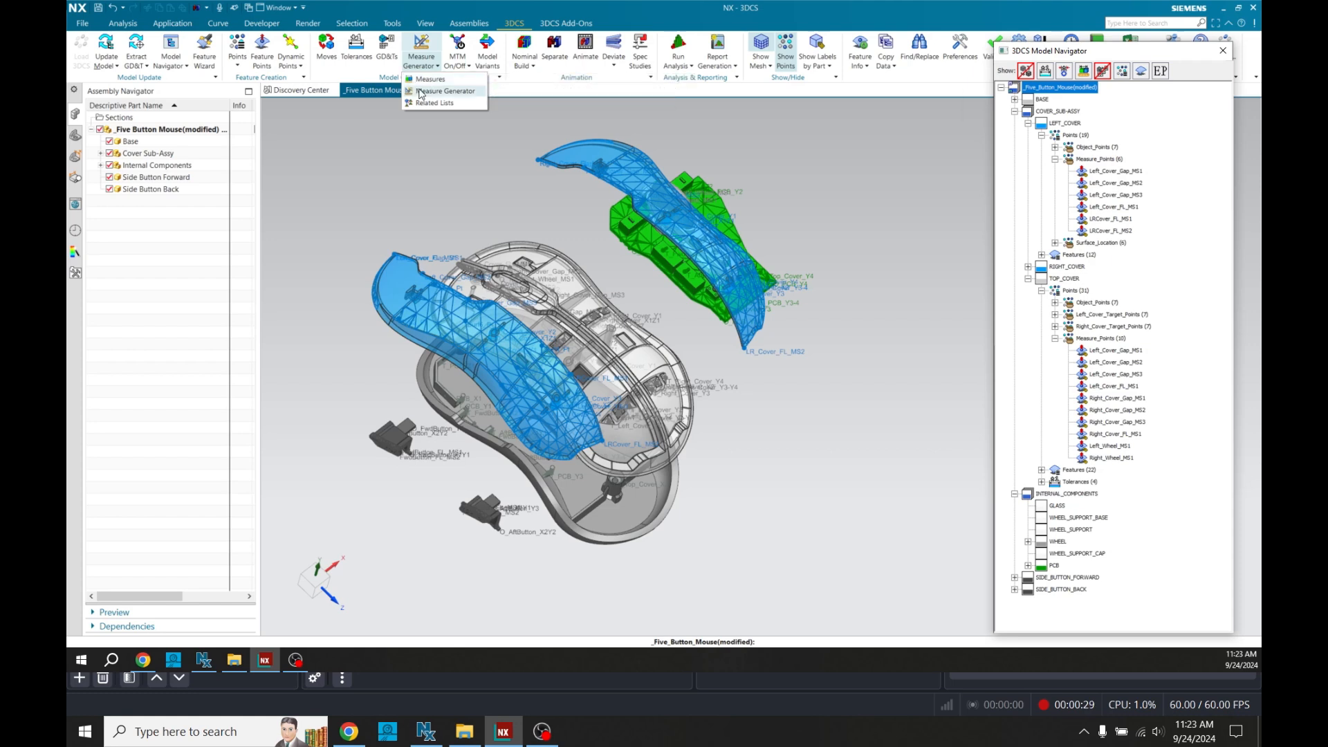
Start the Measure Generator with Nominal-Point as the measure type
{"action": "left_click", "coordinate": [445, 92]}
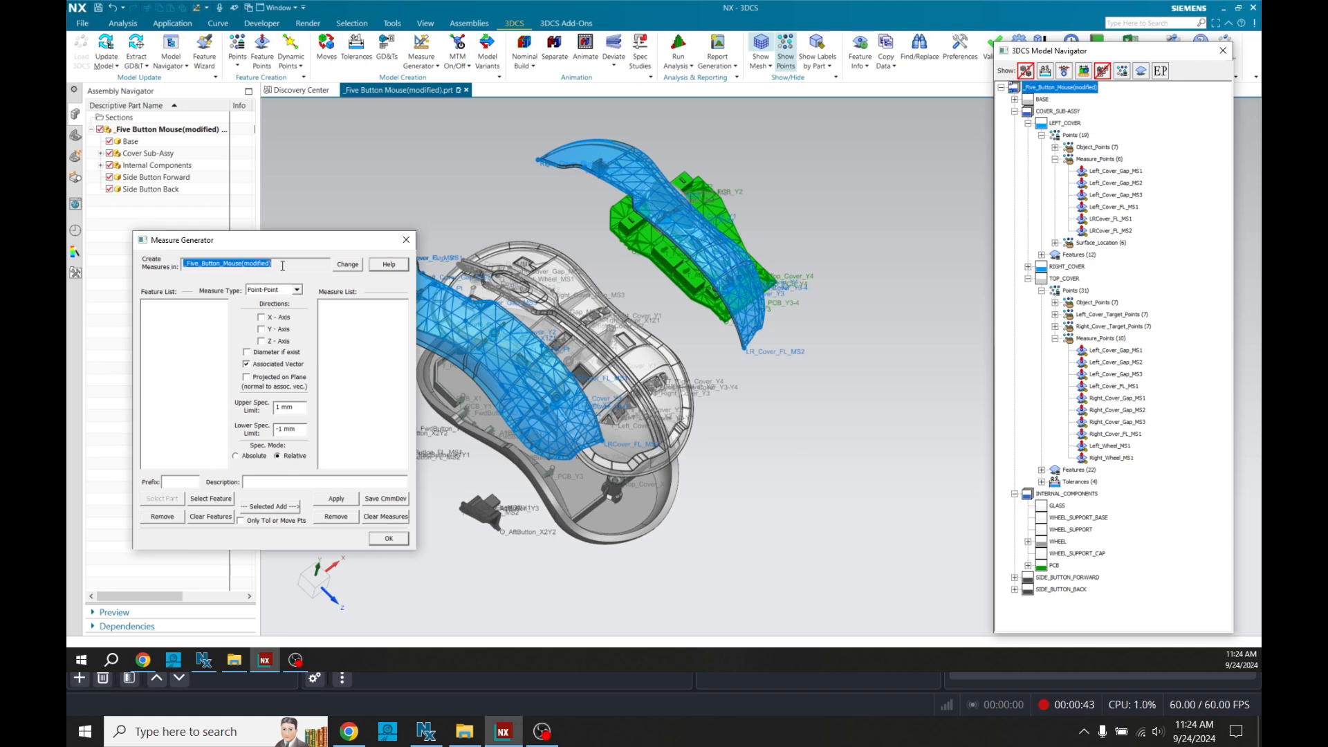
{"action": "left_click", "coordinate": [293, 289]}
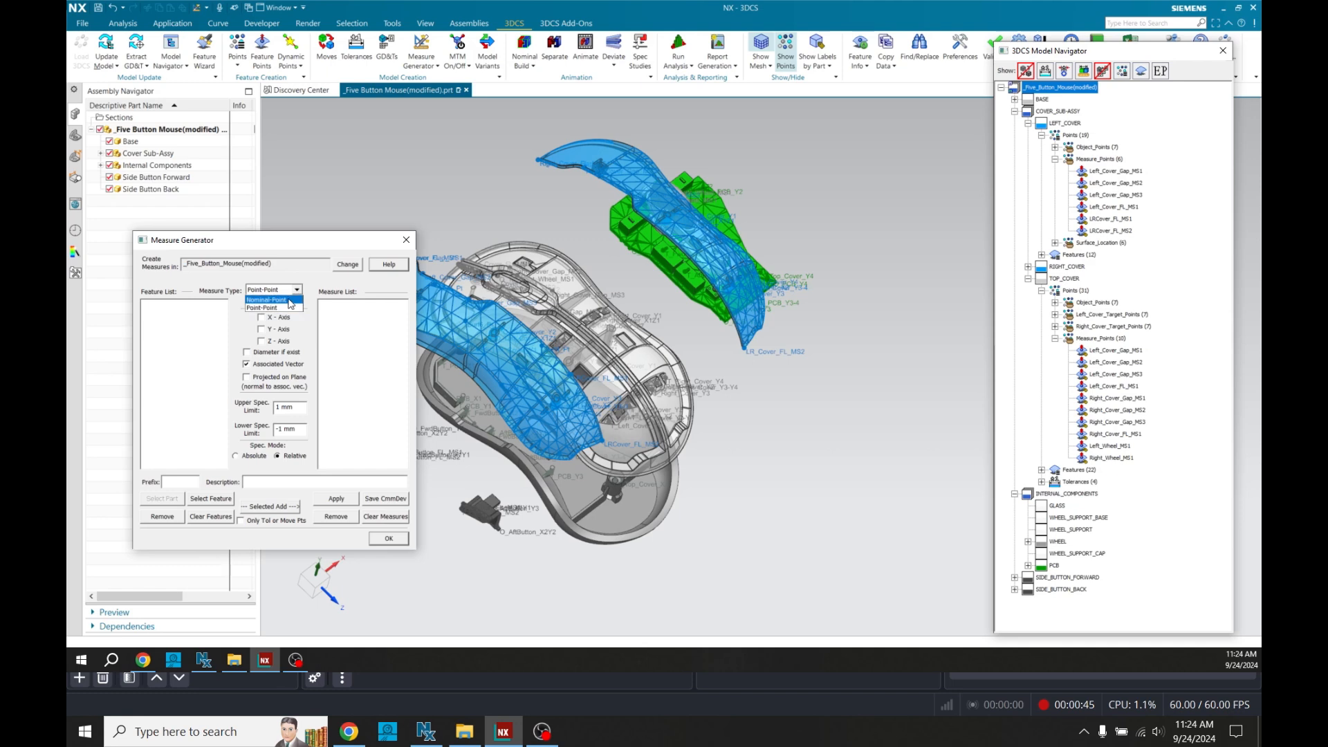
{"action": "left_click", "coordinate": [269, 299]}
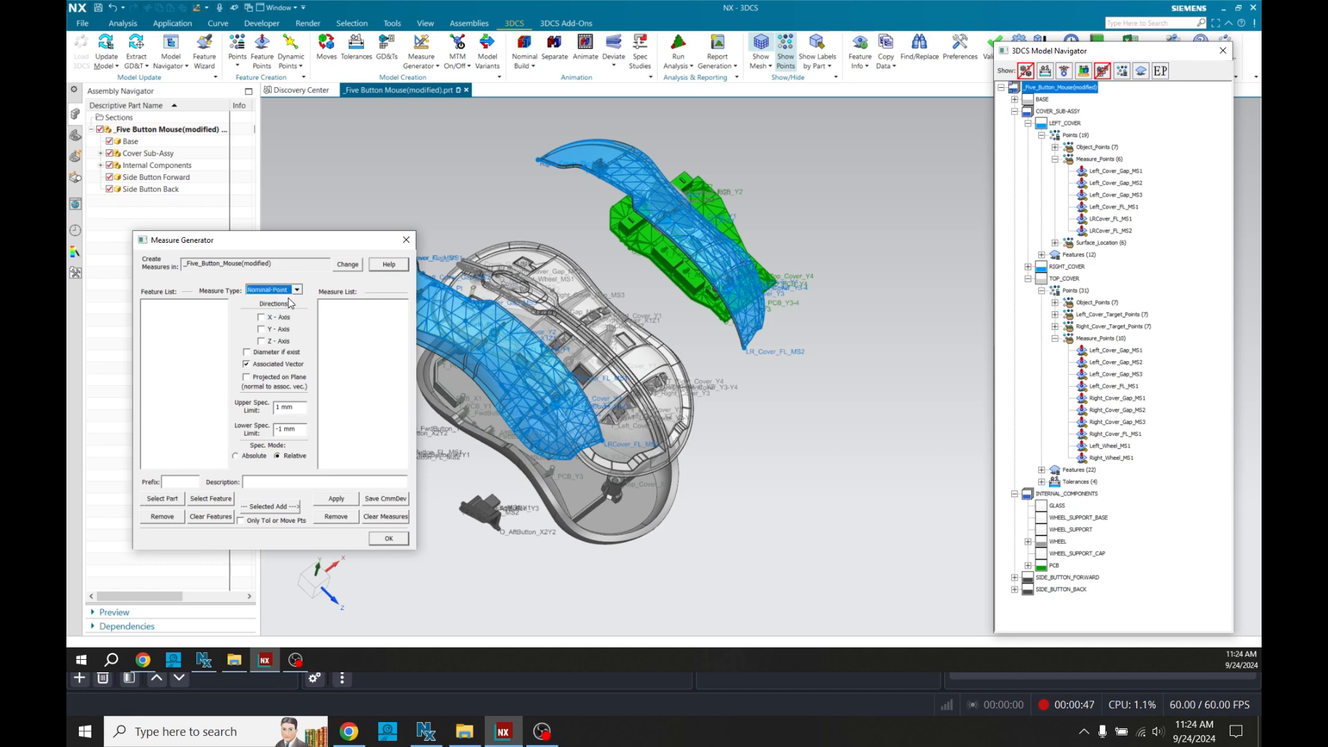
{"action": "mouse_move", "coordinate": [289, 242]}
{"action": "type", "text": "-.2"}
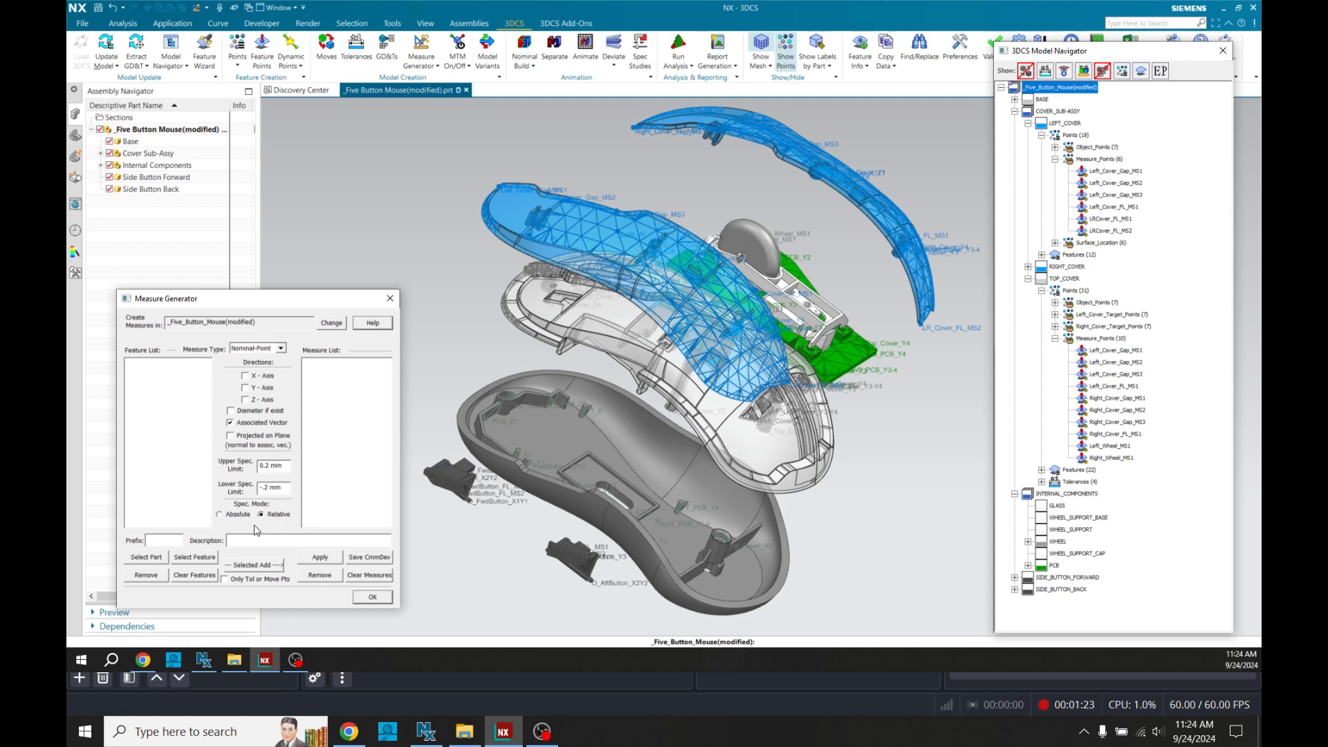
Set ±0.2 mm limits, prefix Surface_ and a surface-point location description
{"action": "left_click", "coordinate": [163, 540]}
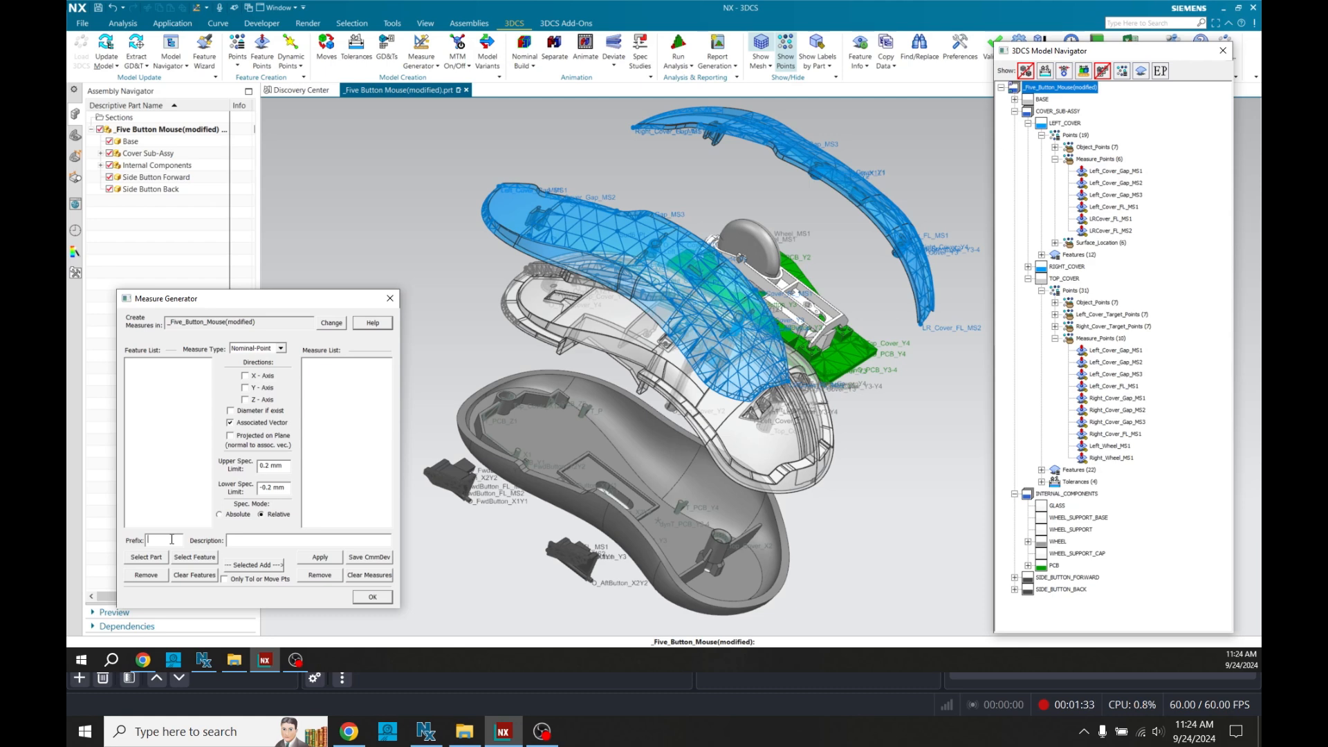
{"action": "type", "text": "Surface_"}
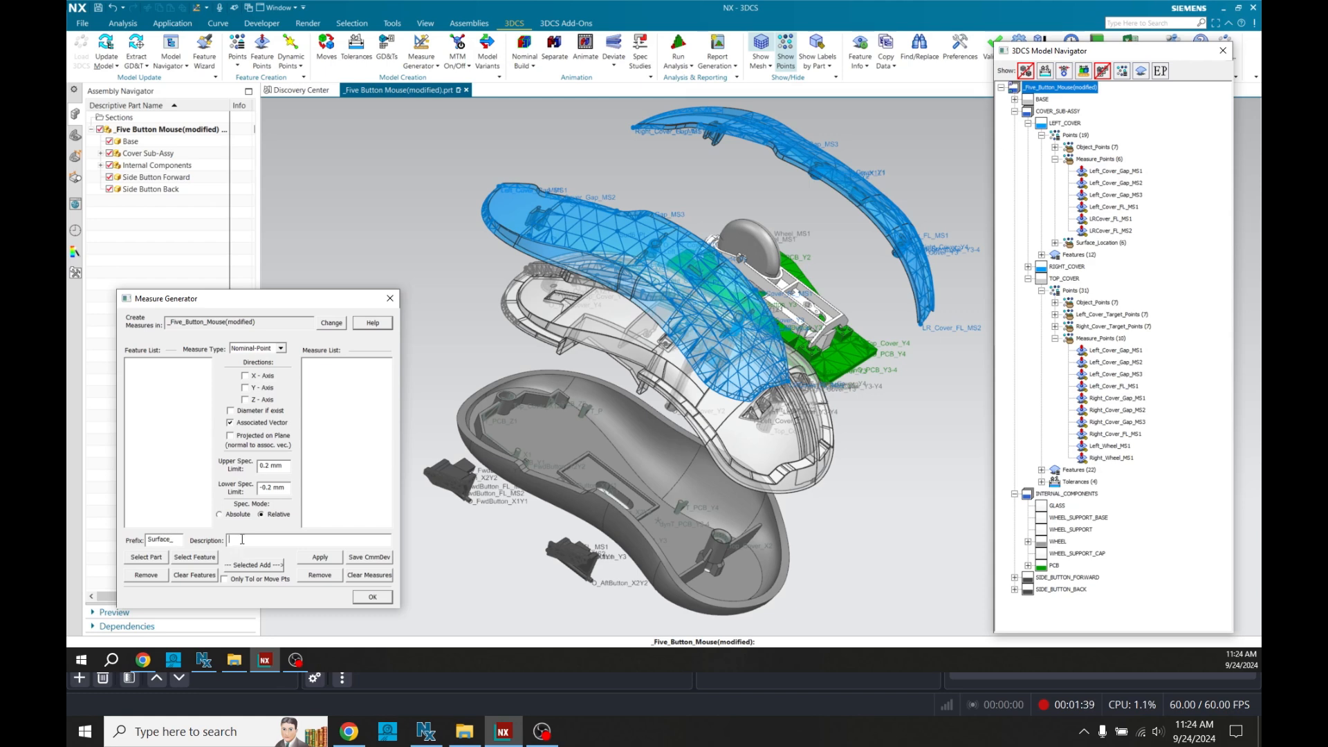
{"action": "type", "text": "location of surface points"}
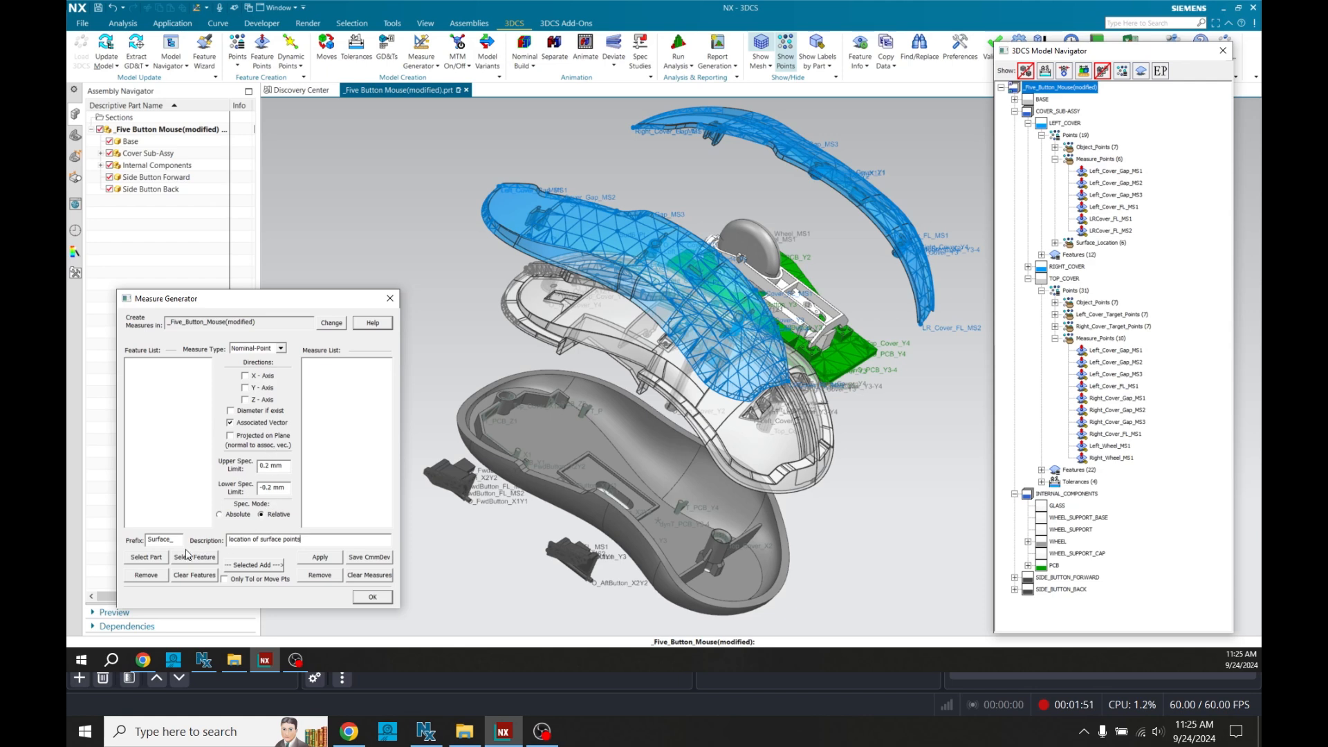
Select the left cover part and its Surf1_Pt–Surf6_Pt features for the surface point measures
{"action": "left_click", "coordinate": [145, 557]}
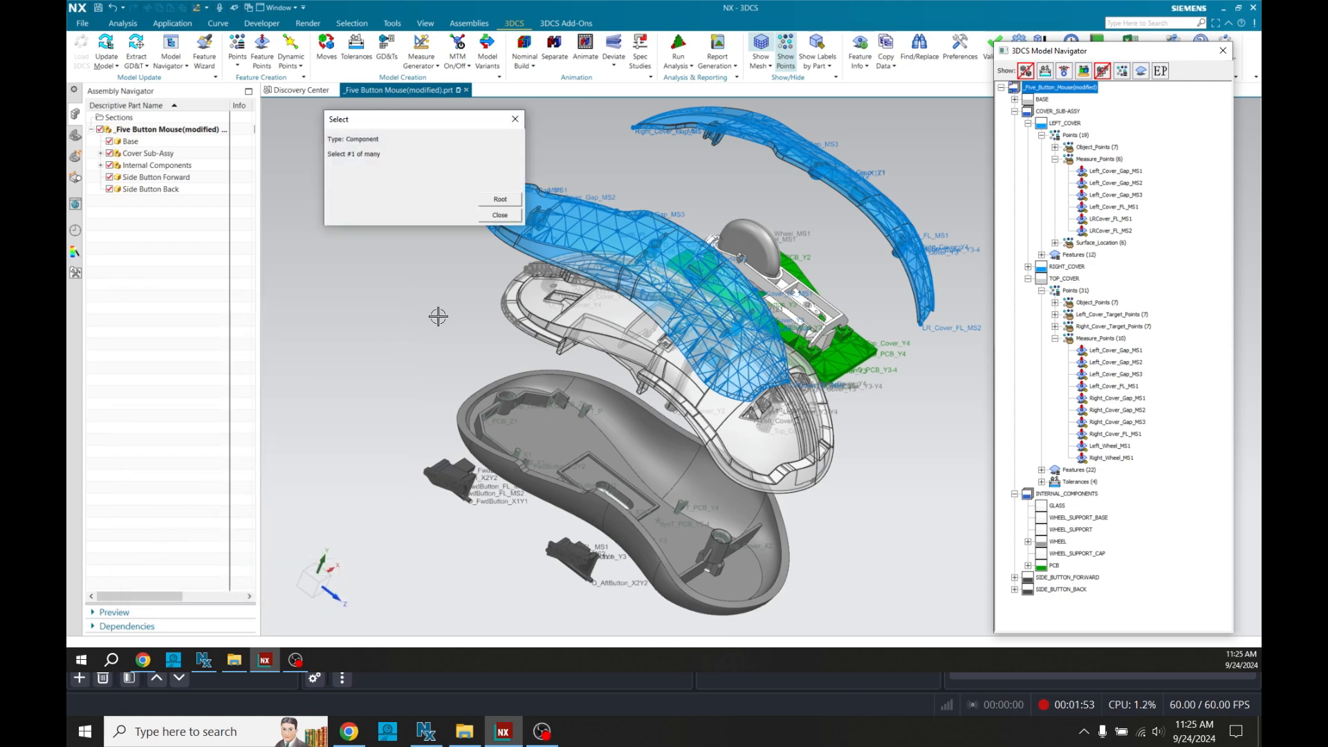
{"action": "mouse_move", "coordinate": [577, 220]}
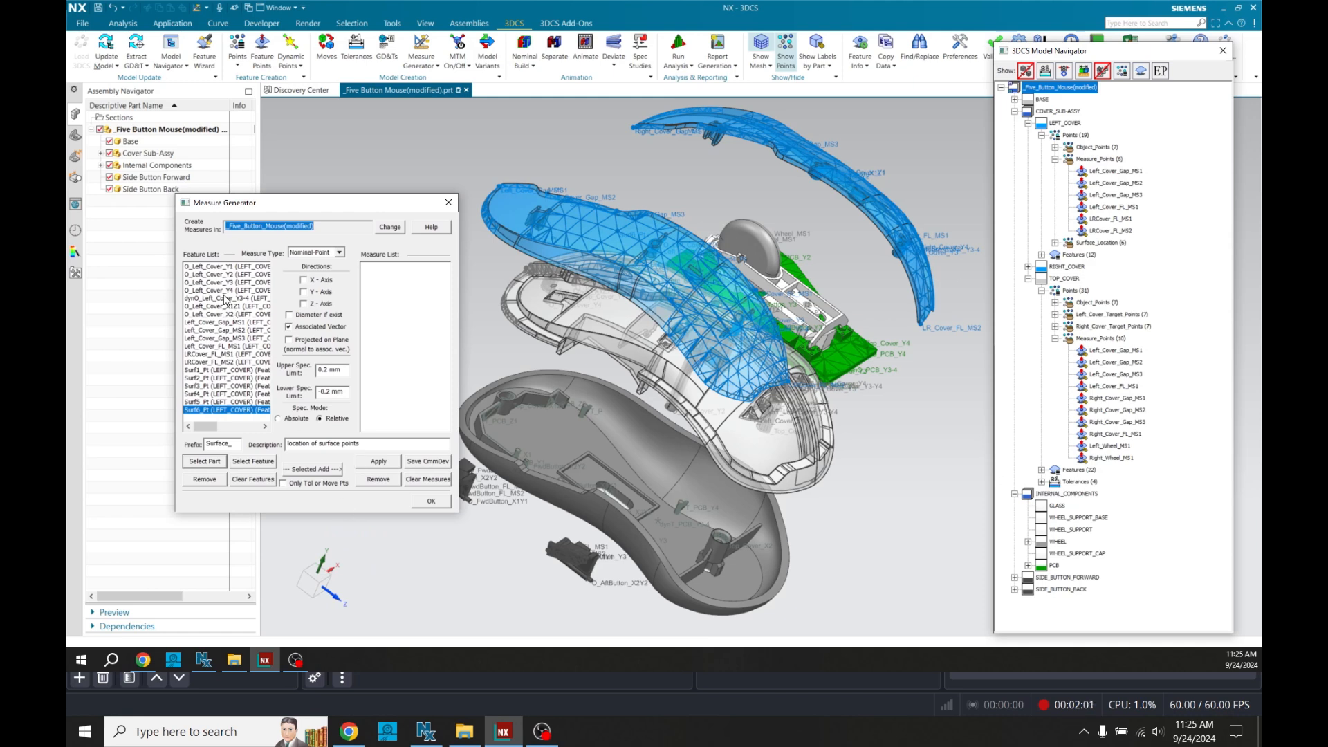
{"action": "left_click", "coordinate": [1099, 218]}
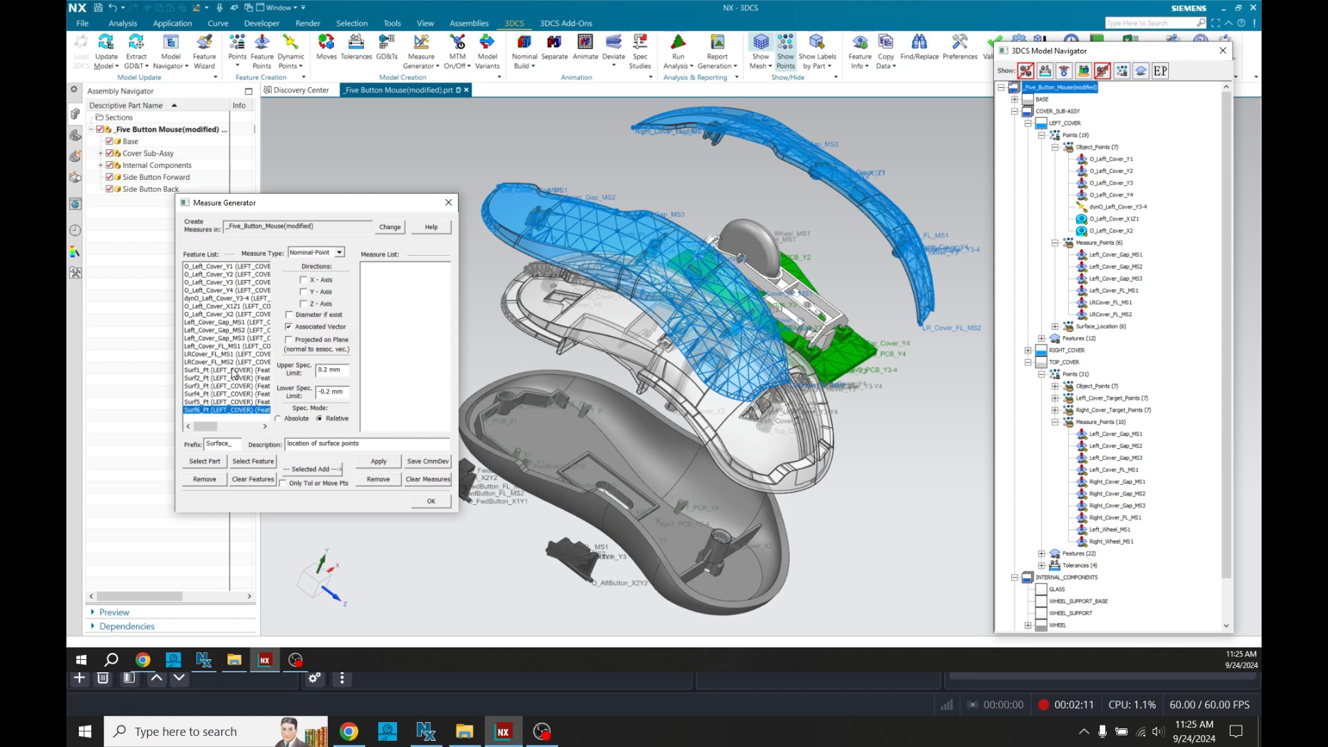
{"action": "left_click", "coordinate": [221, 370]}
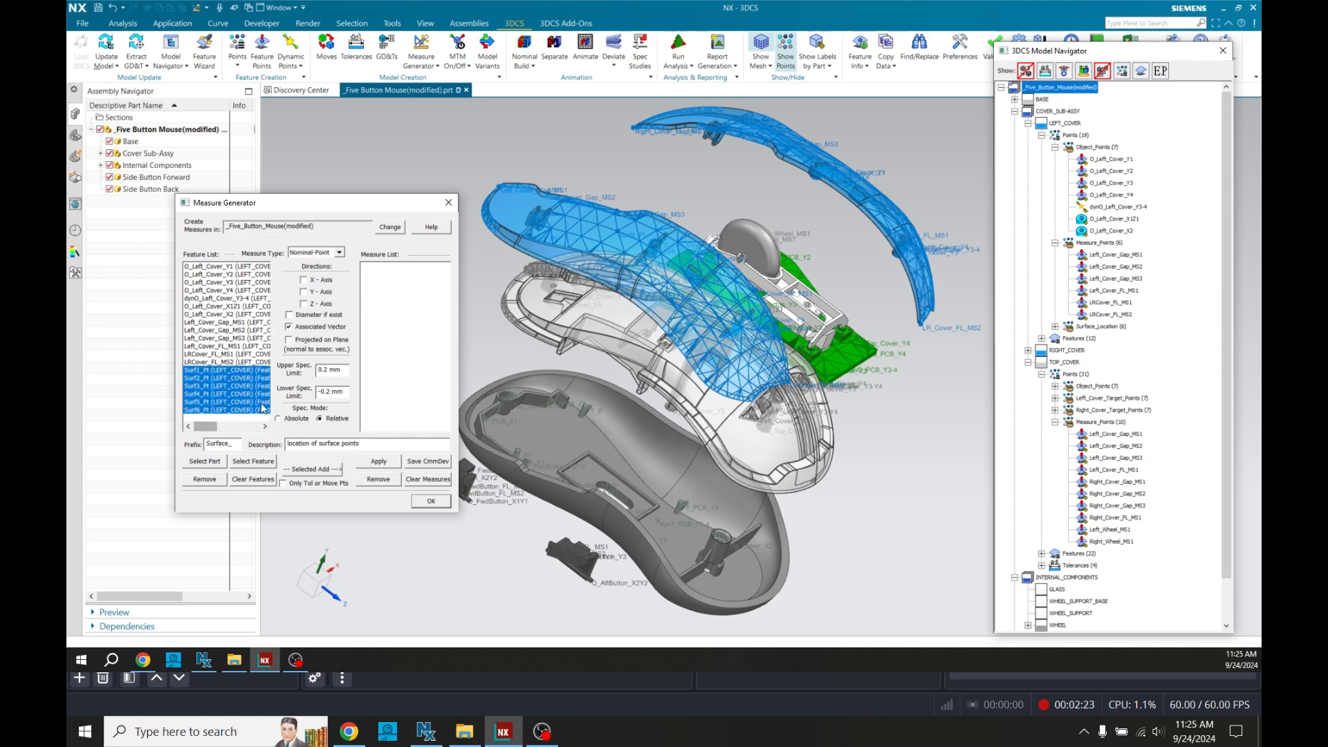
{"action": "mouse_move", "coordinate": [607, 238]}
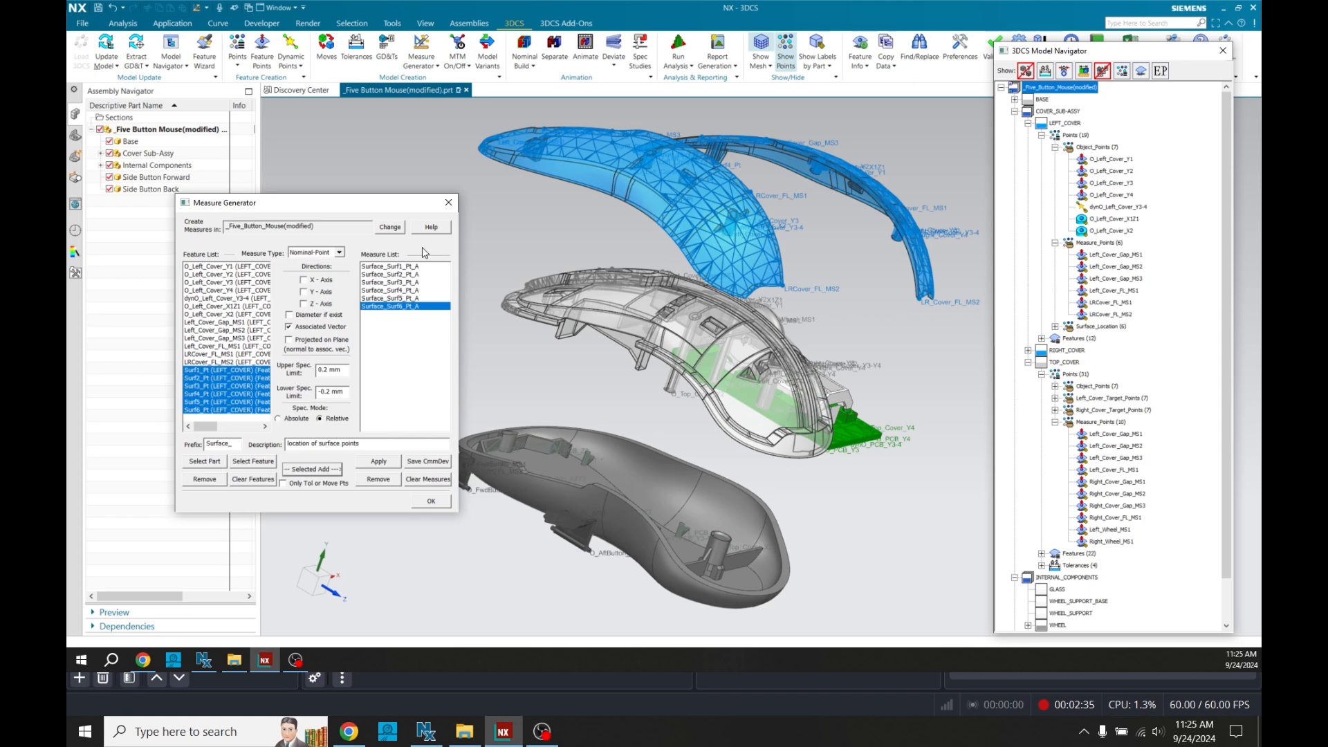
{"action": "mouse_move", "coordinate": [384, 335]}
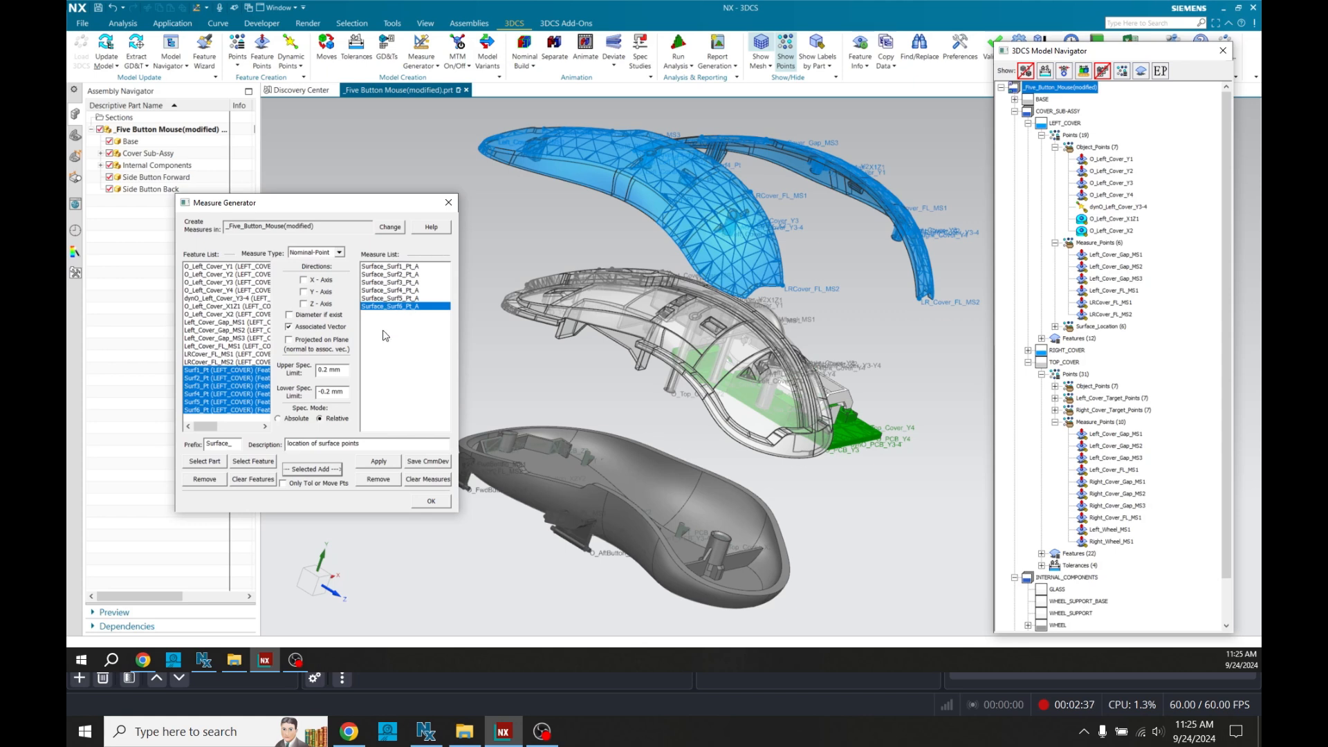
{"action": "mouse_move", "coordinate": [235, 384]}
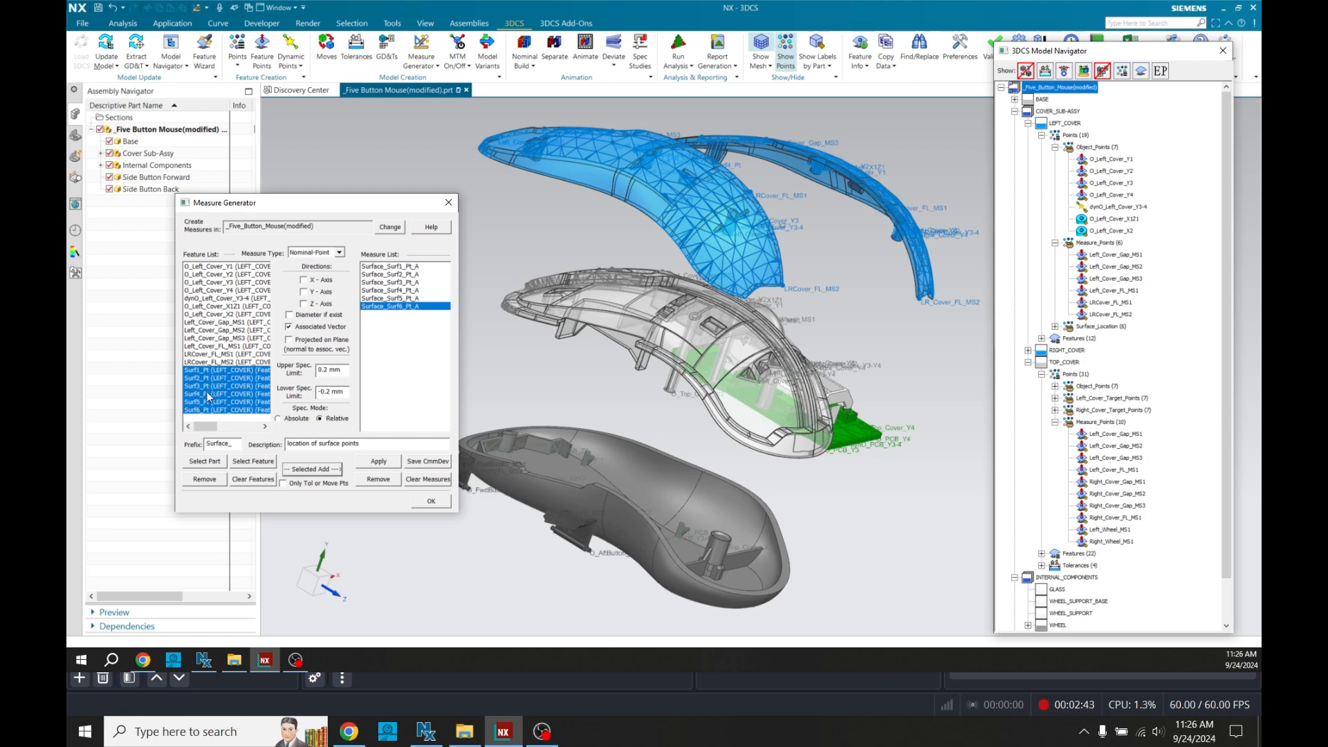
Remove the six used surface-point features from the Feature List
{"action": "left_click", "coordinate": [203, 479]}
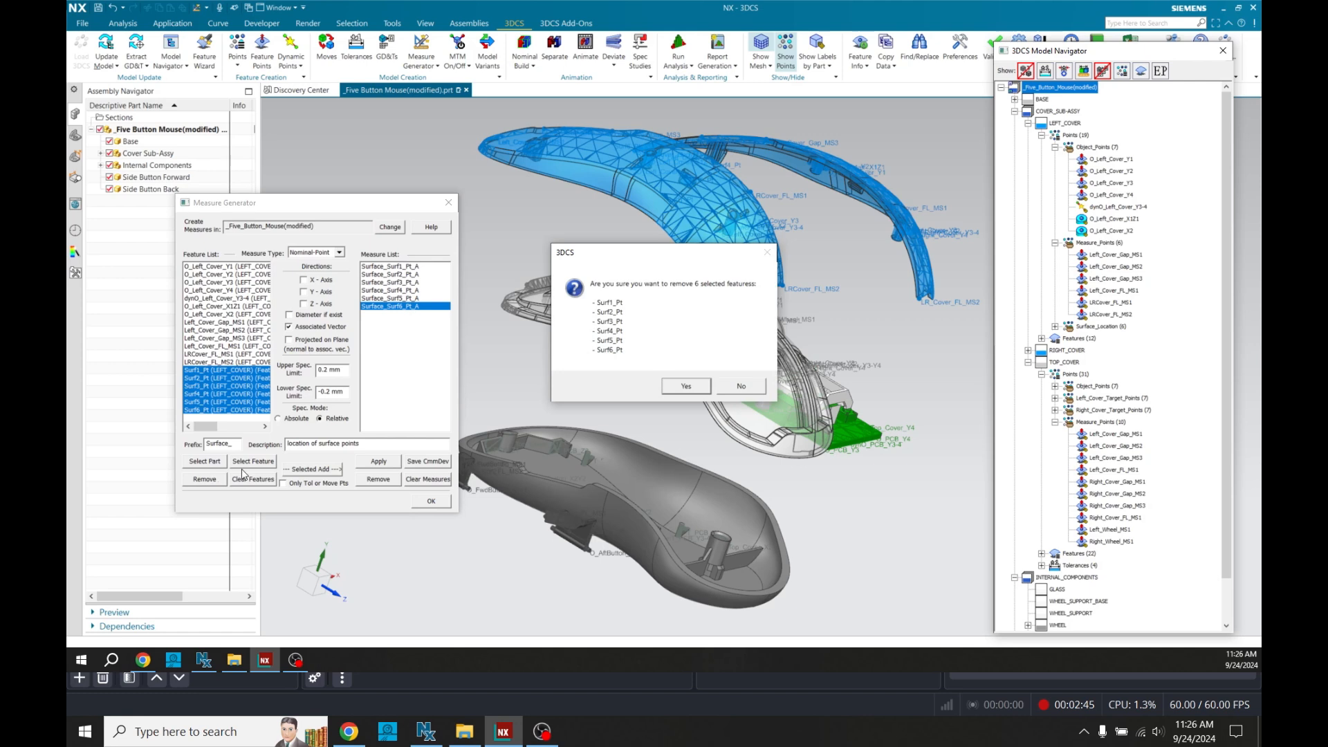
{"action": "left_click", "coordinate": [686, 386]}
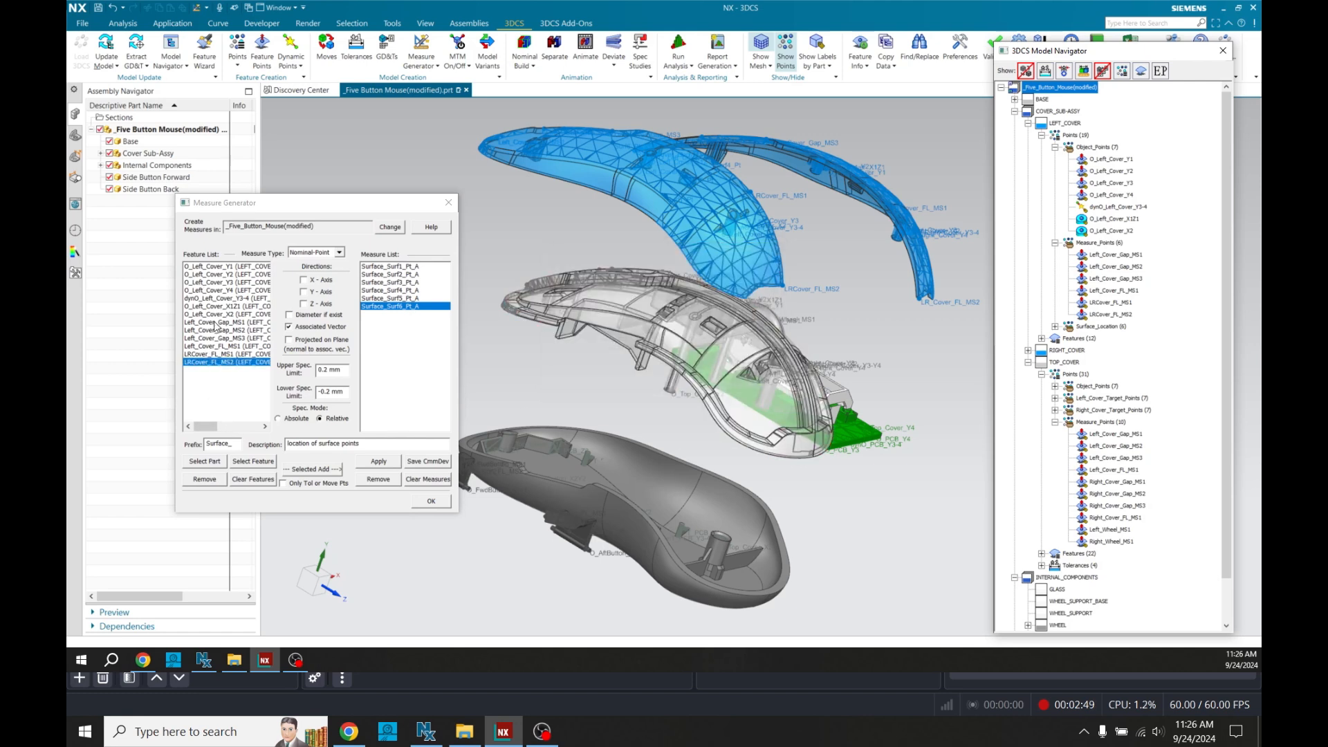
{"action": "left_click", "coordinate": [1112, 291]}
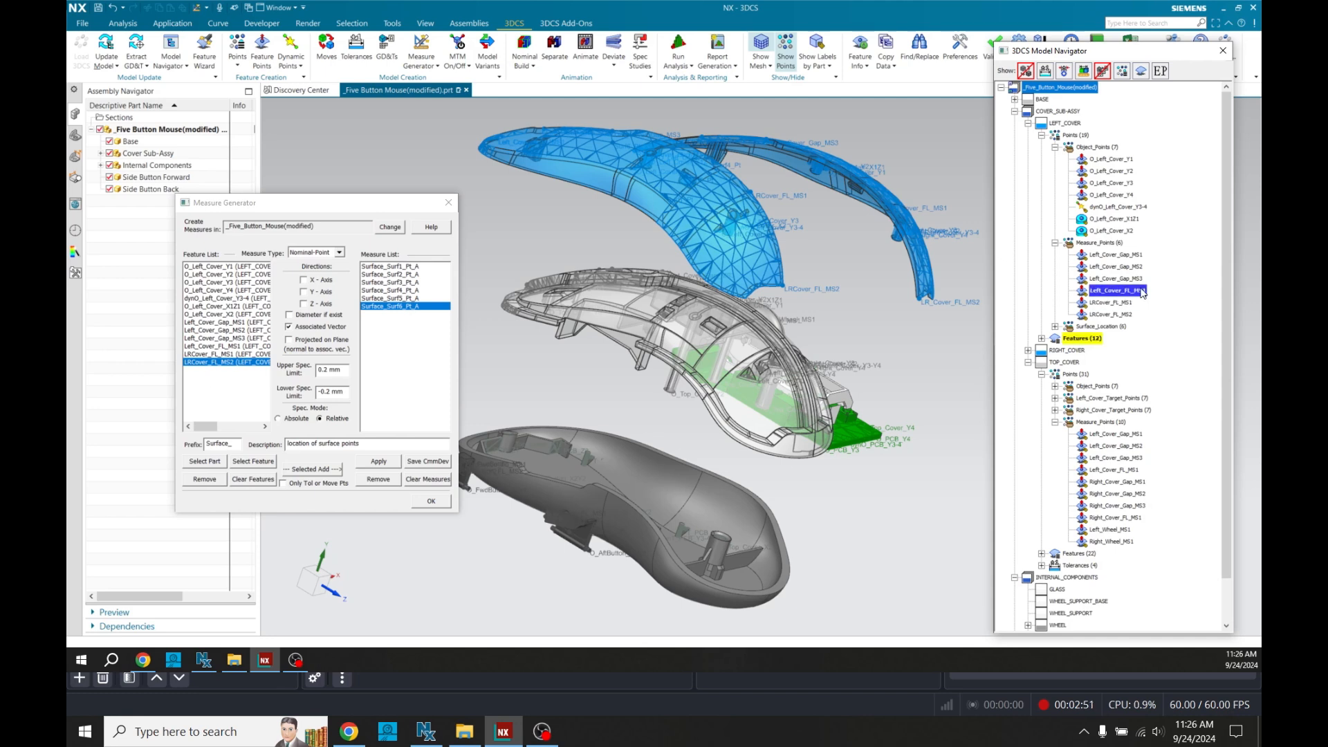
{"action": "left_click", "coordinate": [1114, 255]}
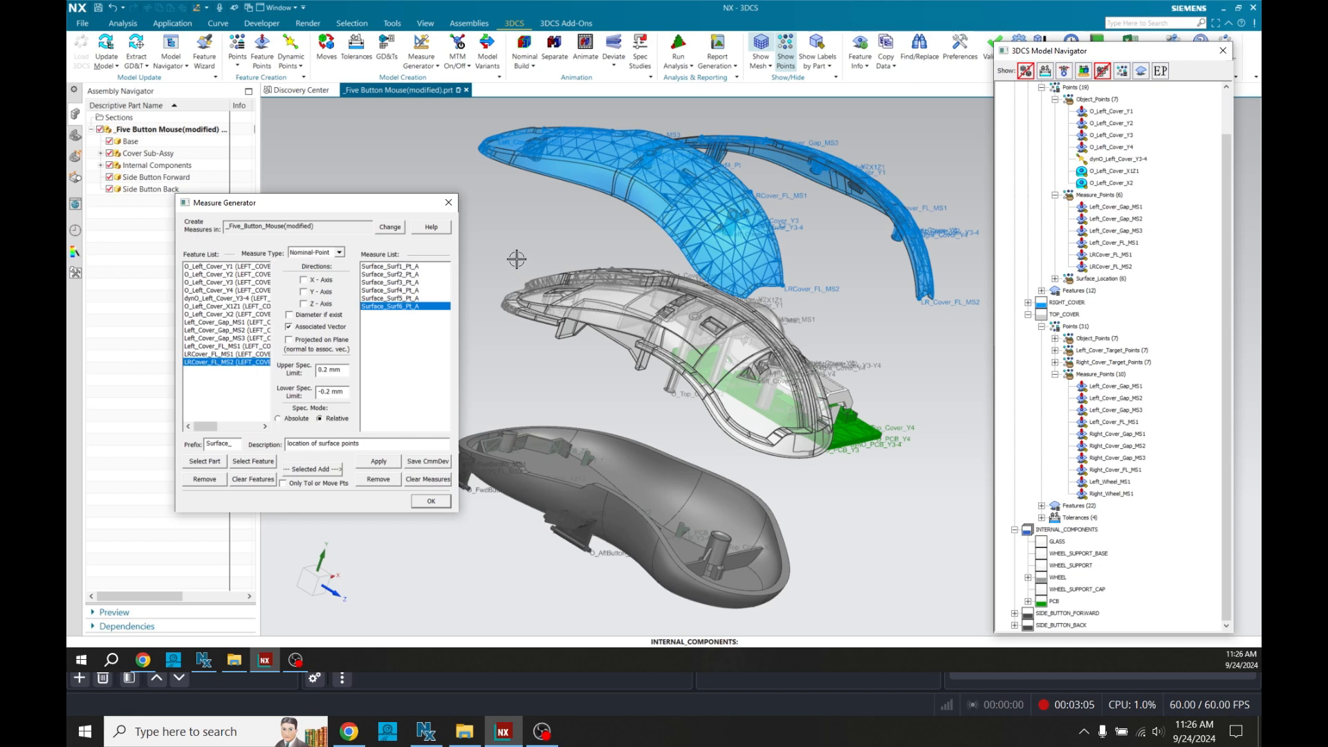
Select all six Surface_Surf measures and apply them to the model
{"action": "left_click", "coordinate": [391, 265]}
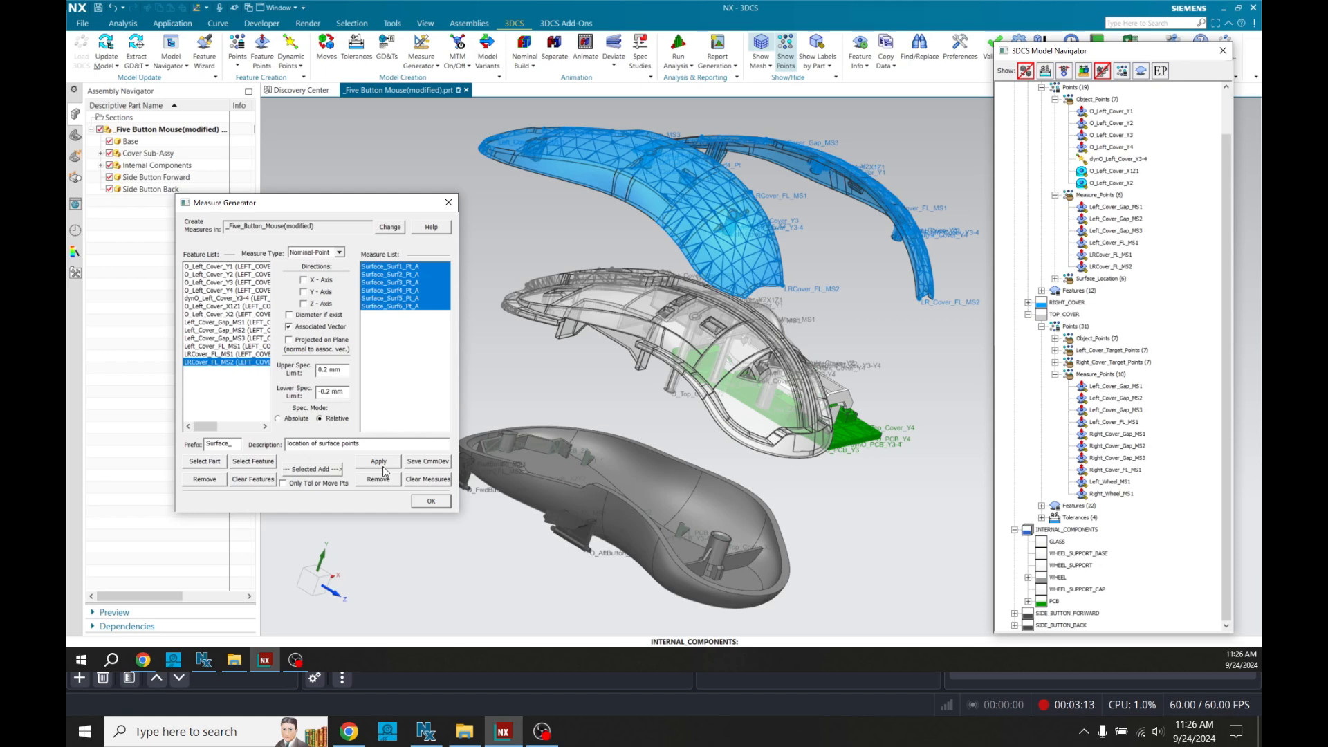
{"action": "left_click", "coordinate": [376, 478]}
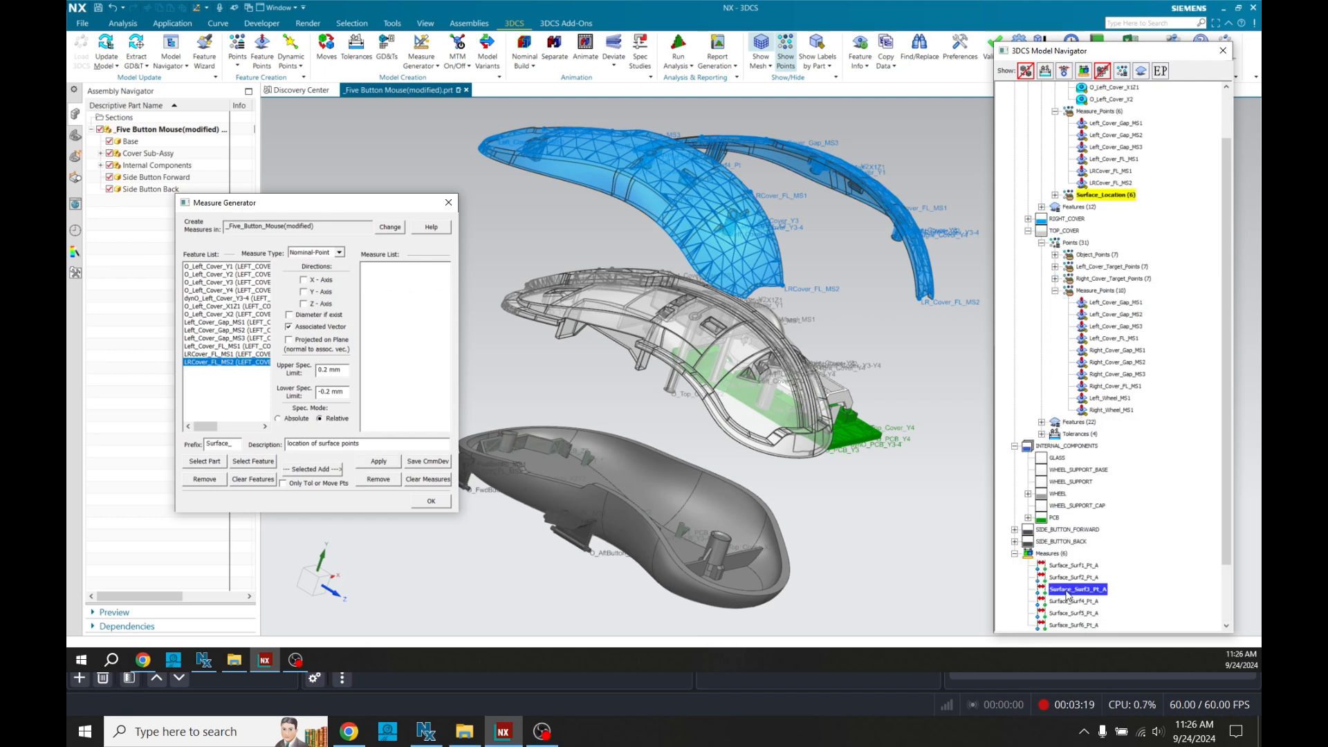
{"action": "left_click", "coordinate": [1072, 565]}
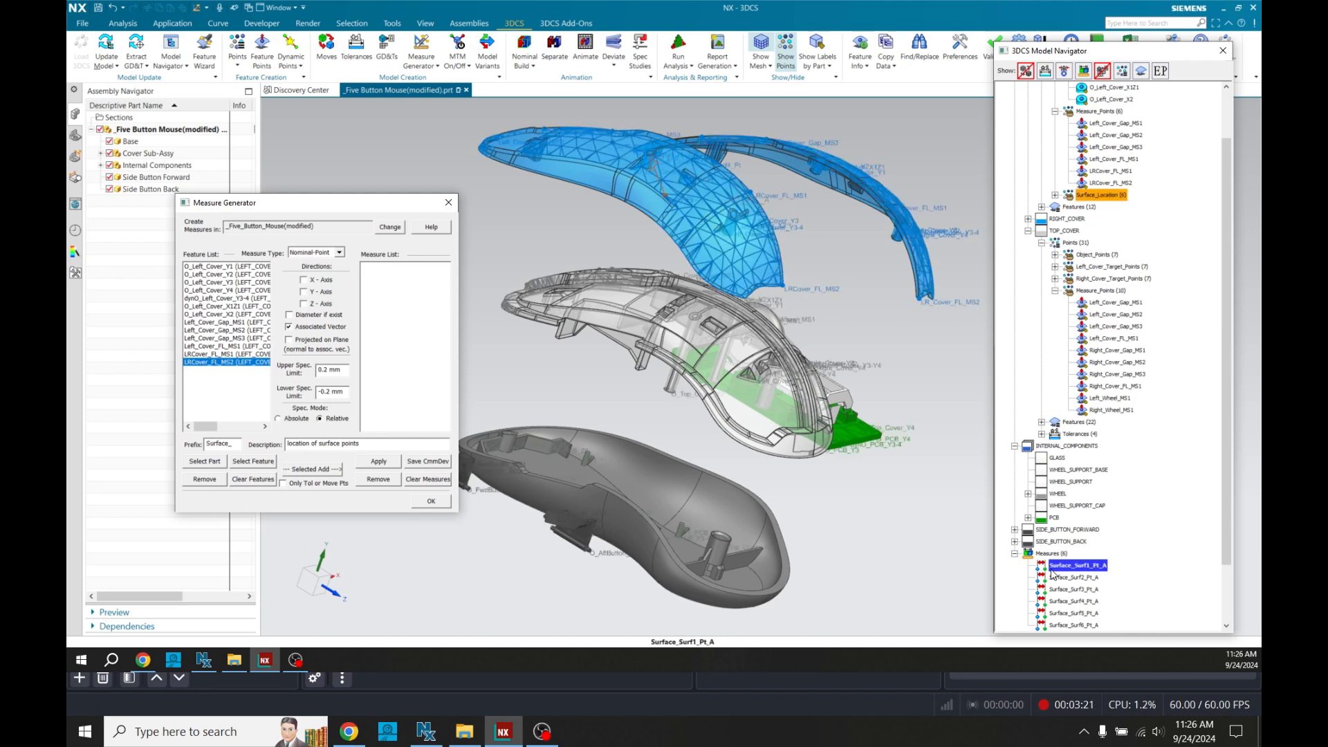
{"action": "left_click", "coordinate": [1077, 625]}
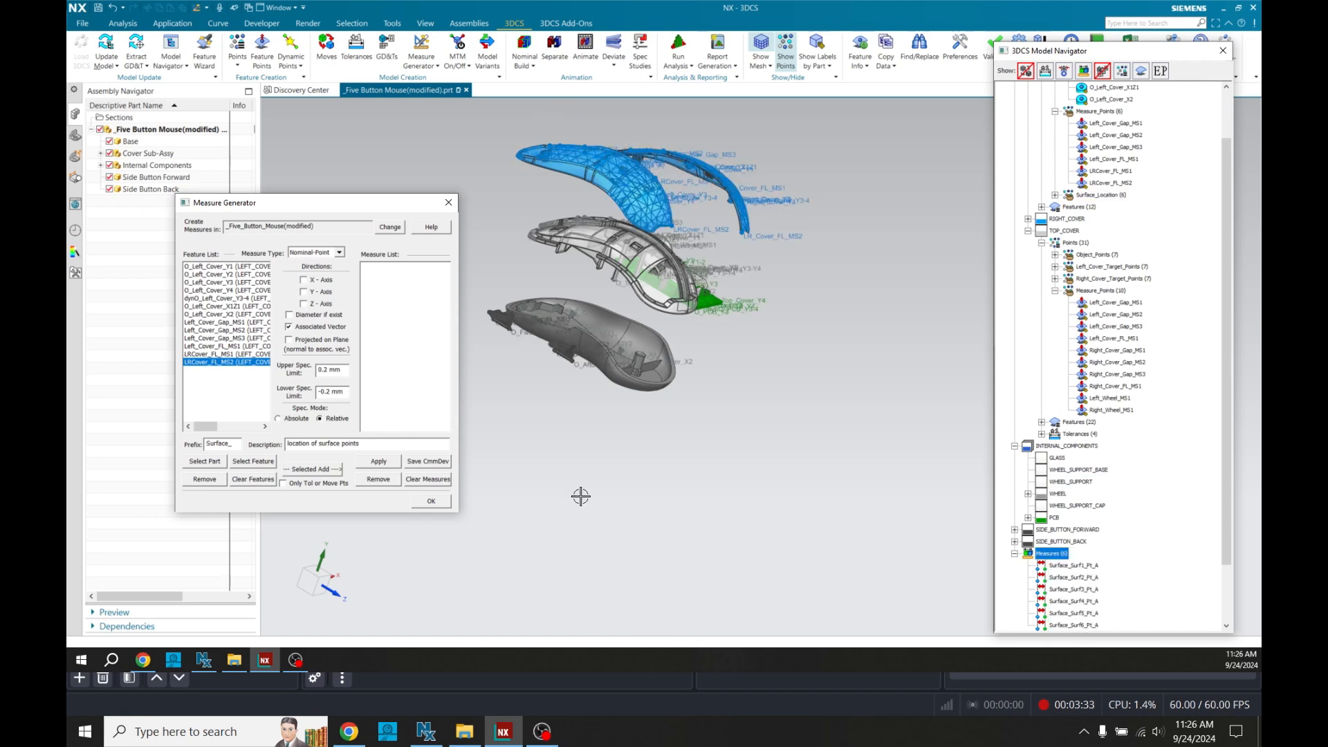
{"action": "mouse_move", "coordinate": [568, 484]}
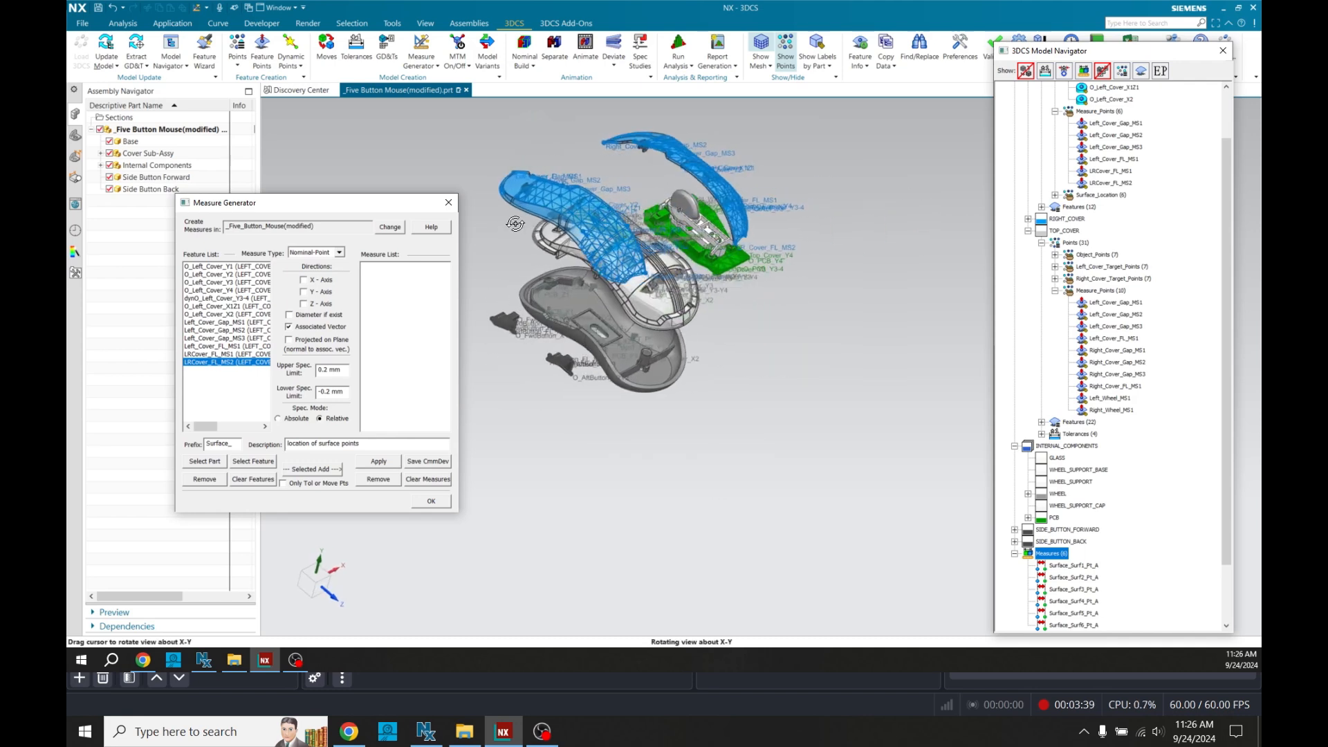
{"action": "left_click_drag", "start_coordinate": [515, 223], "coordinate": [486, 130]}
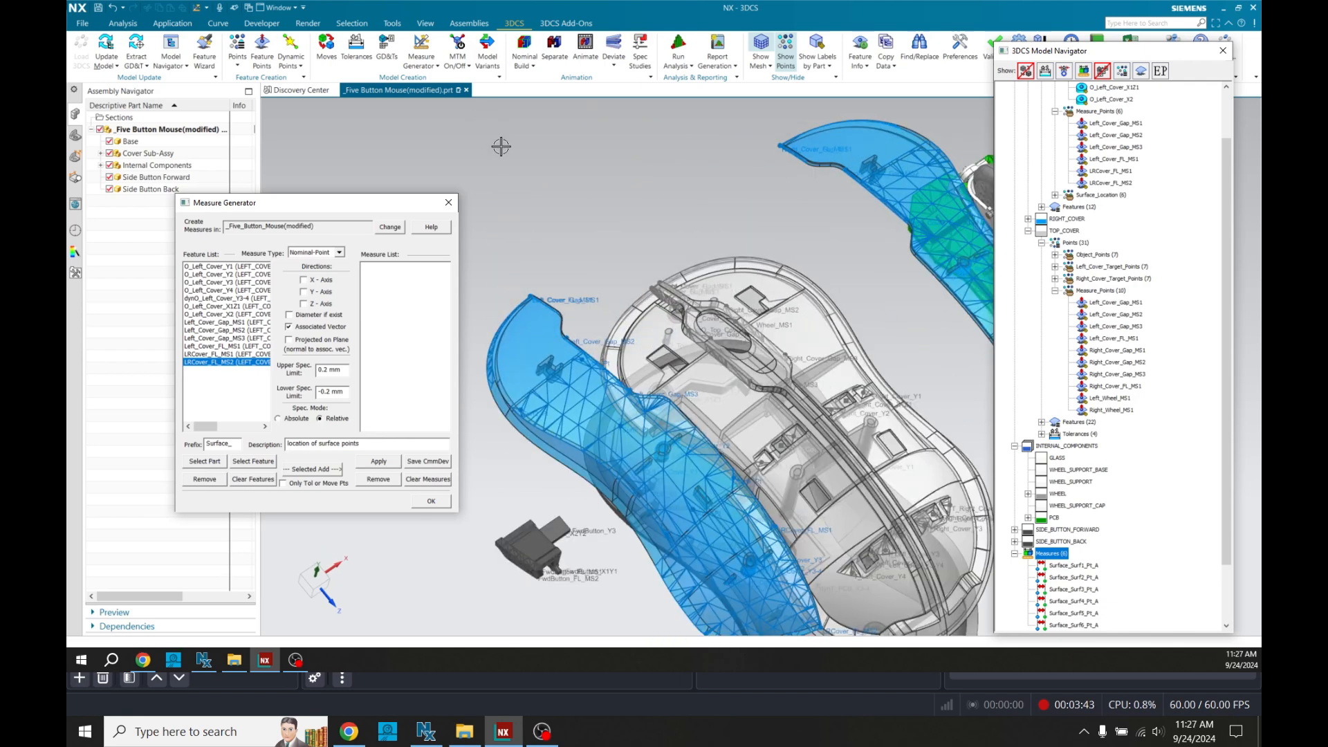
{"action": "mouse_move", "coordinate": [561, 316]}
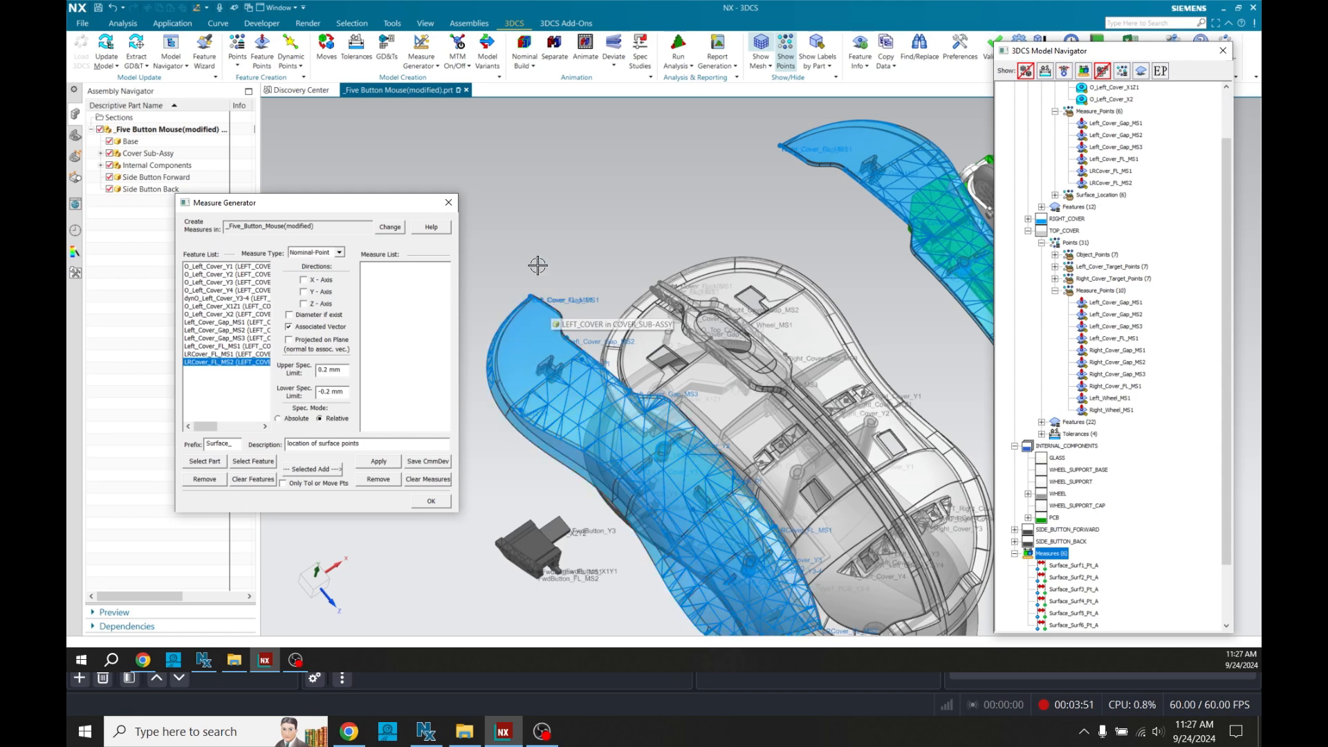
Set a Point-Point measure along the X axis with 1/0 mm absolute limits
{"action": "left_click", "coordinate": [339, 251]}
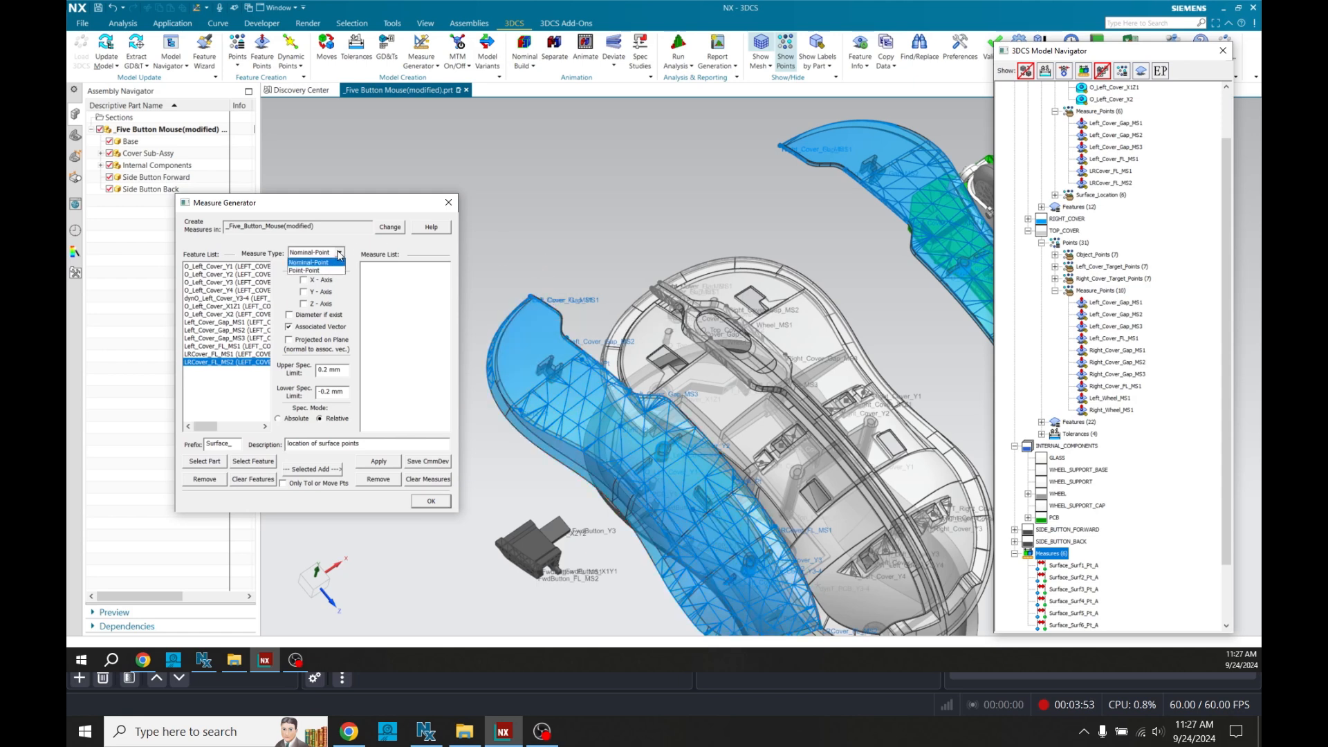
{"action": "left_click", "coordinate": [316, 270]}
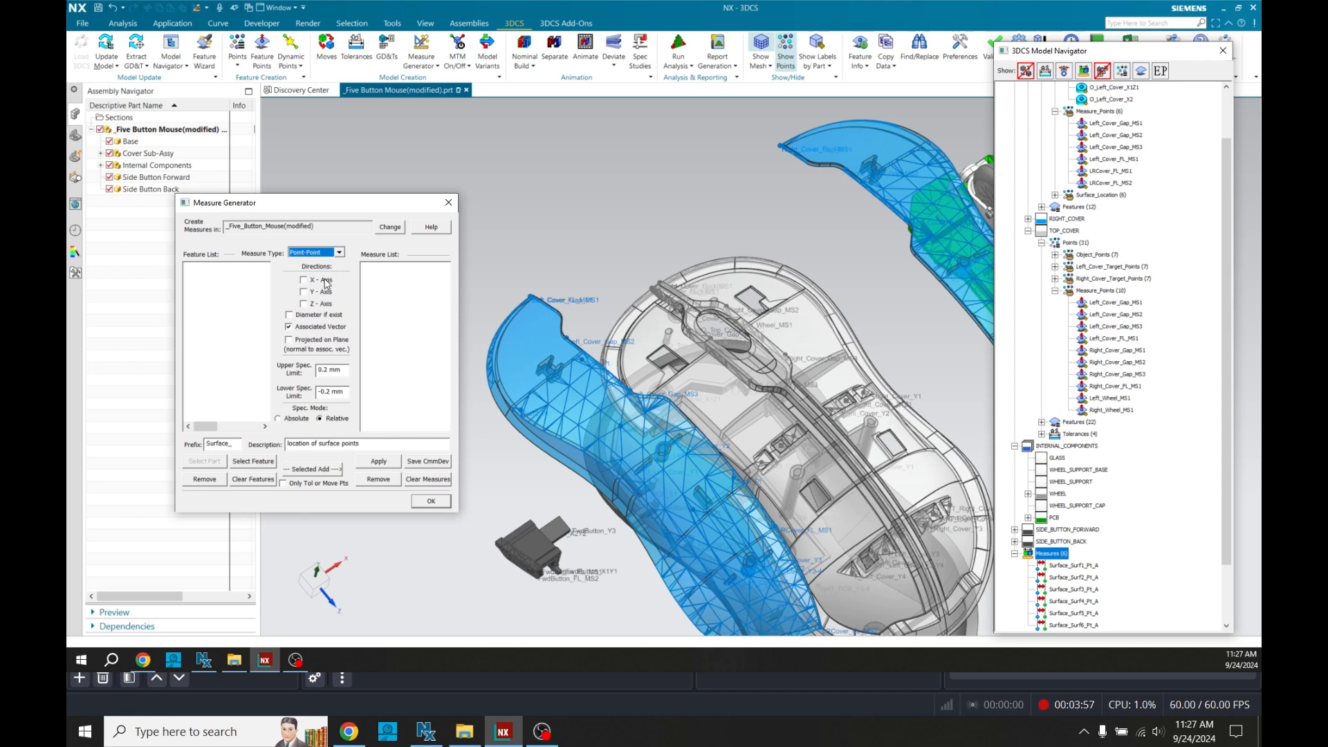
{"action": "left_click", "coordinate": [303, 280]}
{"action": "type", "text": "1"}
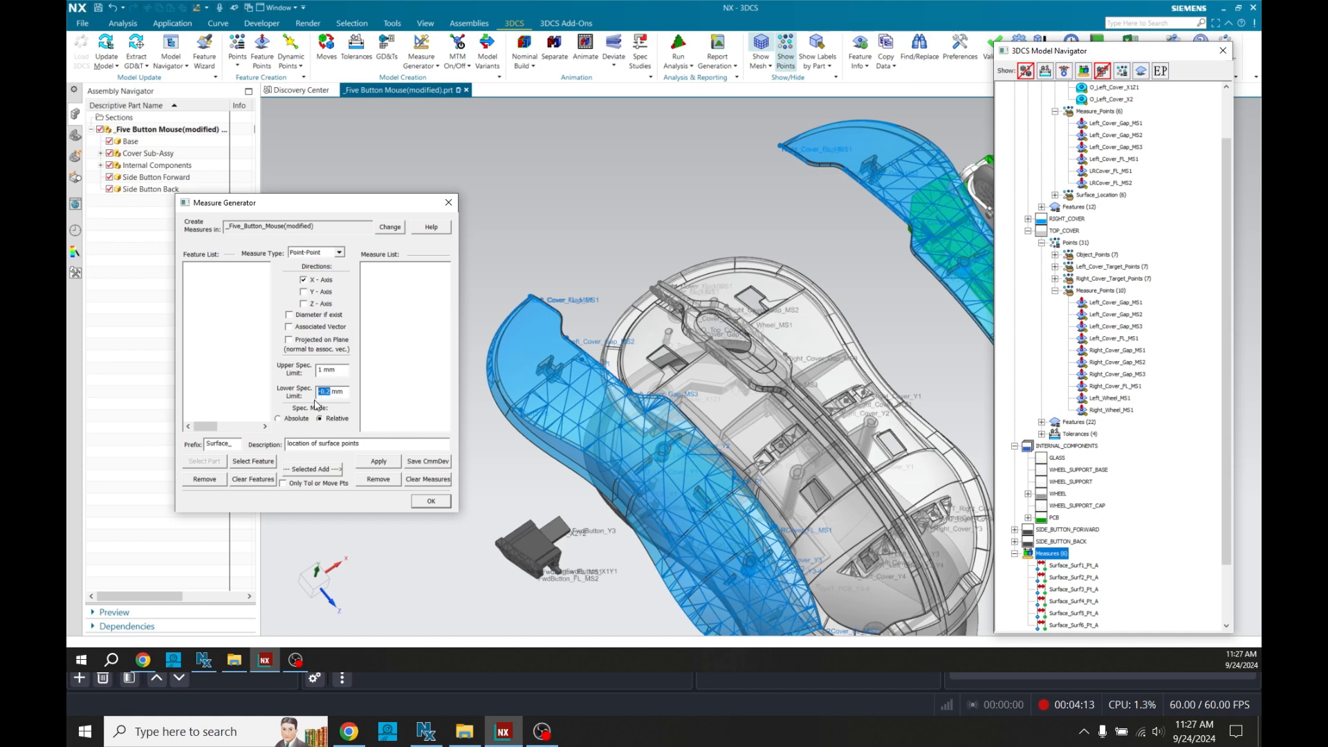
{"action": "left_click", "coordinate": [278, 417]}
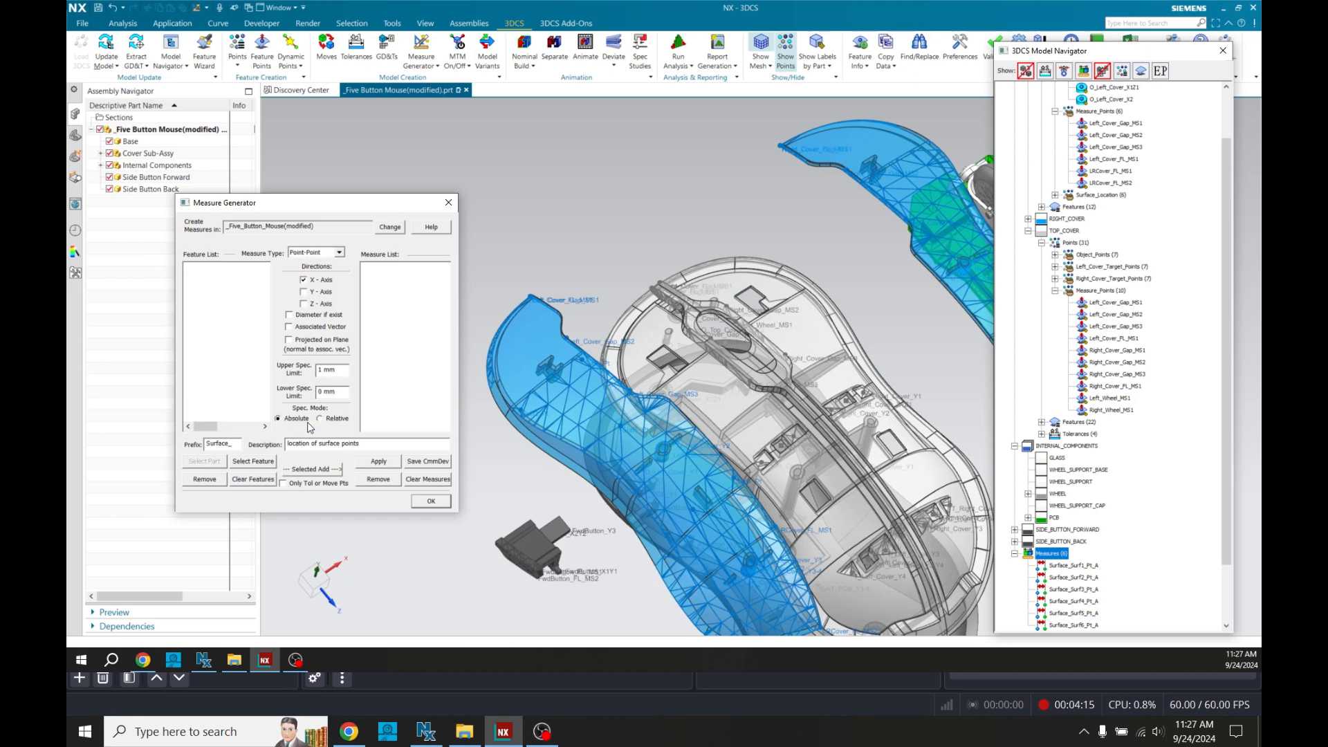
{"action": "mouse_move", "coordinate": [268, 320]}
{"action": "type", "text": "LT Gap_"}
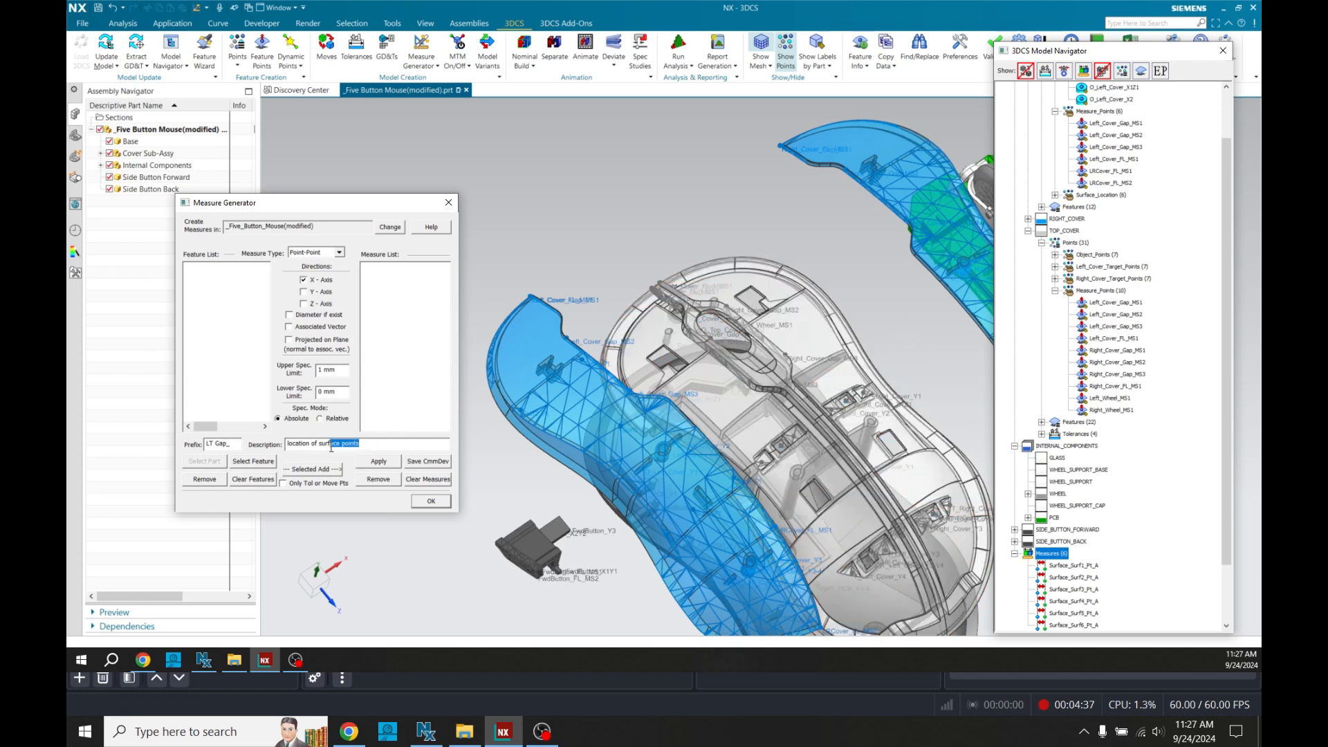
Enter prefix LT Gap_ and description 'Top cover to LT cover', then begin feature selection
{"action": "type", "text": "T"}
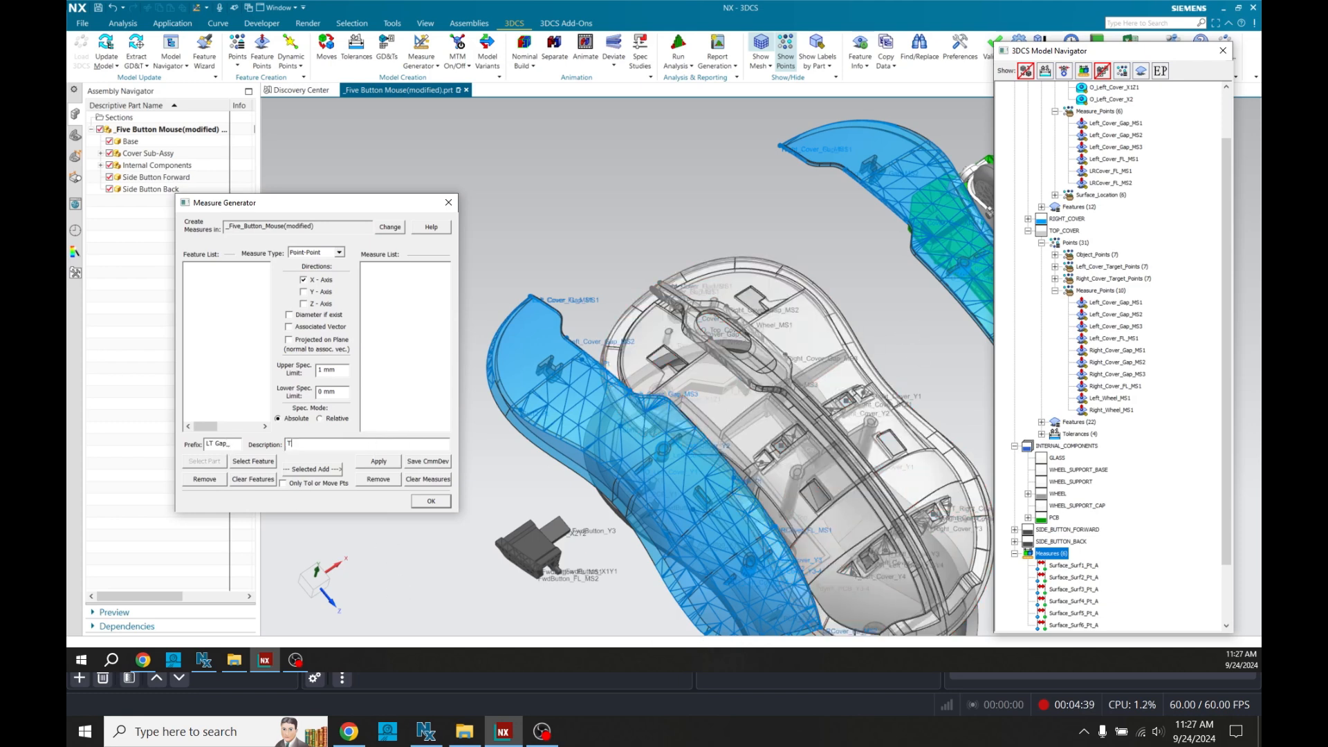
{"action": "type", "text": "op cover to LT"}
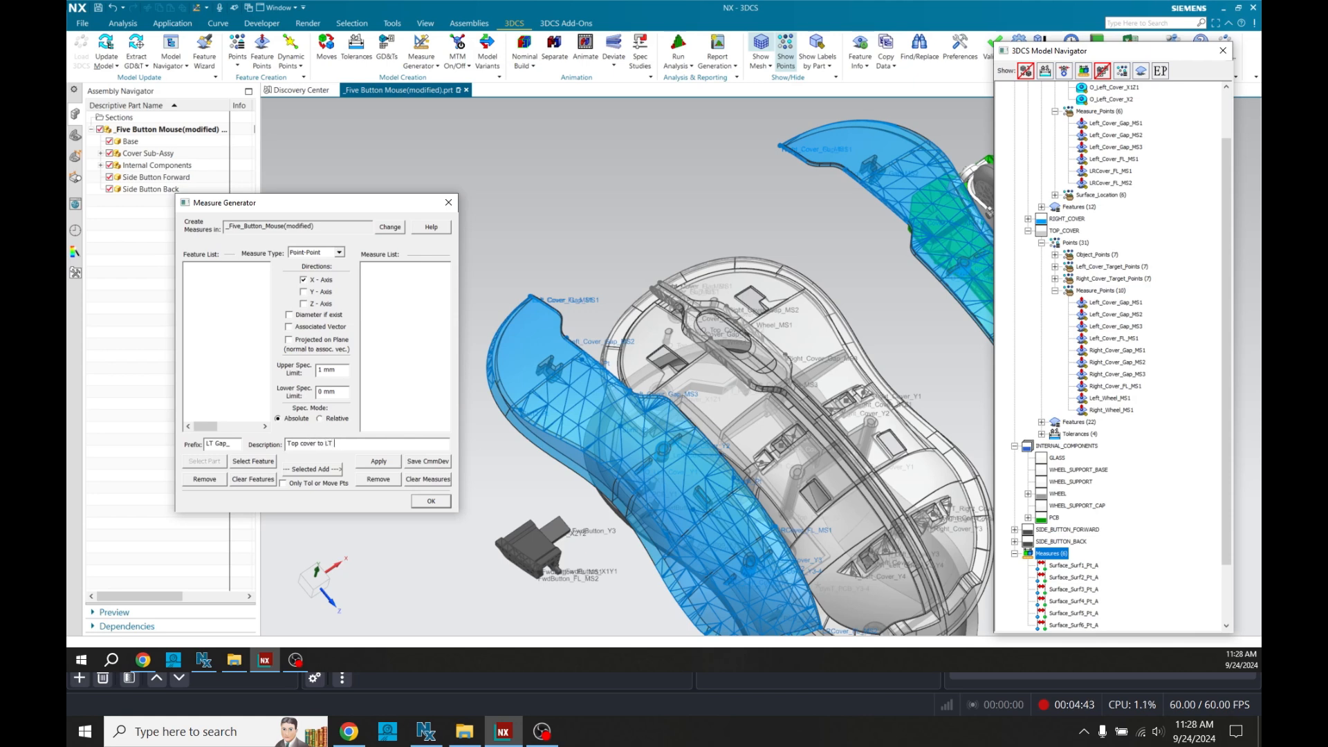
{"action": "type", "text": "cover"}
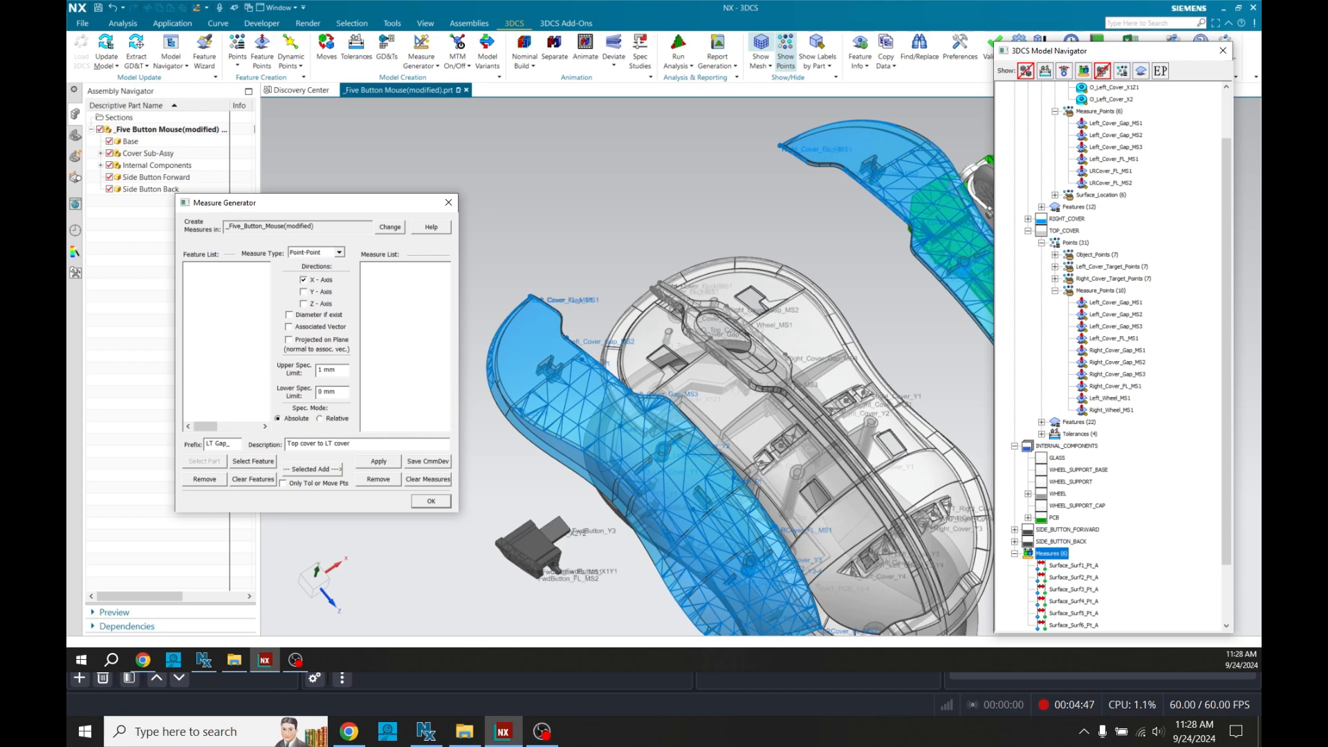
{"action": "mouse_move", "coordinate": [404, 597]}
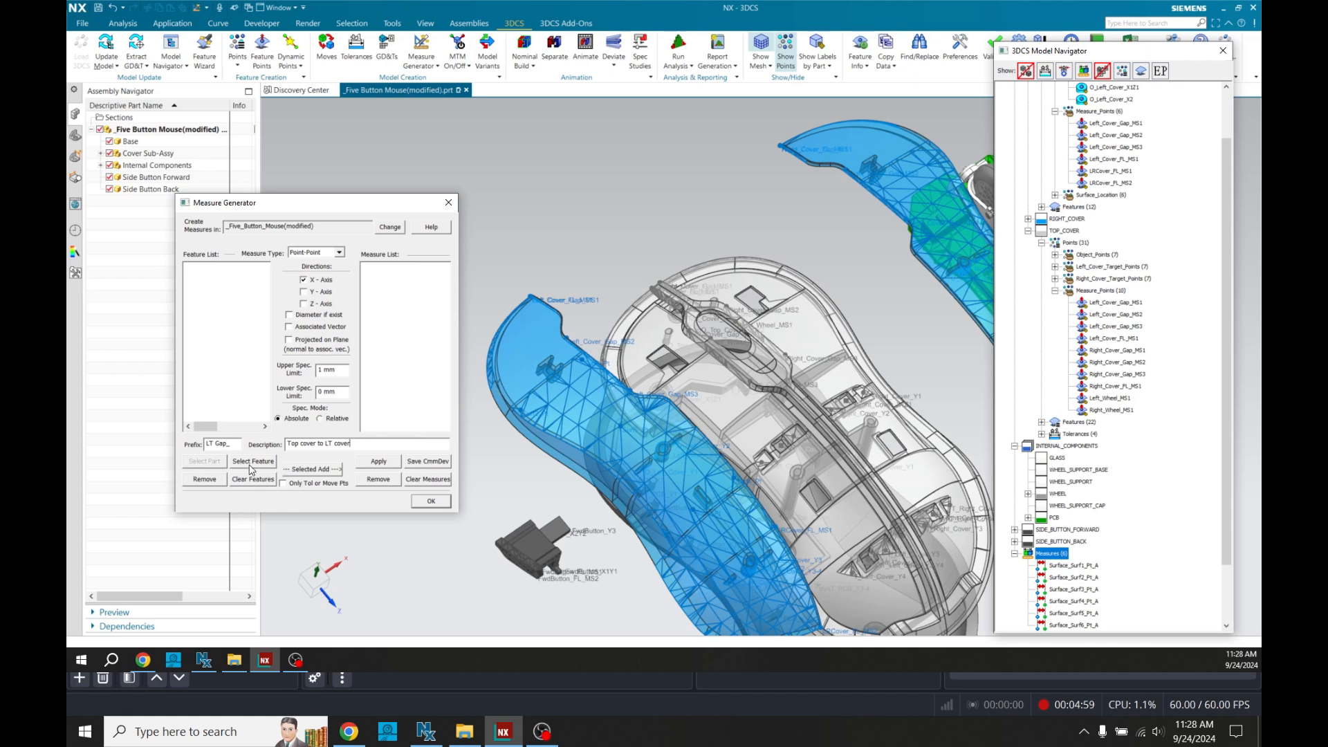
{"action": "left_click", "coordinate": [252, 461]}
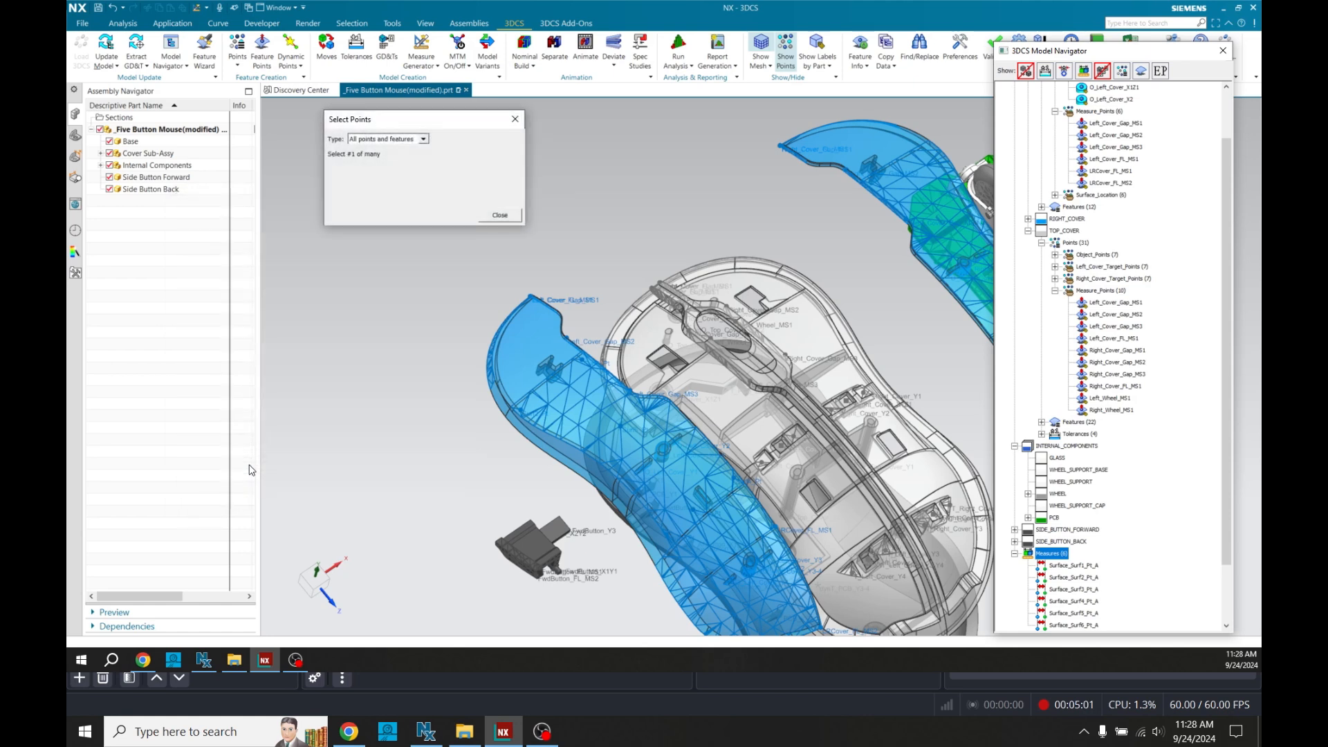
Pick the Left_Cover_Gap_MS1–MS3 point pairs on the top and left covers in the Model Navigator
{"action": "left_click_drag", "start_coordinate": [423, 119], "coordinate": [280, 273]}
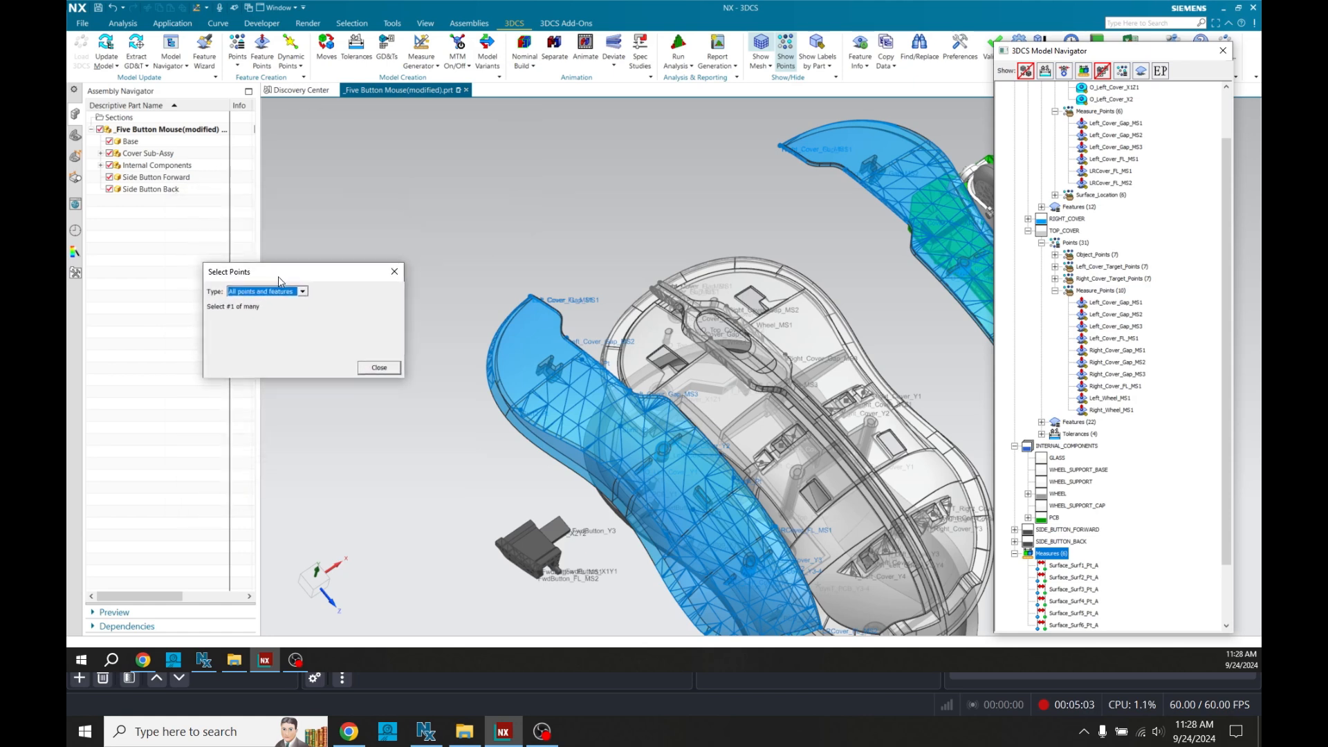
{"action": "mouse_move", "coordinate": [242, 344]}
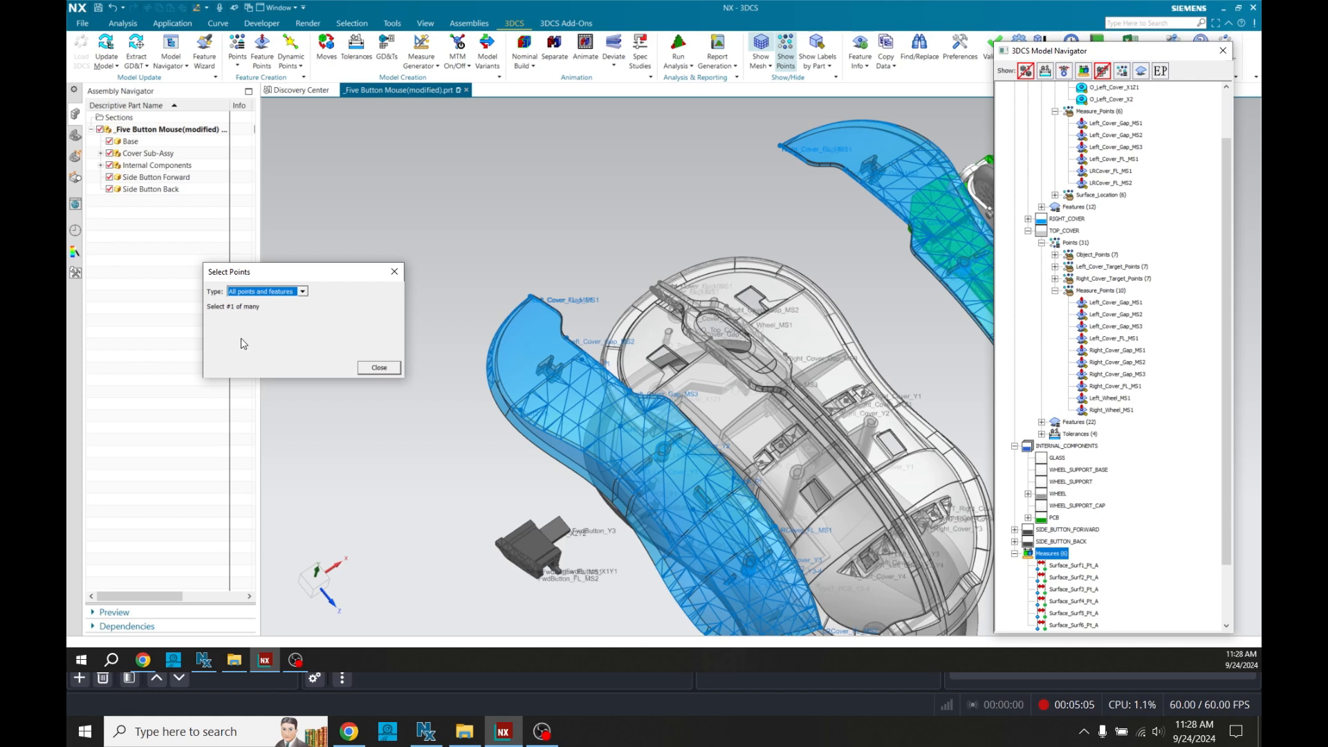
{"action": "mouse_move", "coordinate": [479, 241]}
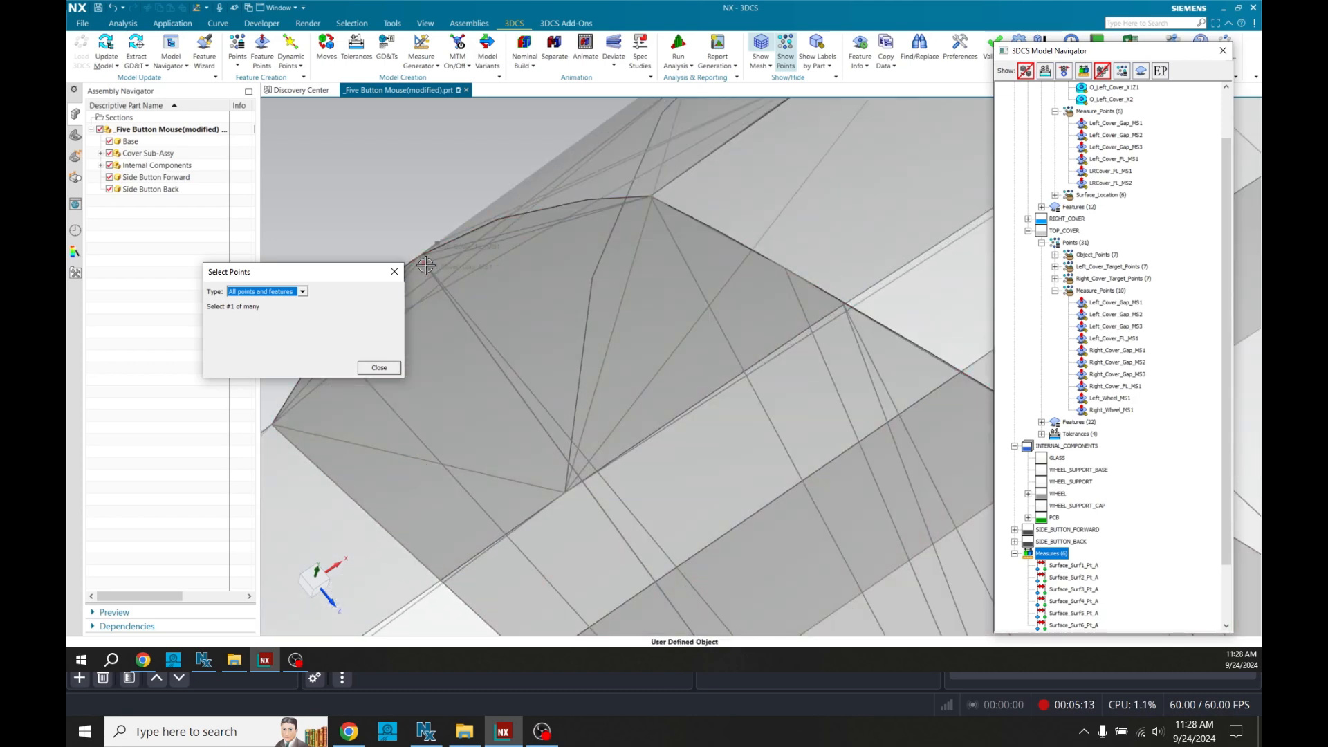
{"action": "left_click", "coordinate": [426, 266]}
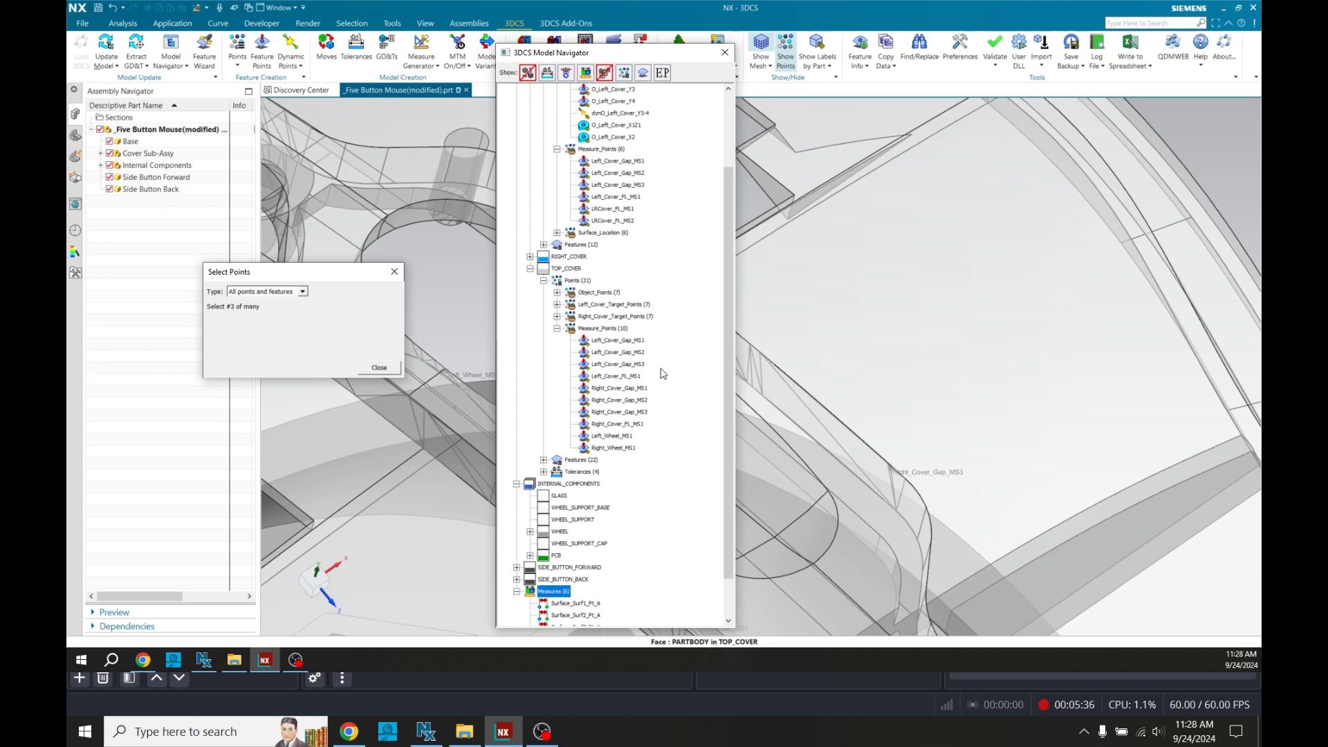
{"action": "left_click", "coordinate": [616, 352]}
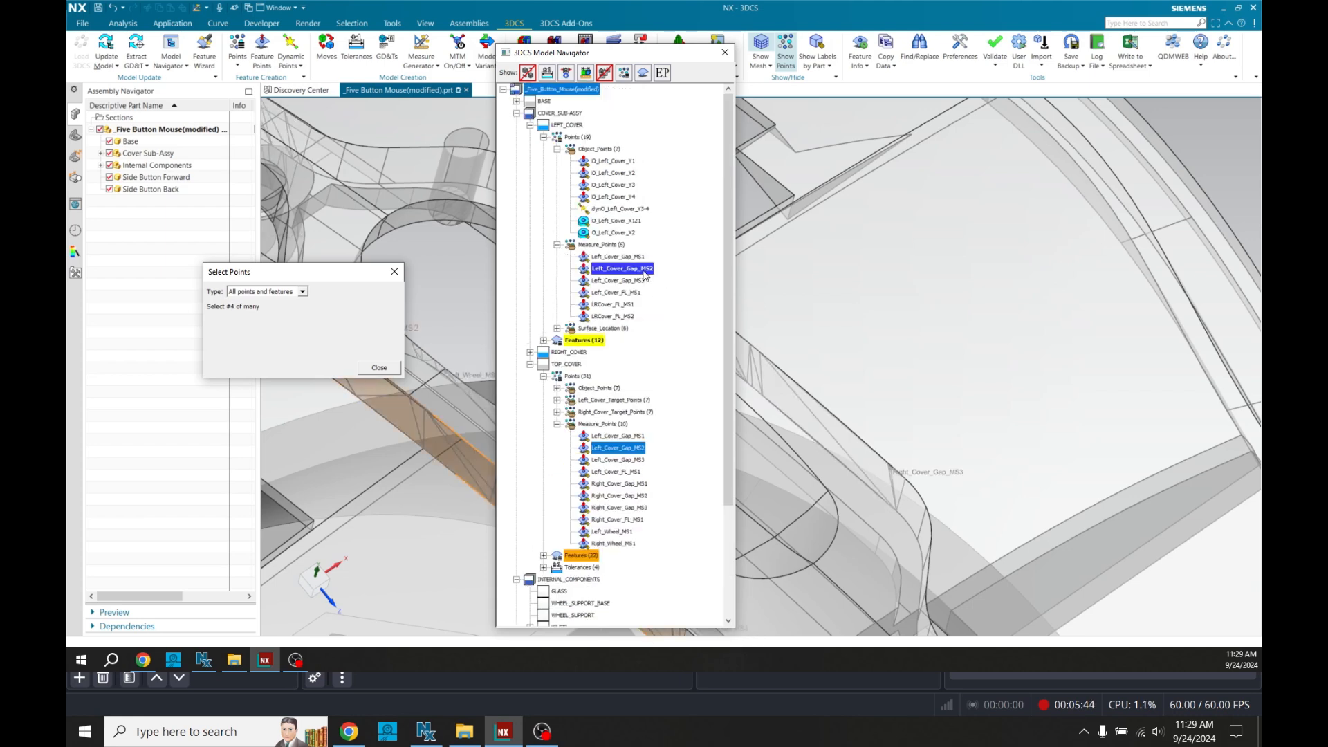
{"action": "left_click", "coordinate": [625, 483]}
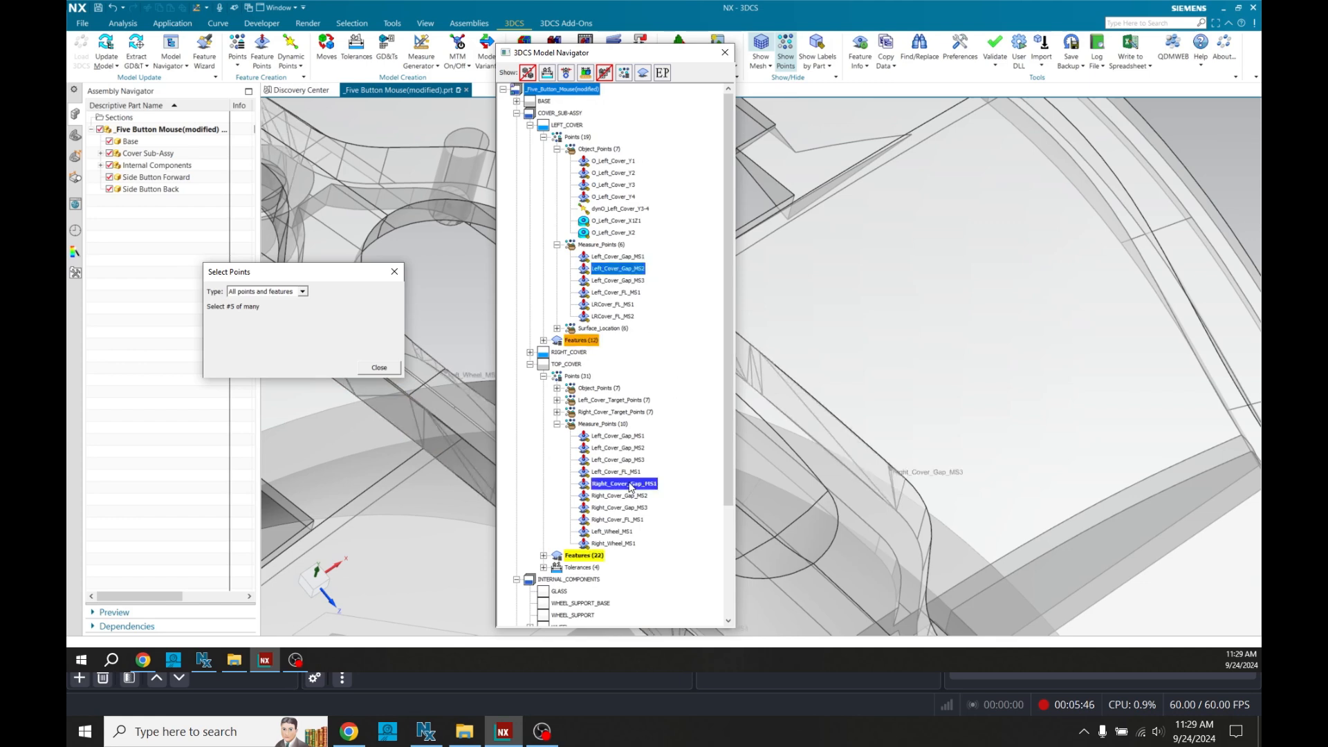
{"action": "left_click", "coordinate": [617, 279]}
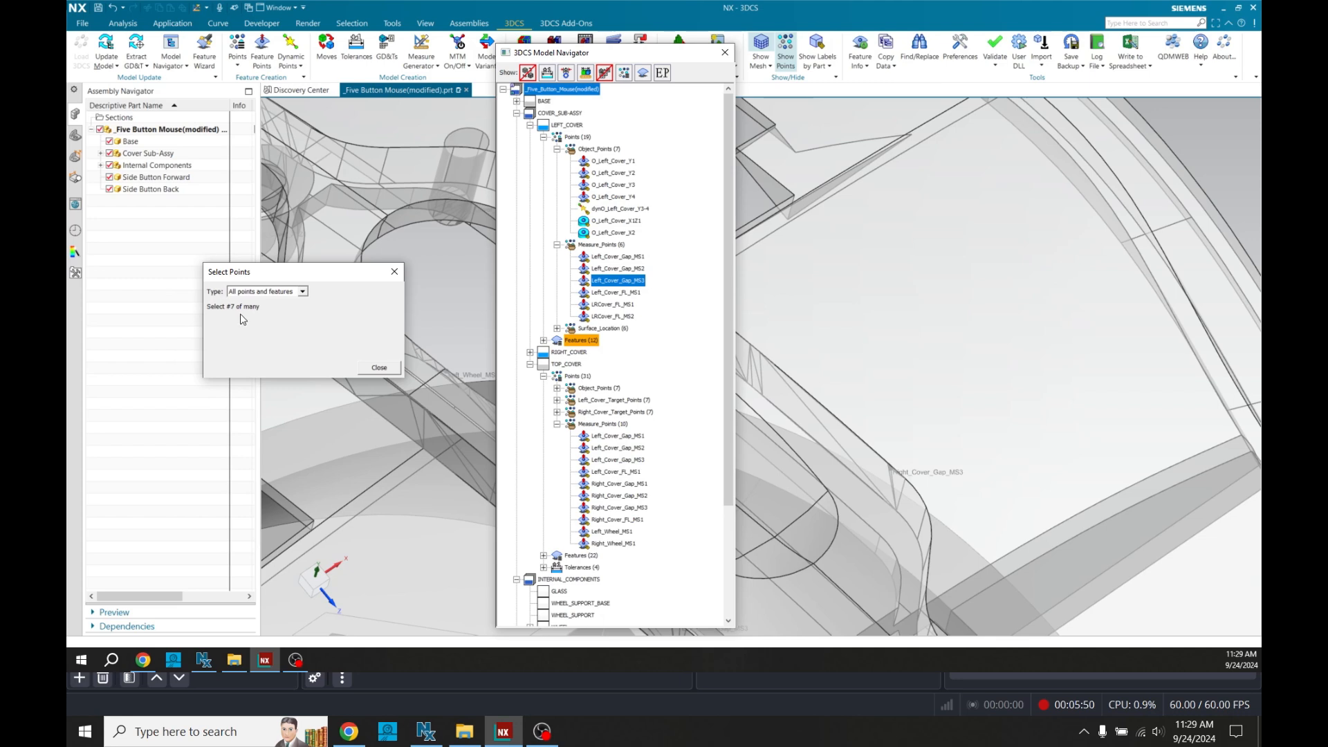
{"action": "mouse_move", "coordinate": [285, 328]}
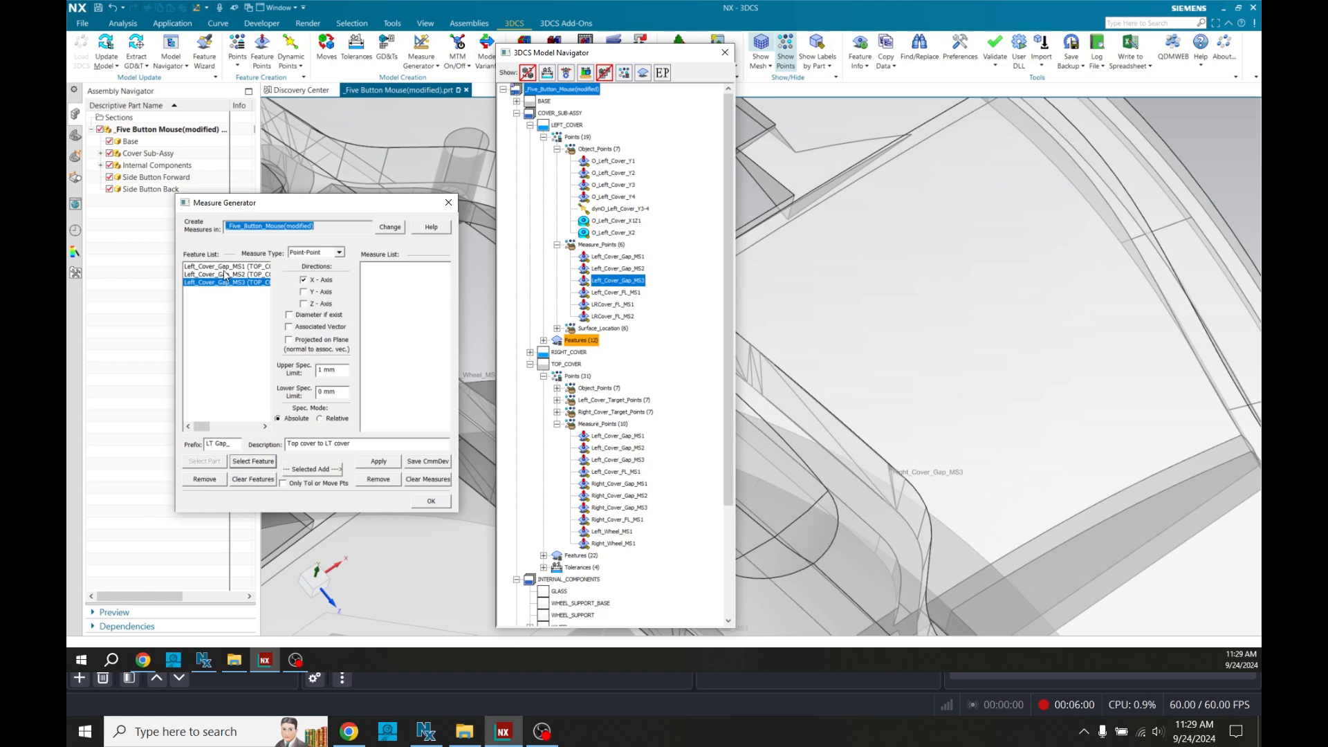
{"action": "mouse_move", "coordinate": [464, 362]}
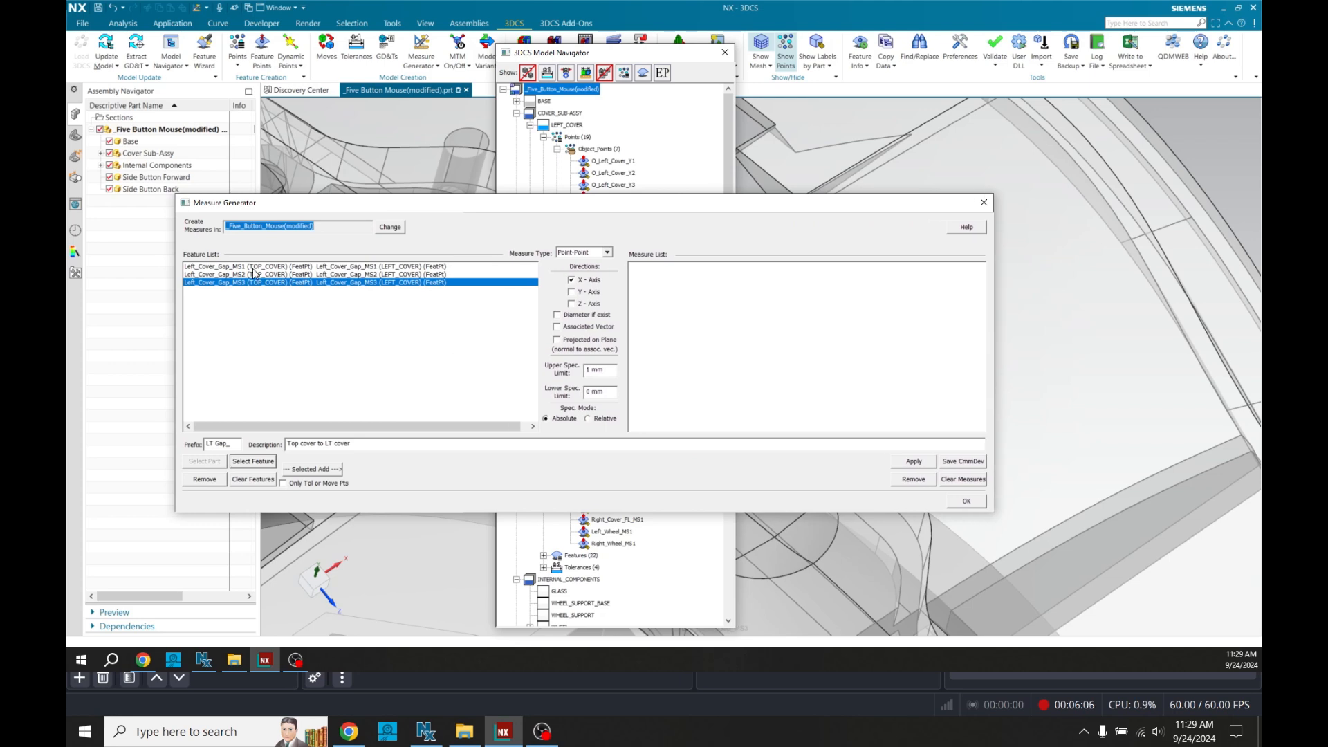
{"action": "mouse_move", "coordinate": [282, 324]}
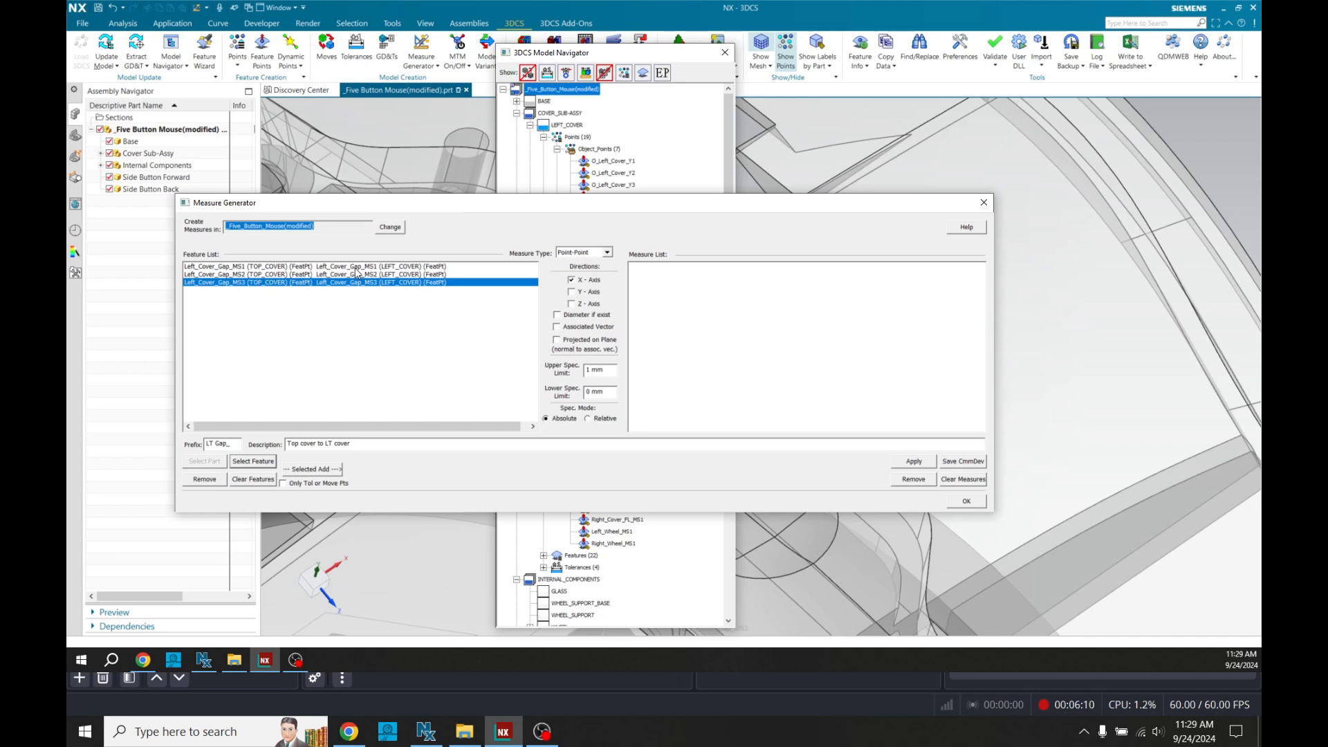
Select all three point pairs and LT_Gap measures, apply them, and request removal of the used pairs
{"action": "left_click", "coordinate": [308, 267]}
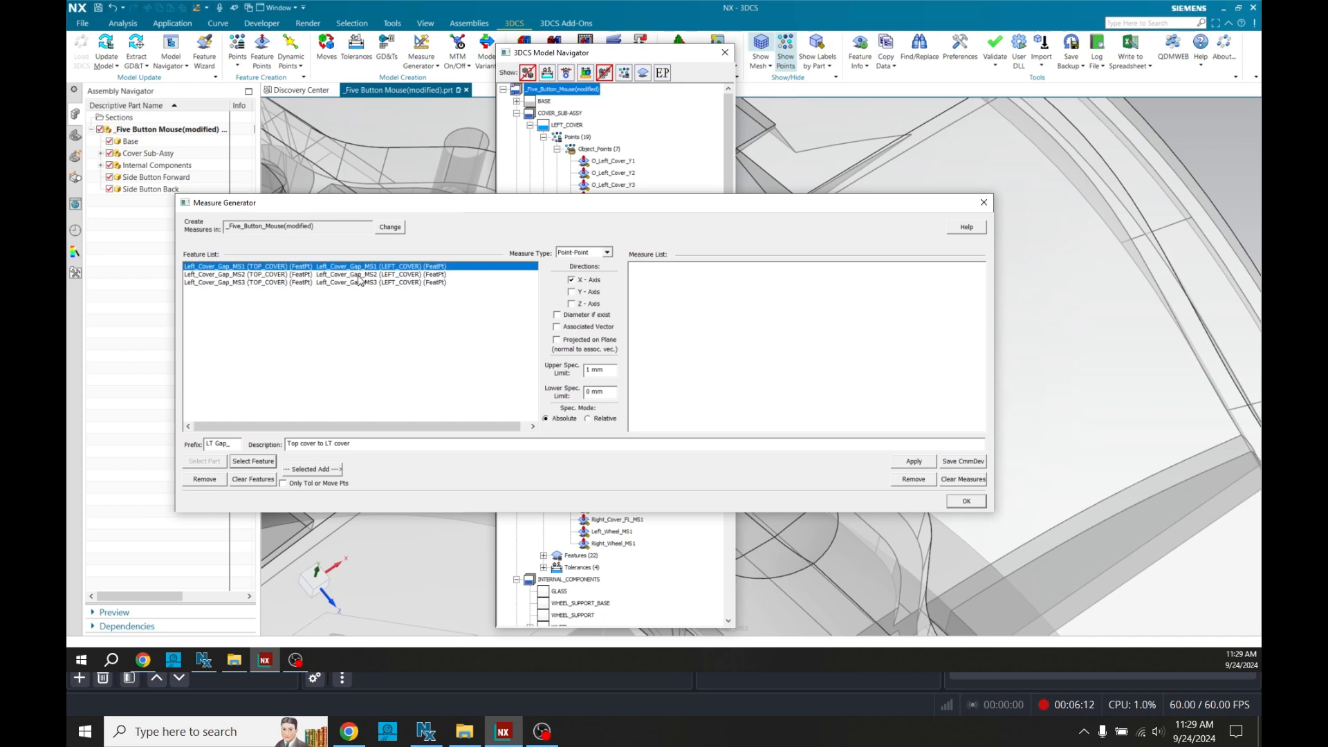
{"action": "left_click", "coordinate": [358, 283]}
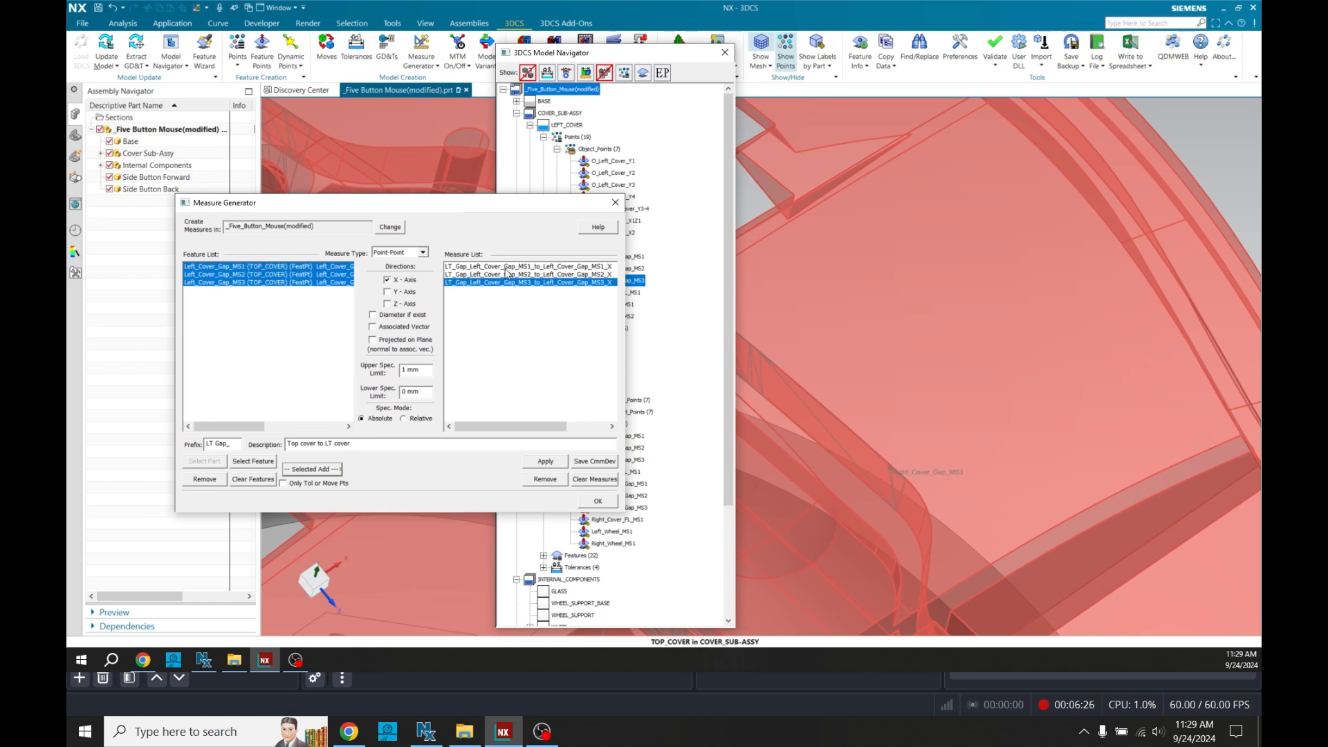
{"action": "mouse_move", "coordinate": [518, 343]}
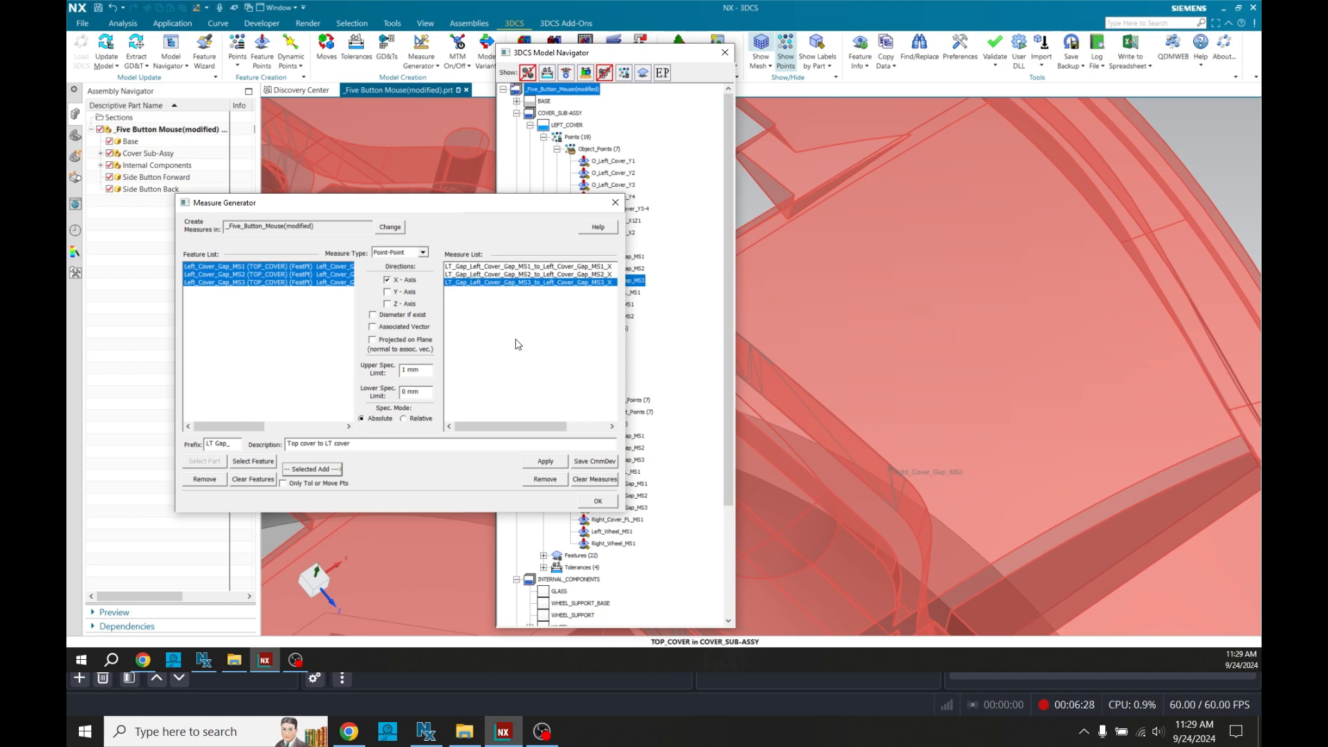
{"action": "left_click", "coordinate": [529, 274]}
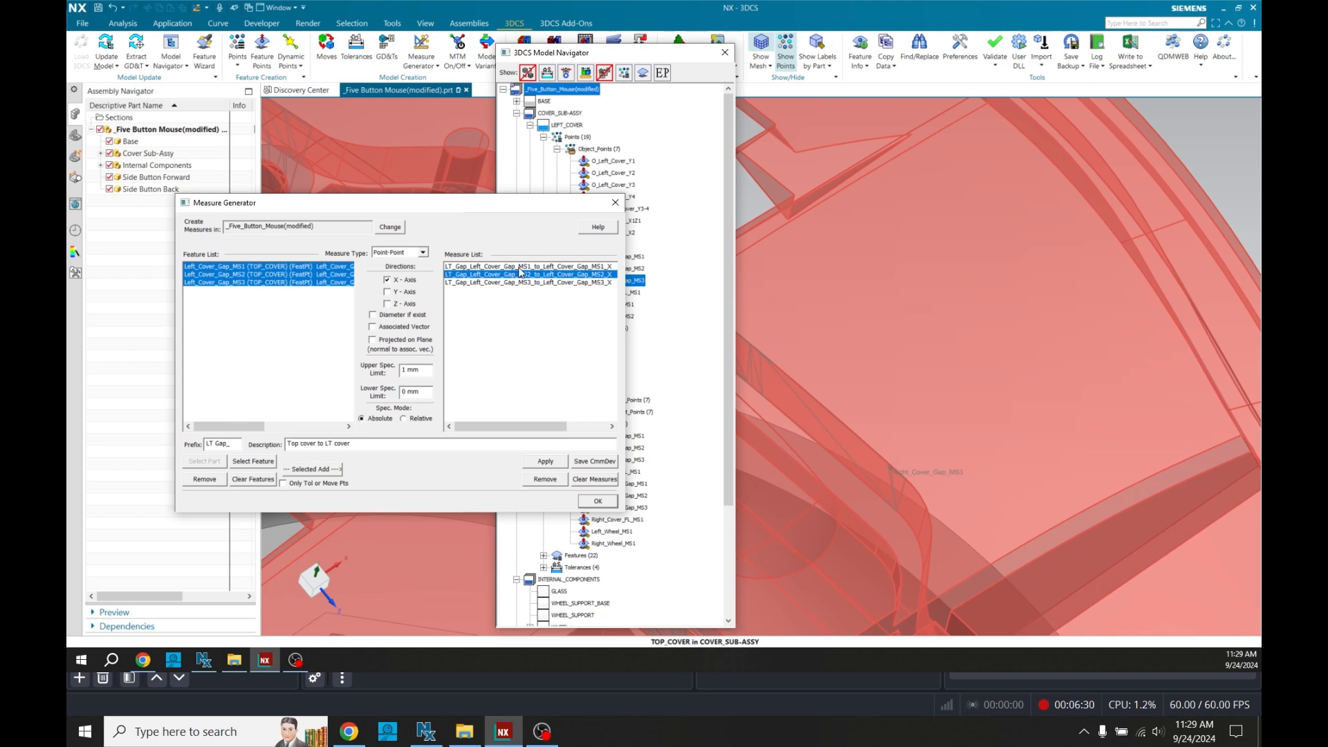
{"action": "left_click", "coordinate": [525, 266]}
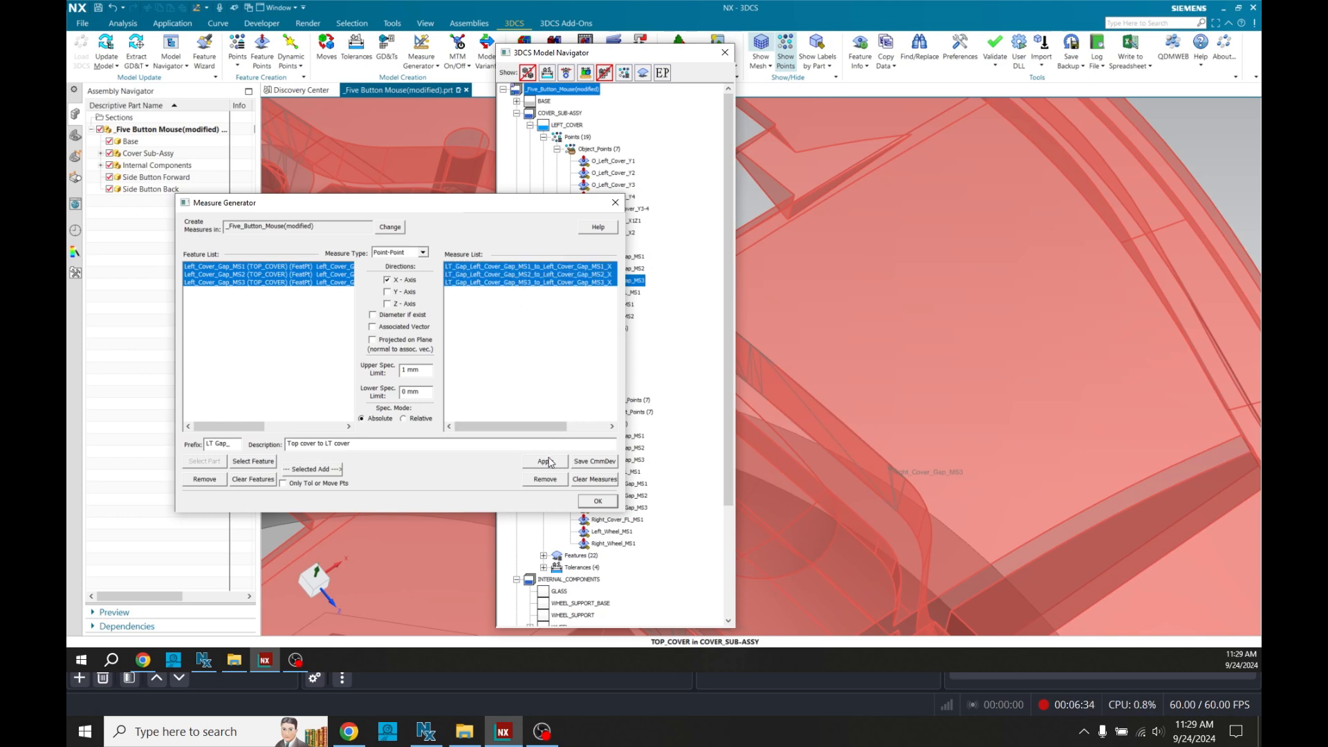
{"action": "left_click", "coordinate": [545, 461]}
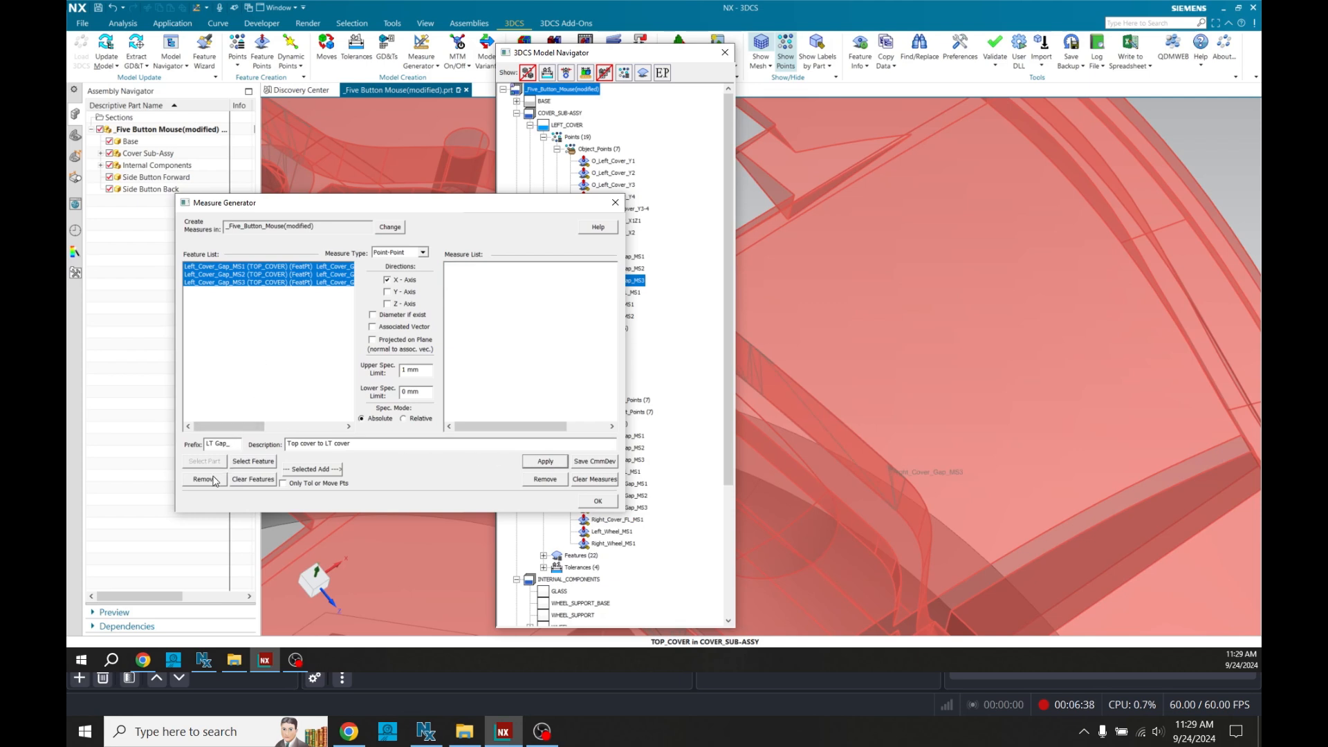
{"action": "left_click", "coordinate": [203, 478]}
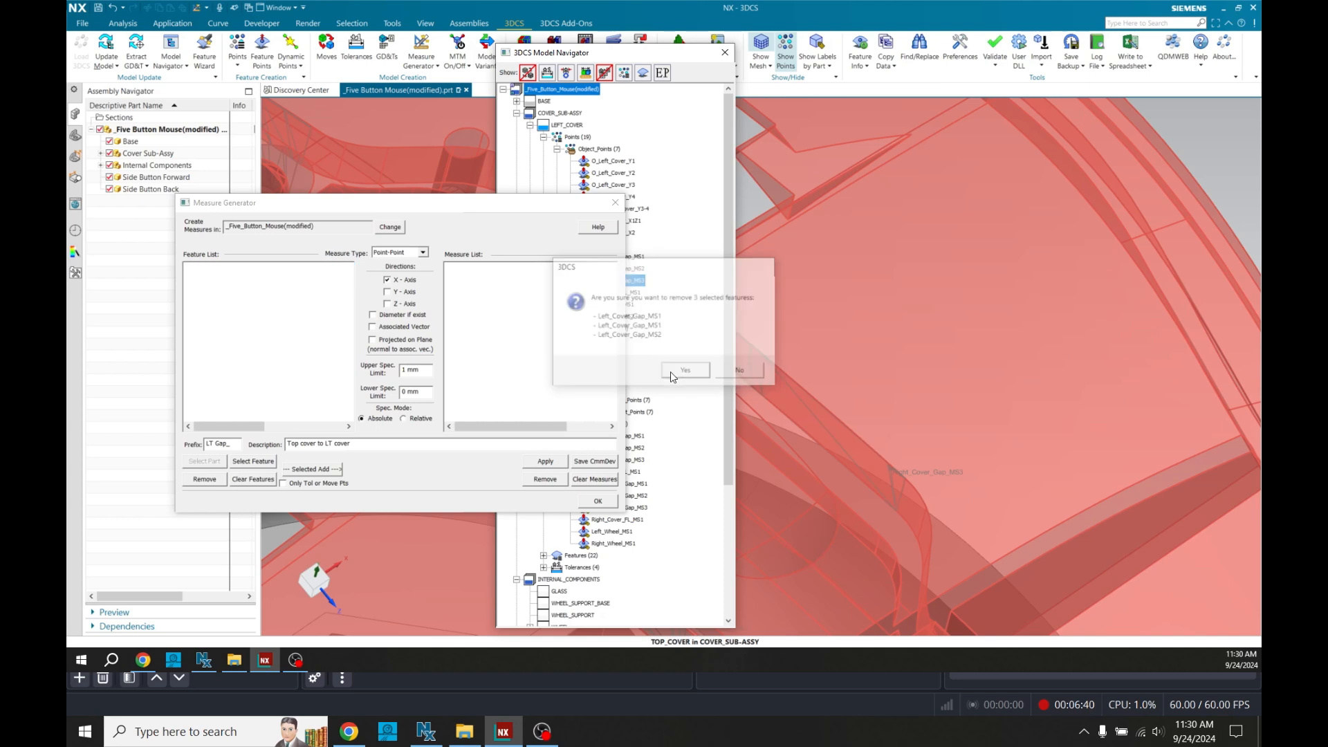
Confirm removing the gap pairs, relabel for 'Top cover to LT cover Flush' measured along the associated vector
{"action": "left_click", "coordinate": [687, 370]}
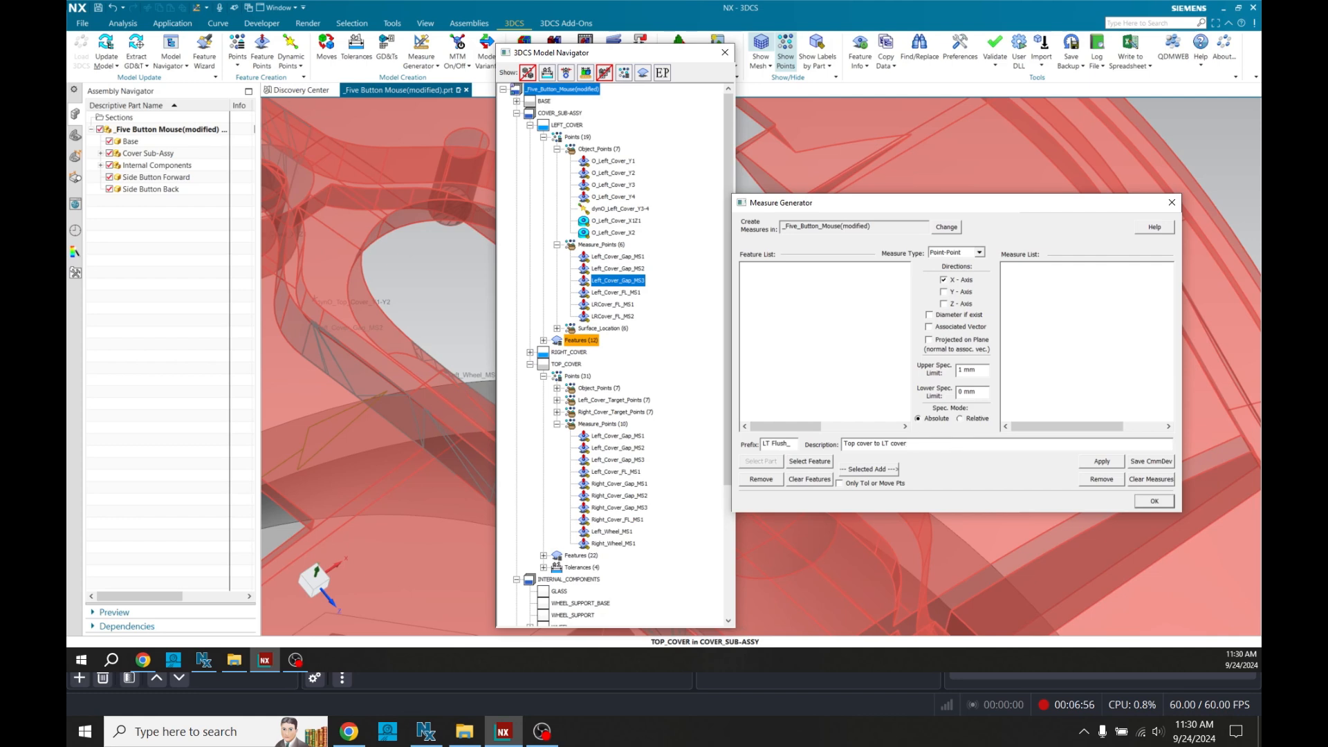
{"action": "type", "text": "Flush"}
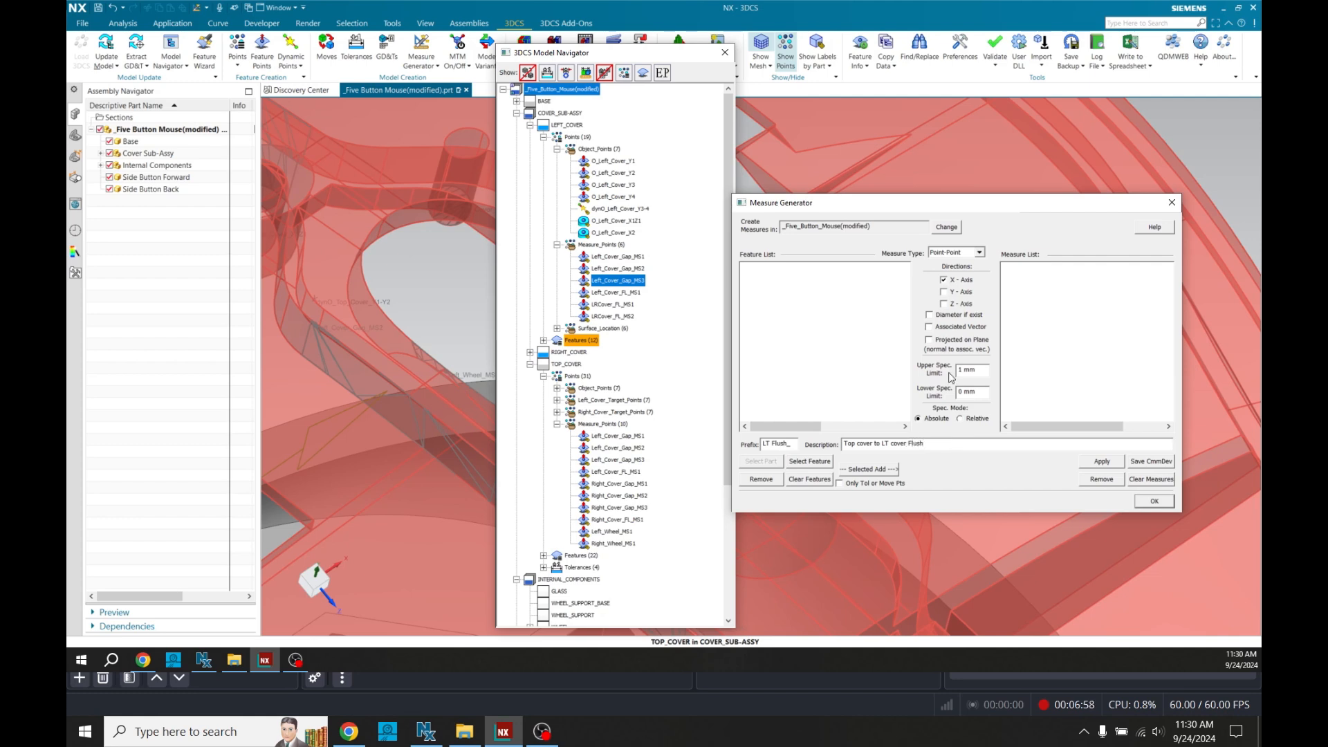
{"action": "mouse_move", "coordinate": [975, 305]}
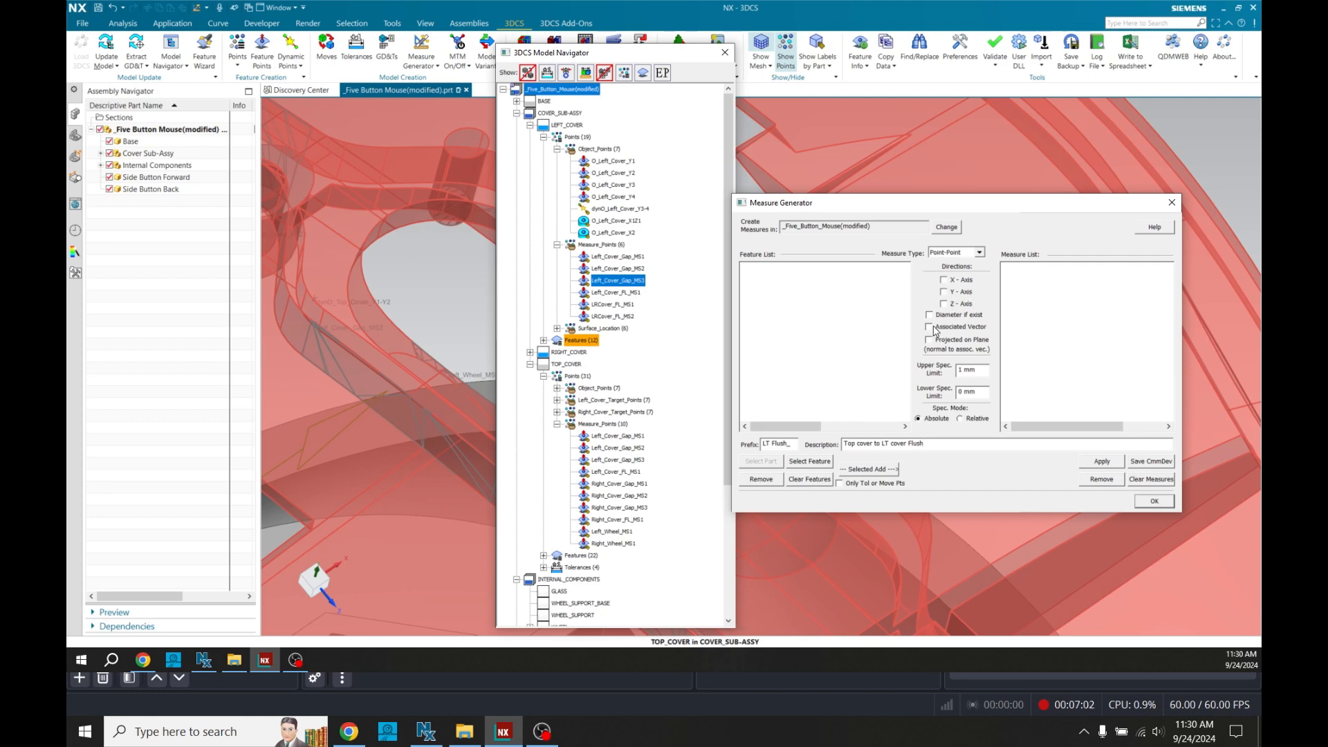
{"action": "left_click", "coordinate": [930, 327]}
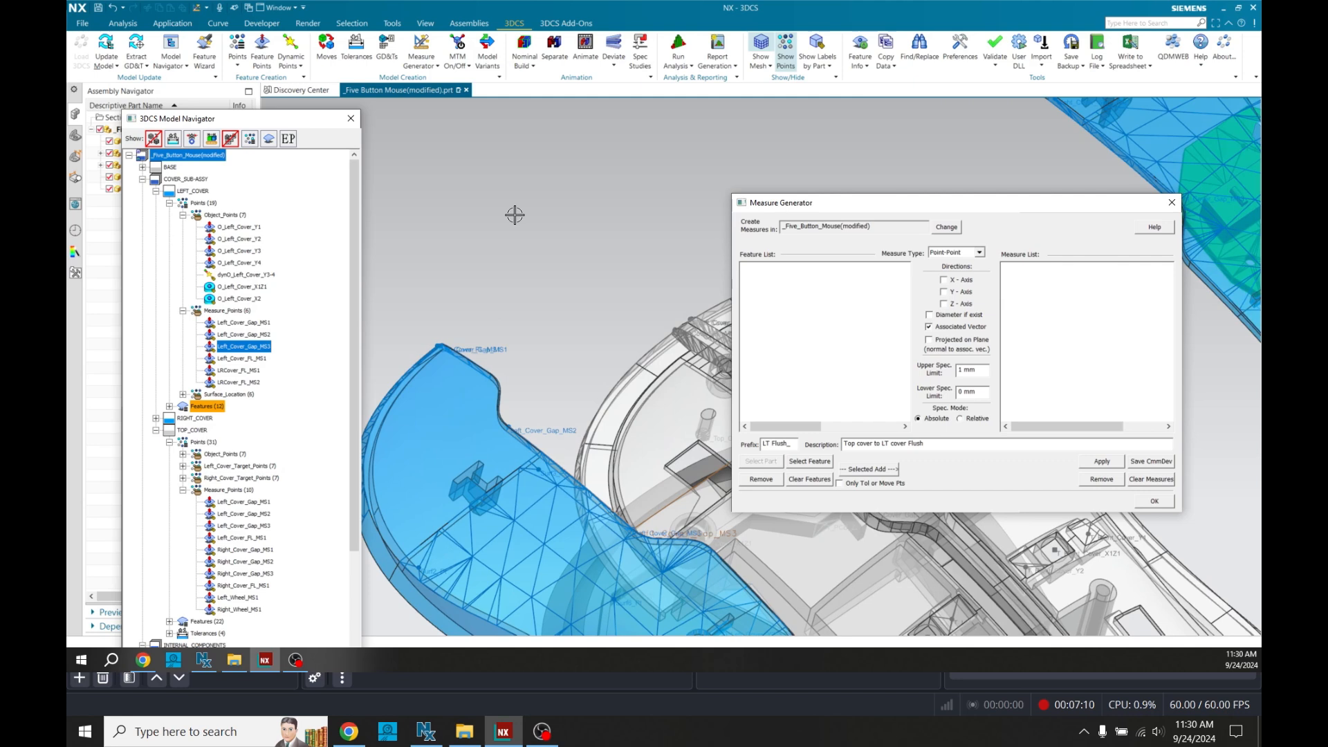
{"action": "mouse_move", "coordinate": [801, 471]}
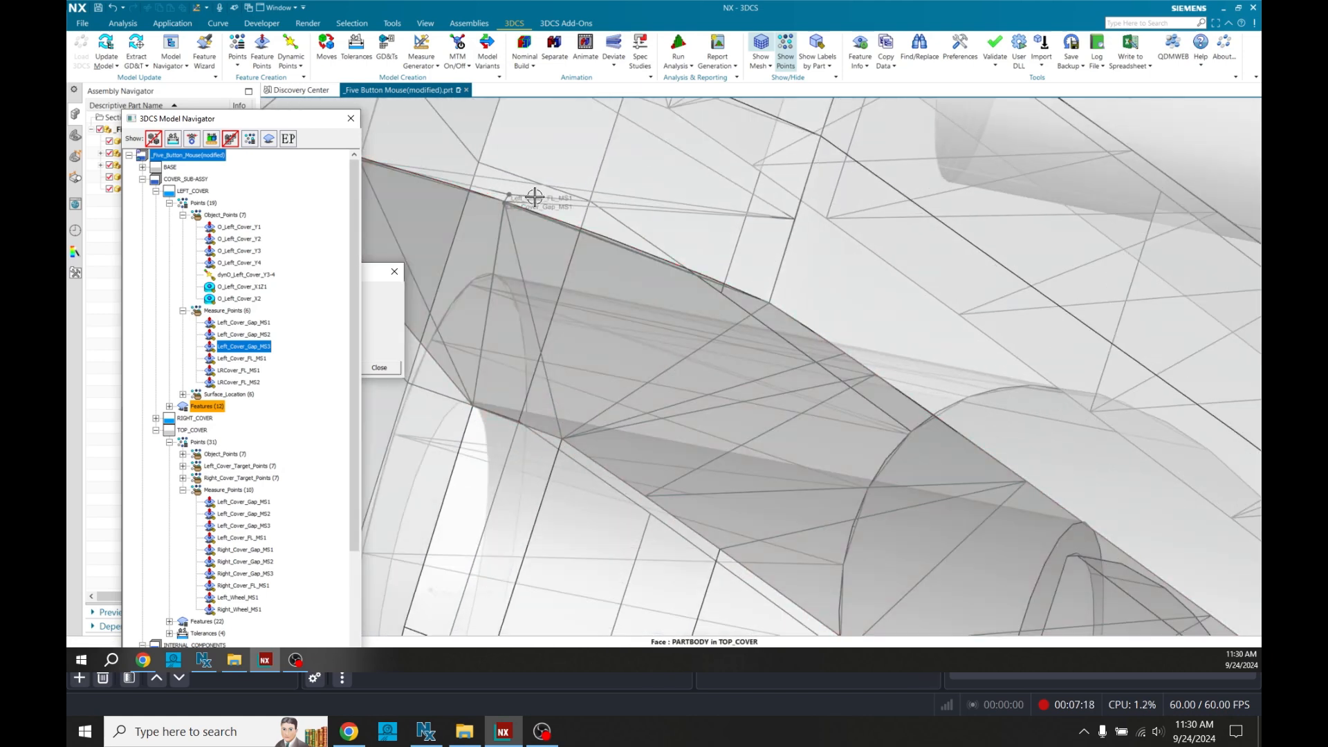
Pick the top cover flush point, apply the LT_Flush measure on Left_Cover_FL_MS1 and create all remaining measures
{"action": "left_click_drag", "start_coordinate": [535, 200], "coordinate": [682, 343]}
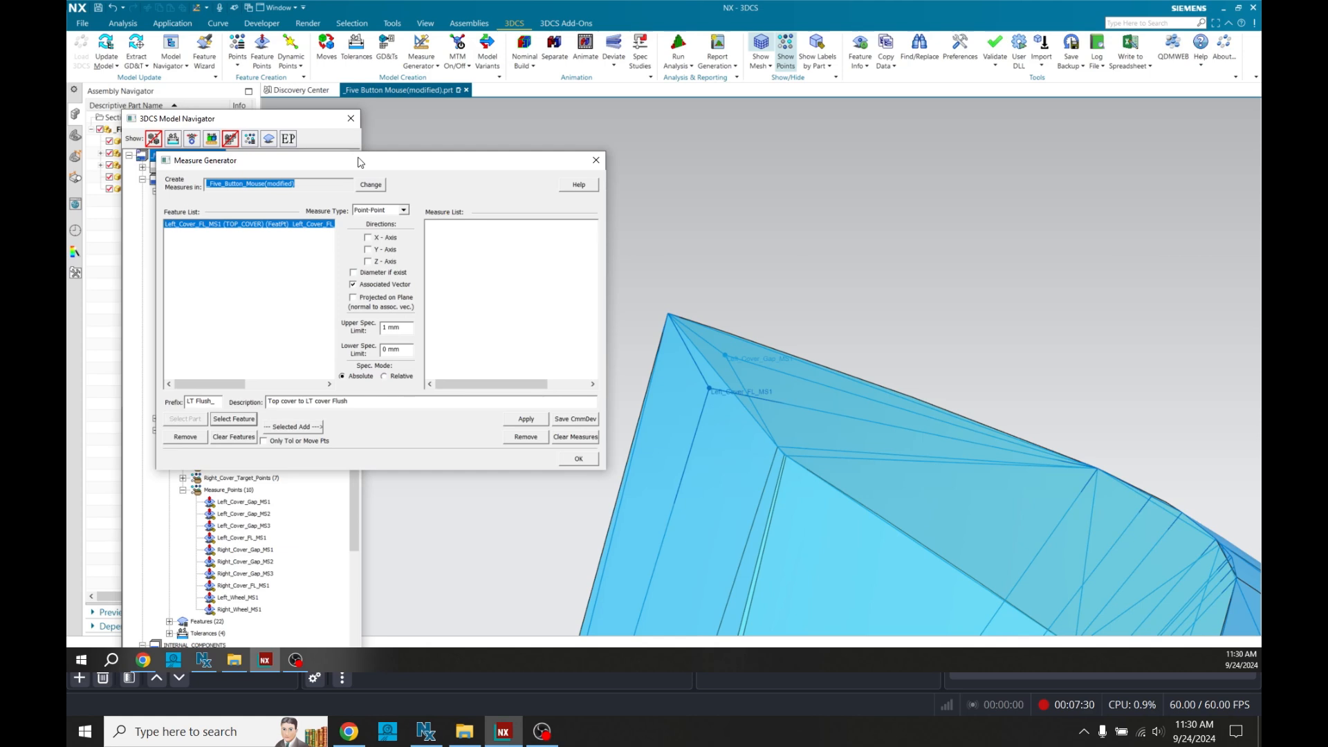
{"action": "mouse_move", "coordinate": [333, 357]}
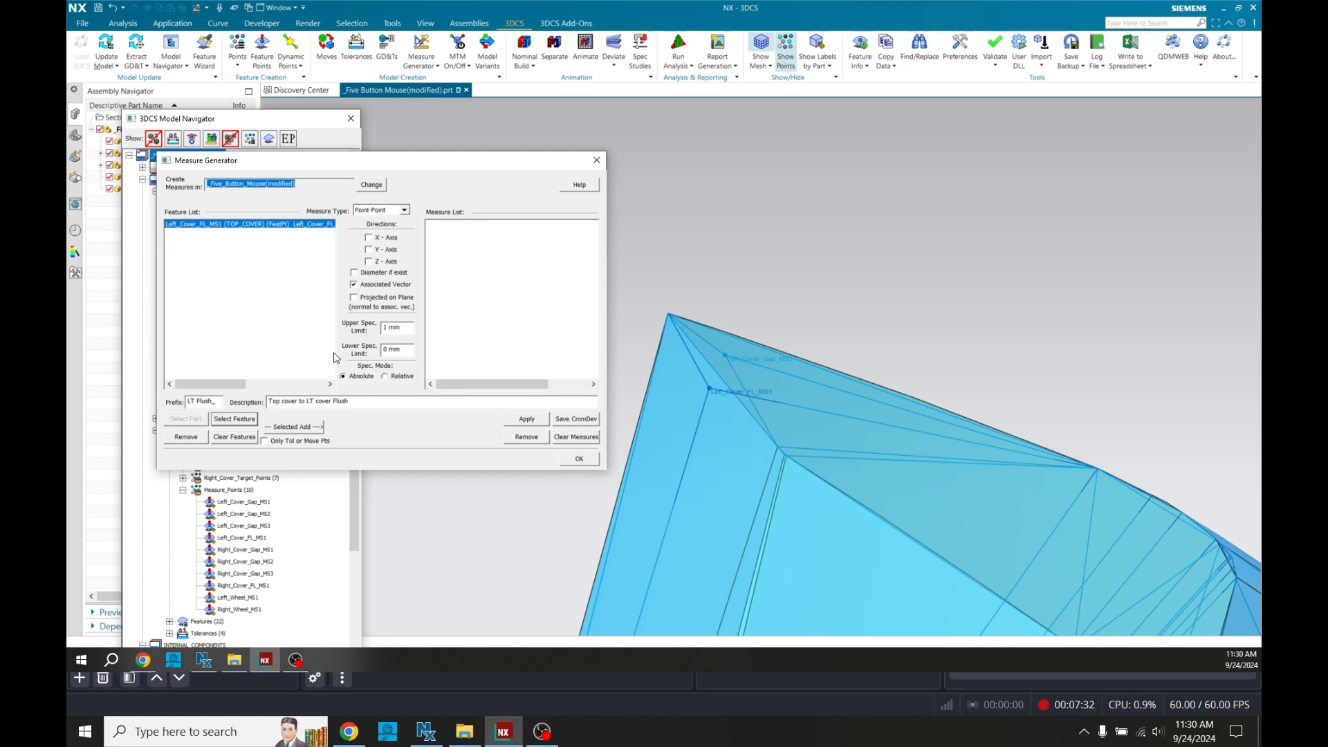
{"action": "left_click", "coordinate": [526, 418]}
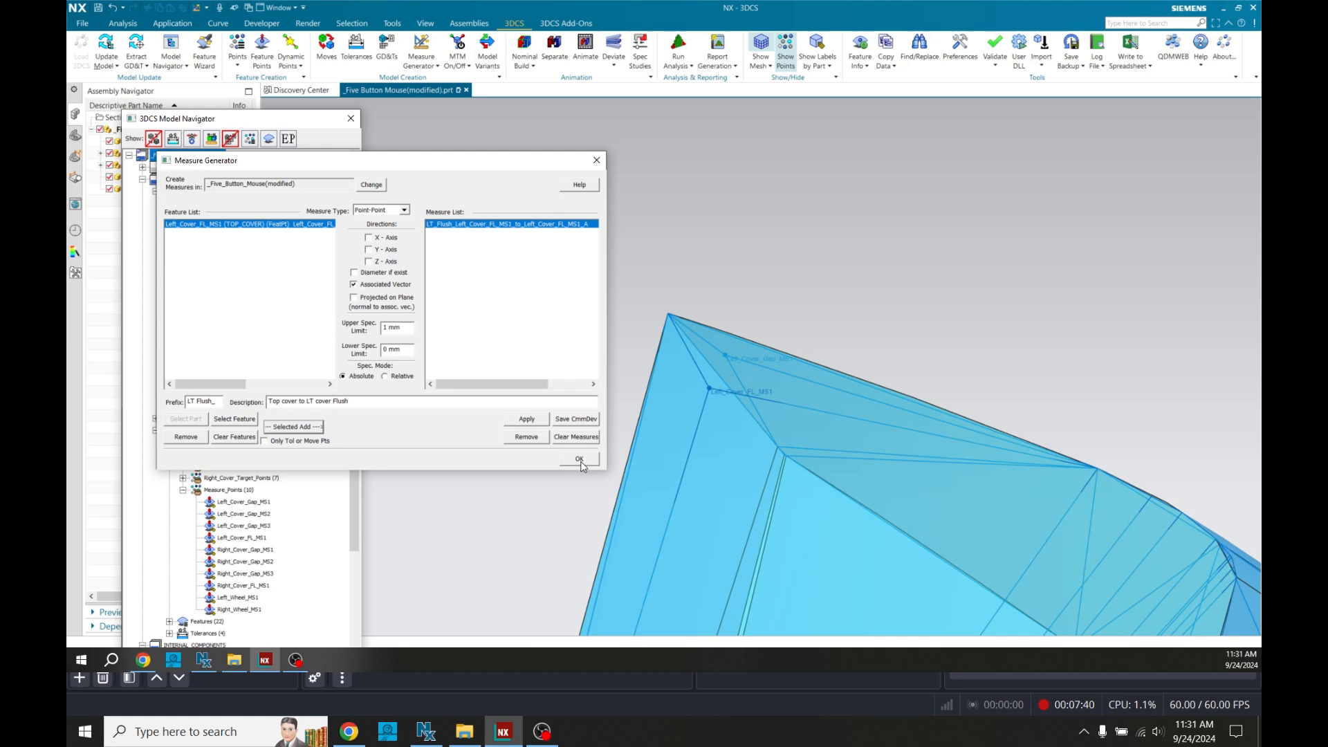
{"action": "left_click", "coordinate": [579, 458]}
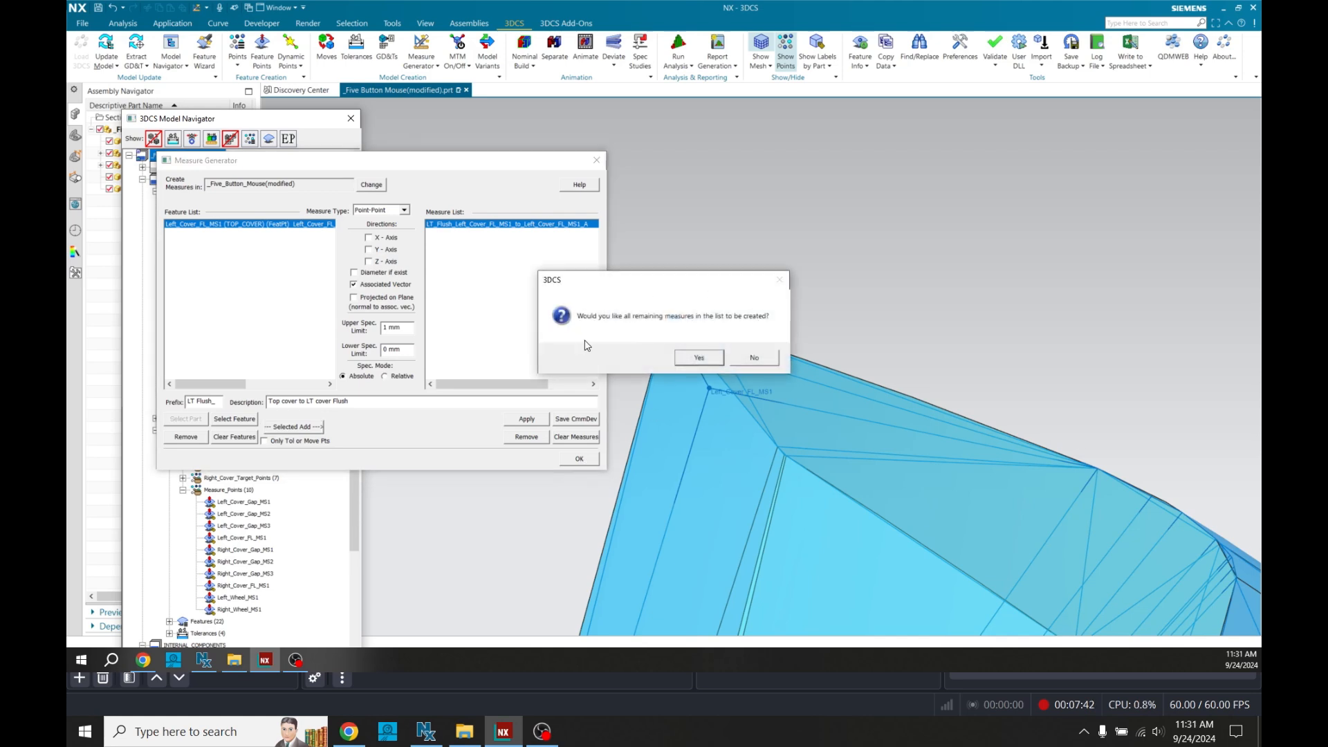
{"action": "mouse_move", "coordinate": [743, 308]}
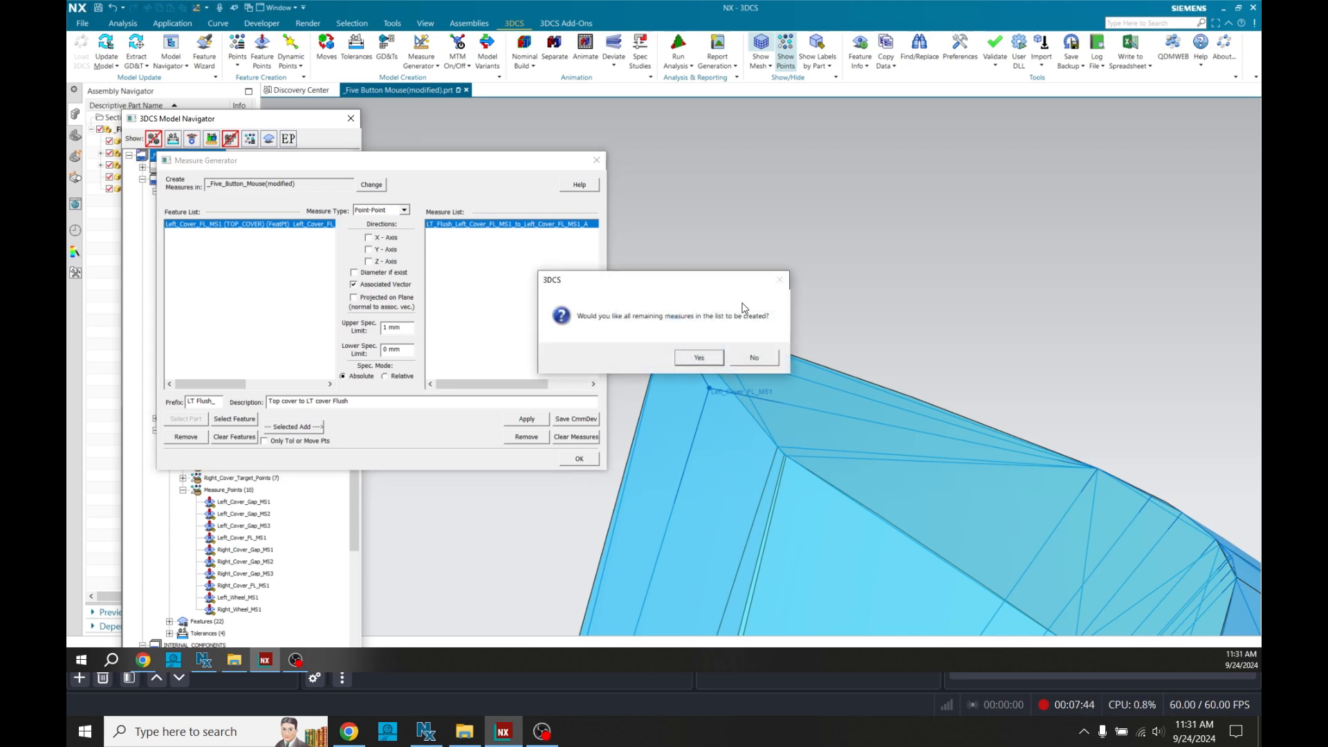
{"action": "mouse_move", "coordinate": [454, 249]}
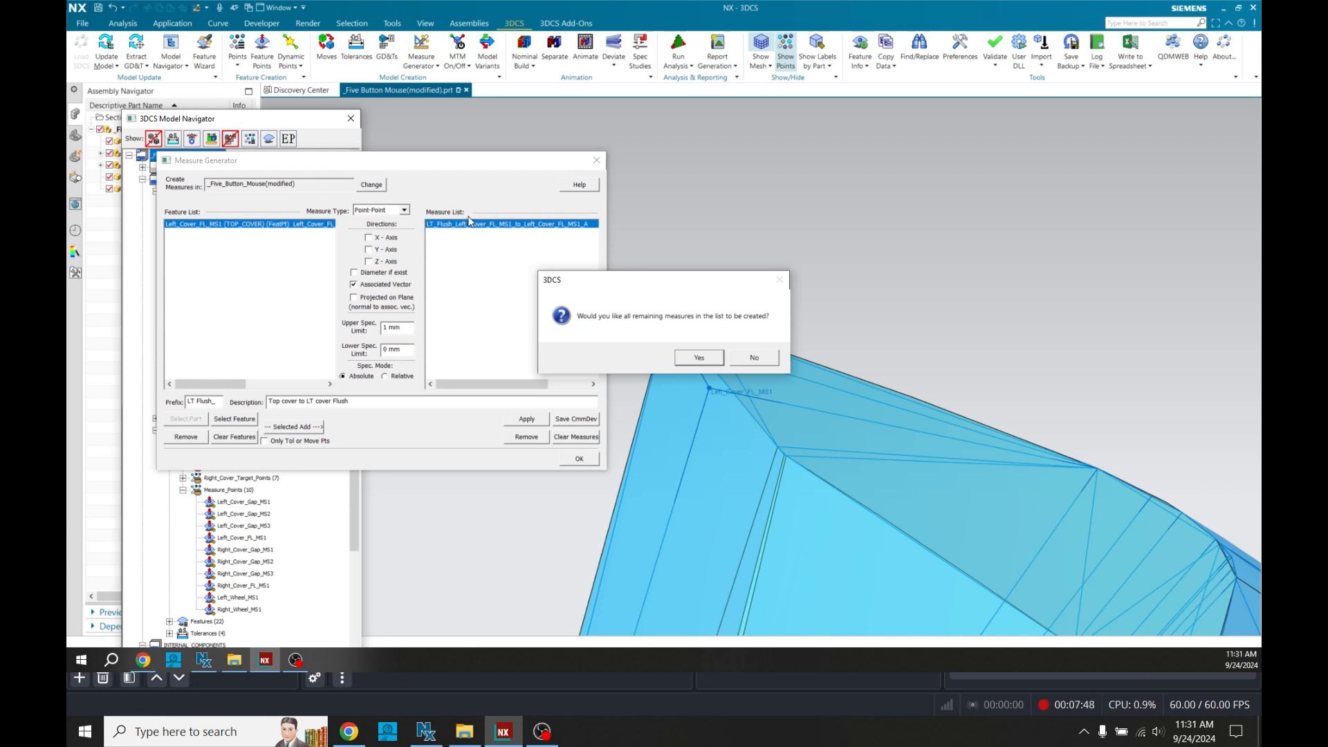
{"action": "mouse_move", "coordinate": [703, 367]}
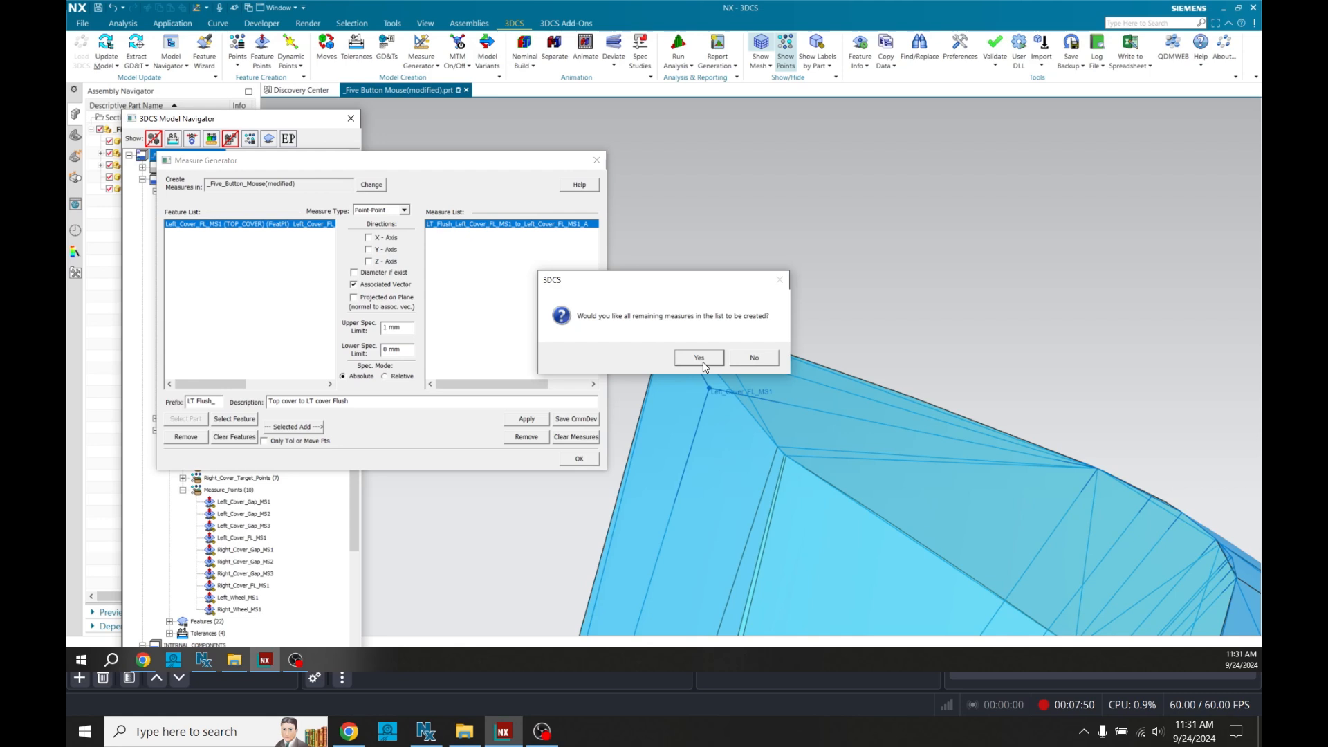
{"action": "left_click", "coordinate": [698, 357]}
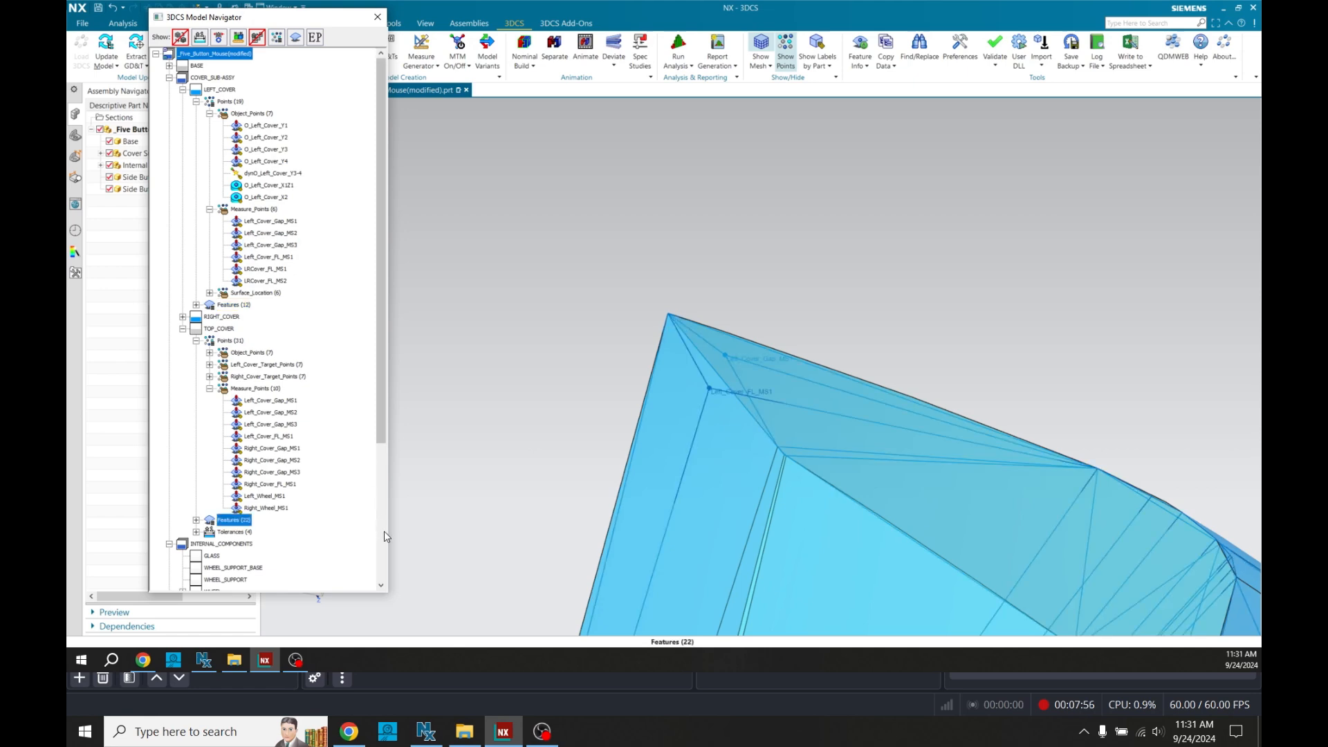
Restore the assembled view and select the six Surface_Surf measures under Measures
{"action": "scroll", "scroll_direction": "down", "scroll_amount": 3}
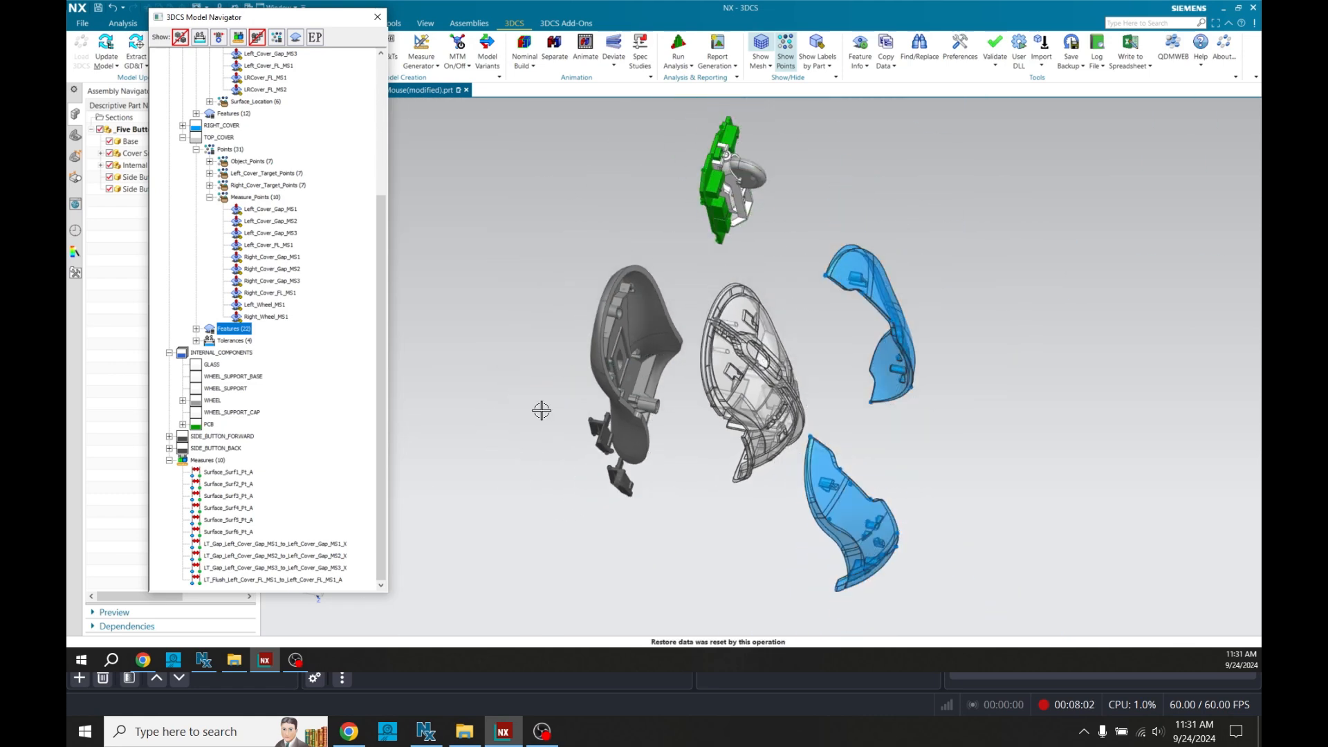
{"action": "left_click", "coordinate": [584, 48]}
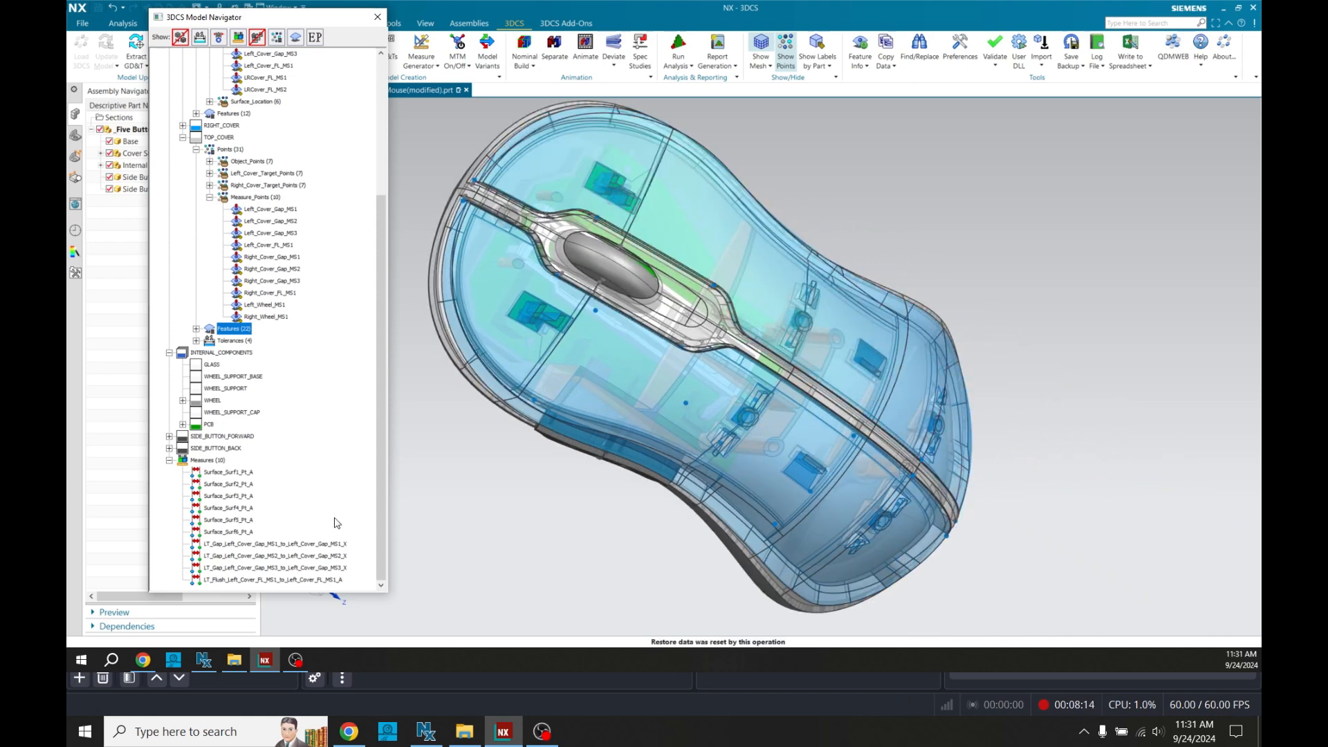
{"action": "left_click", "coordinate": [228, 485]}
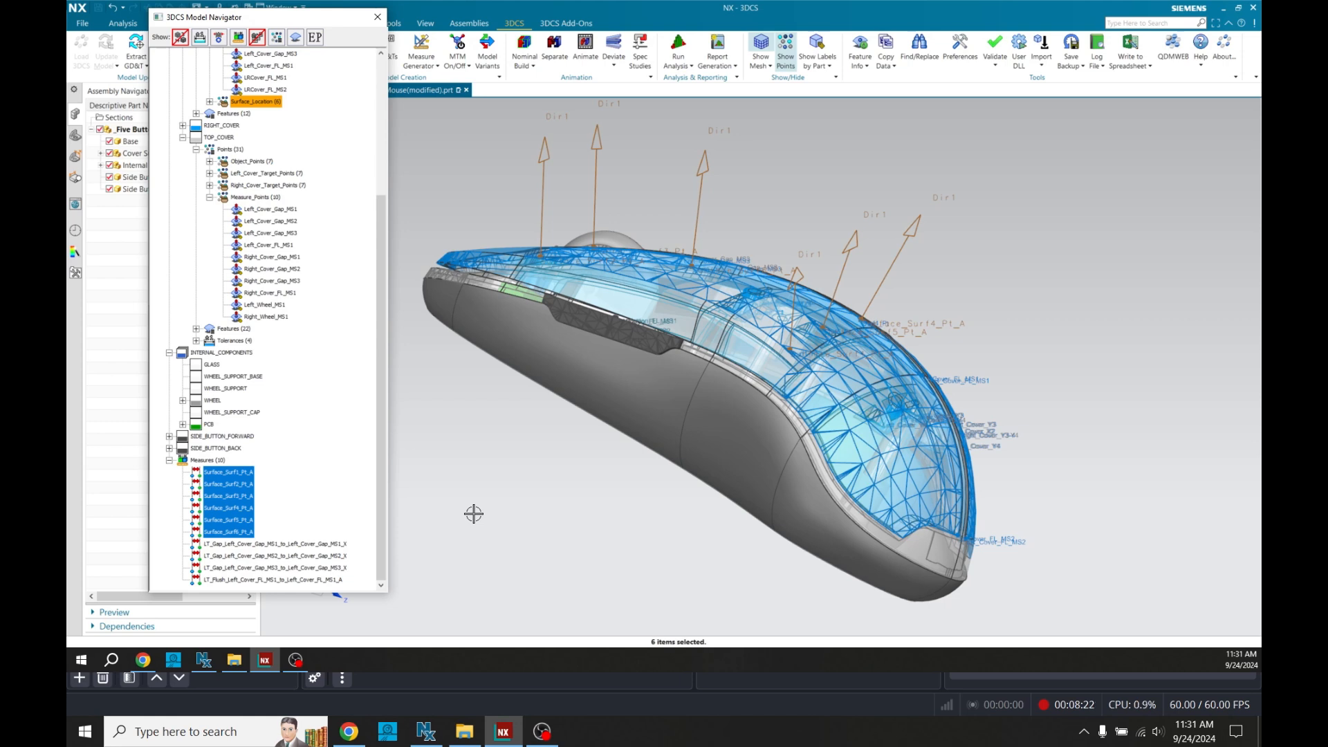
{"action": "mouse_move", "coordinate": [582, 210]}
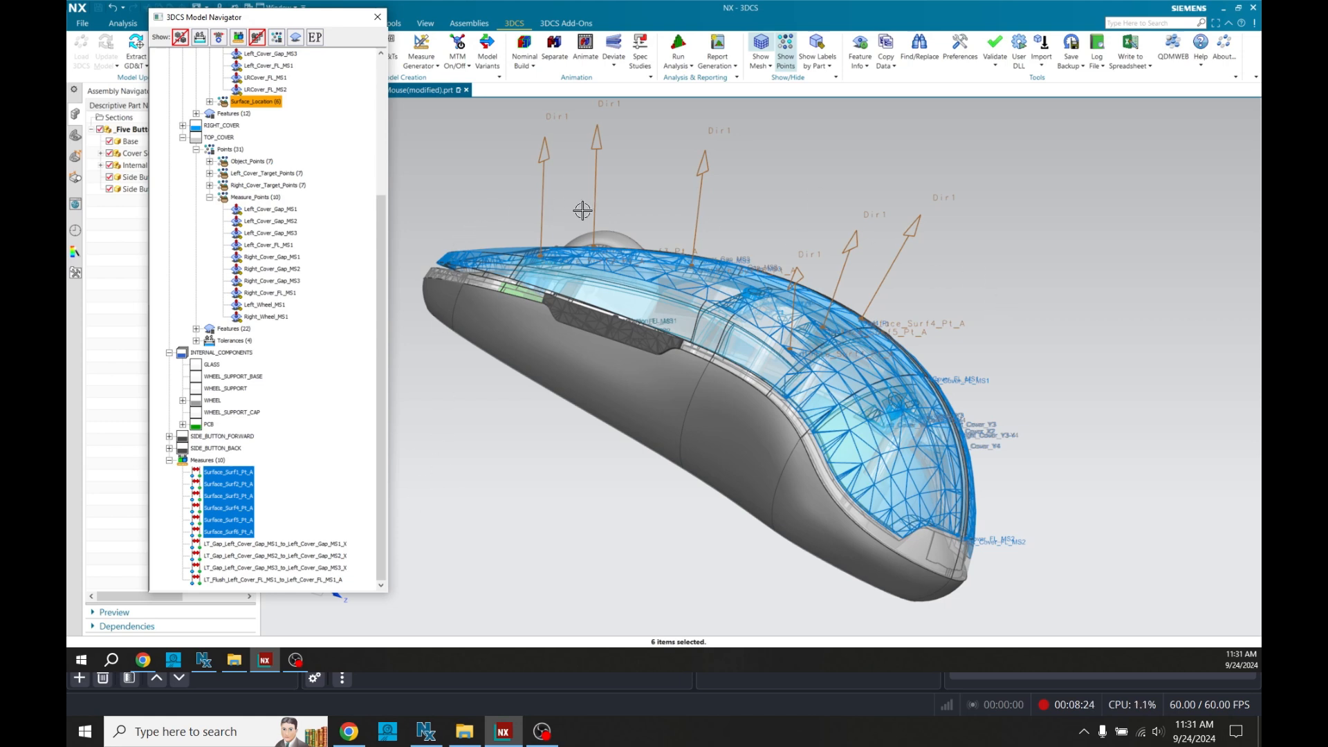
Inspect a single surface point measure's direction vector while orbiting the mouse
{"action": "left_click_drag", "start_coordinate": [583, 211], "coordinate": [606, 557]}
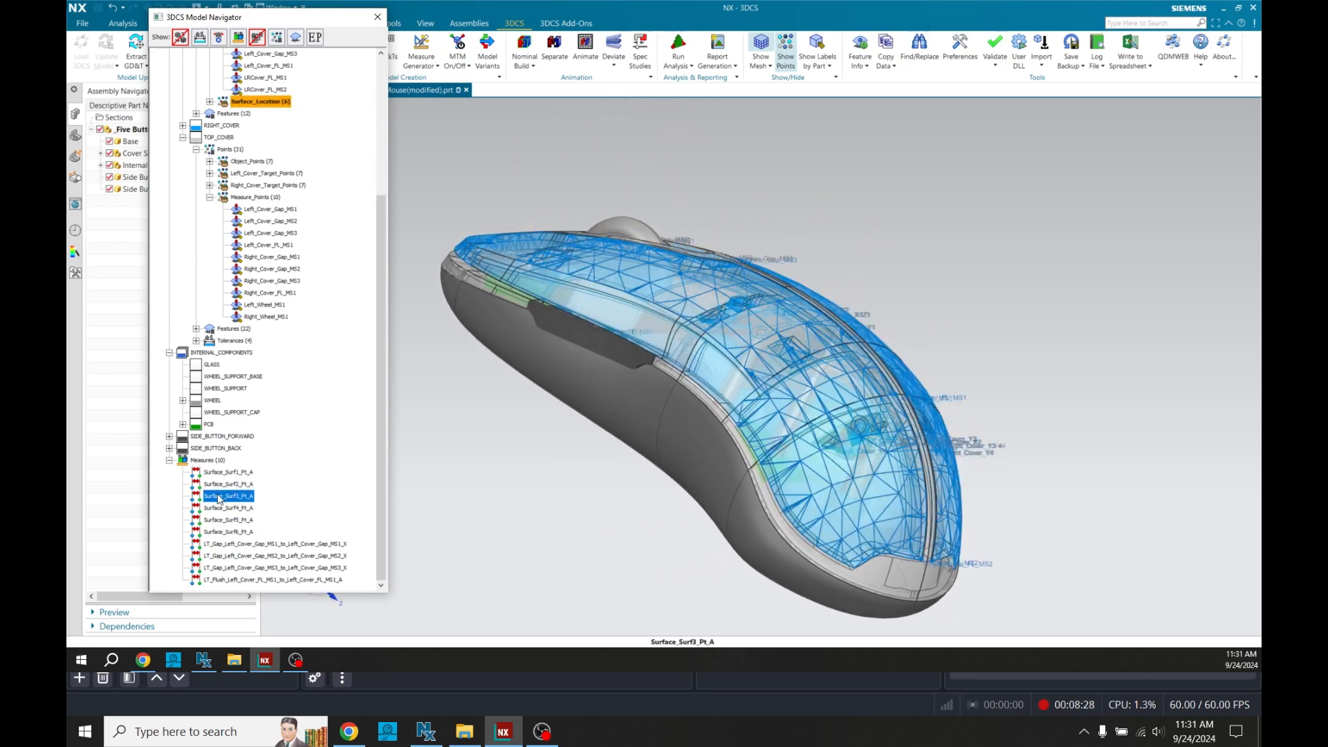
{"action": "double_click", "coordinate": [228, 484]}
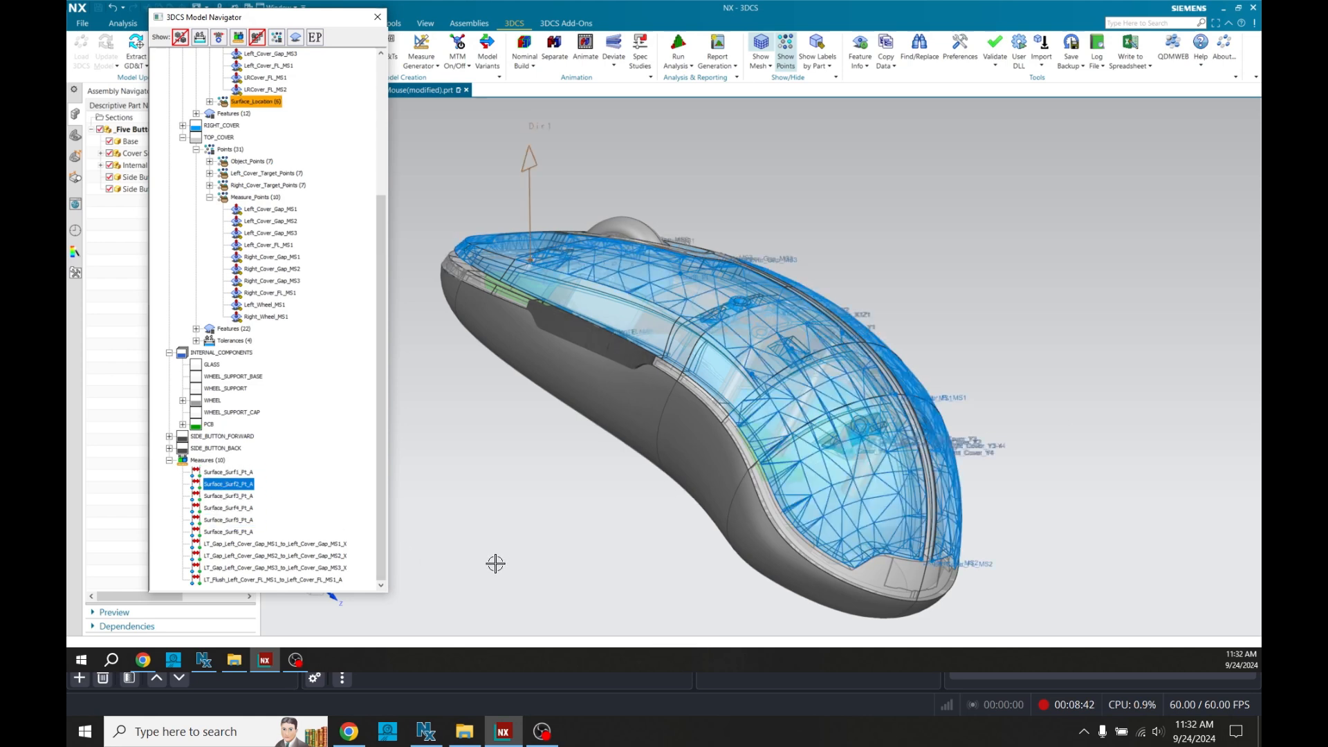
{"action": "left_click_drag", "start_coordinate": [495, 563], "coordinate": [482, 470]}
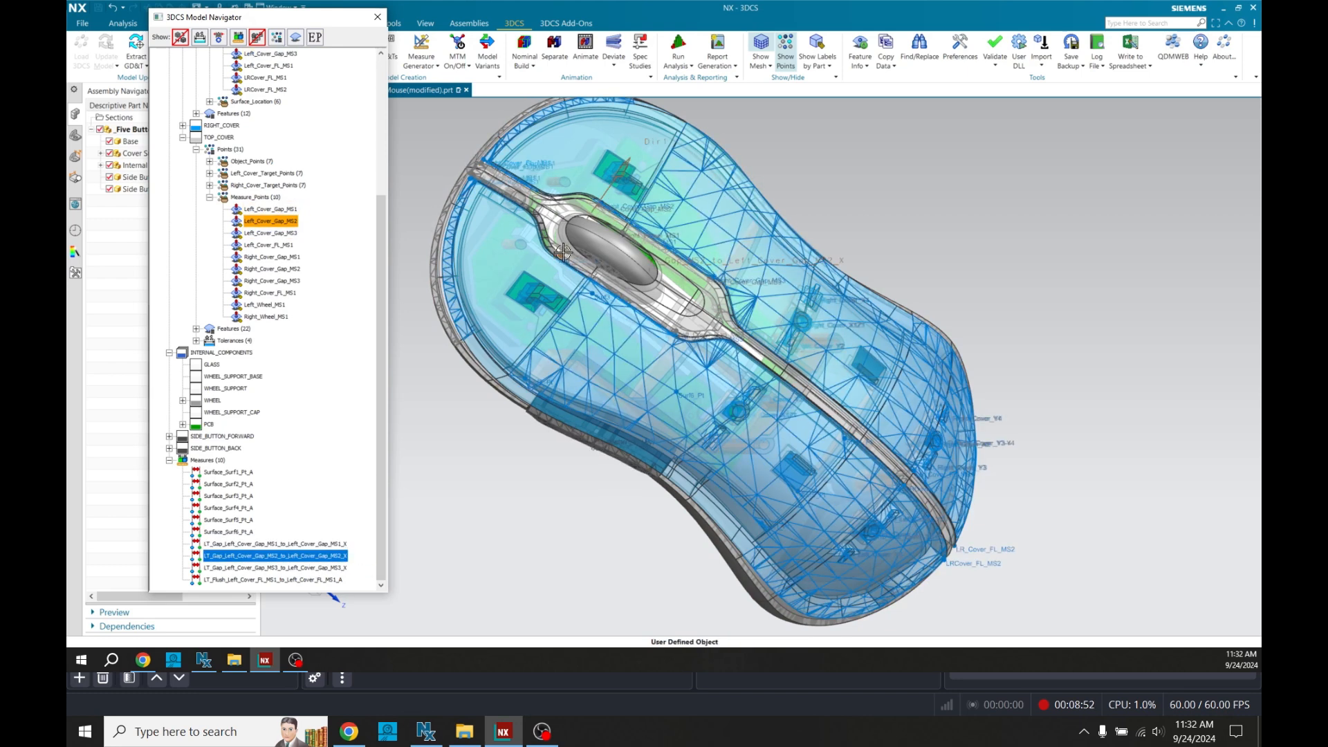
{"action": "left_click", "coordinate": [283, 567]}
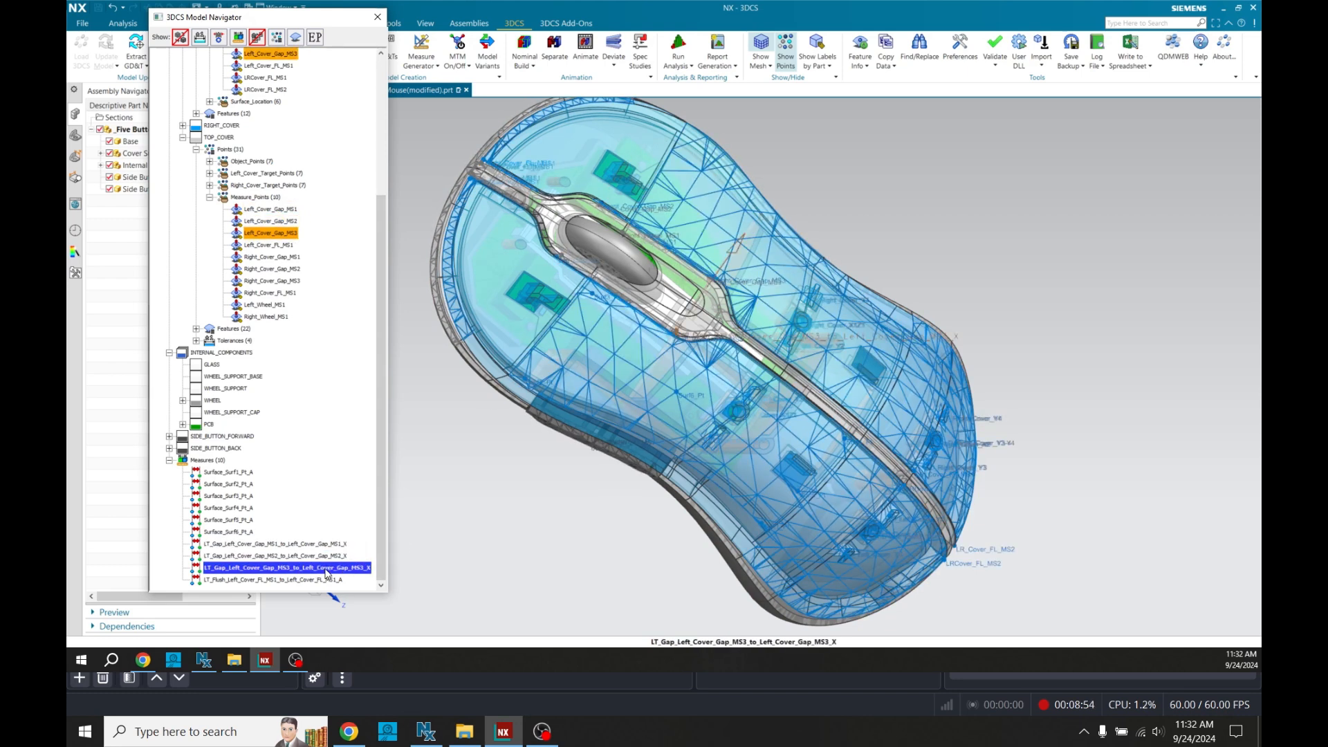
{"action": "double_click", "coordinate": [285, 567]}
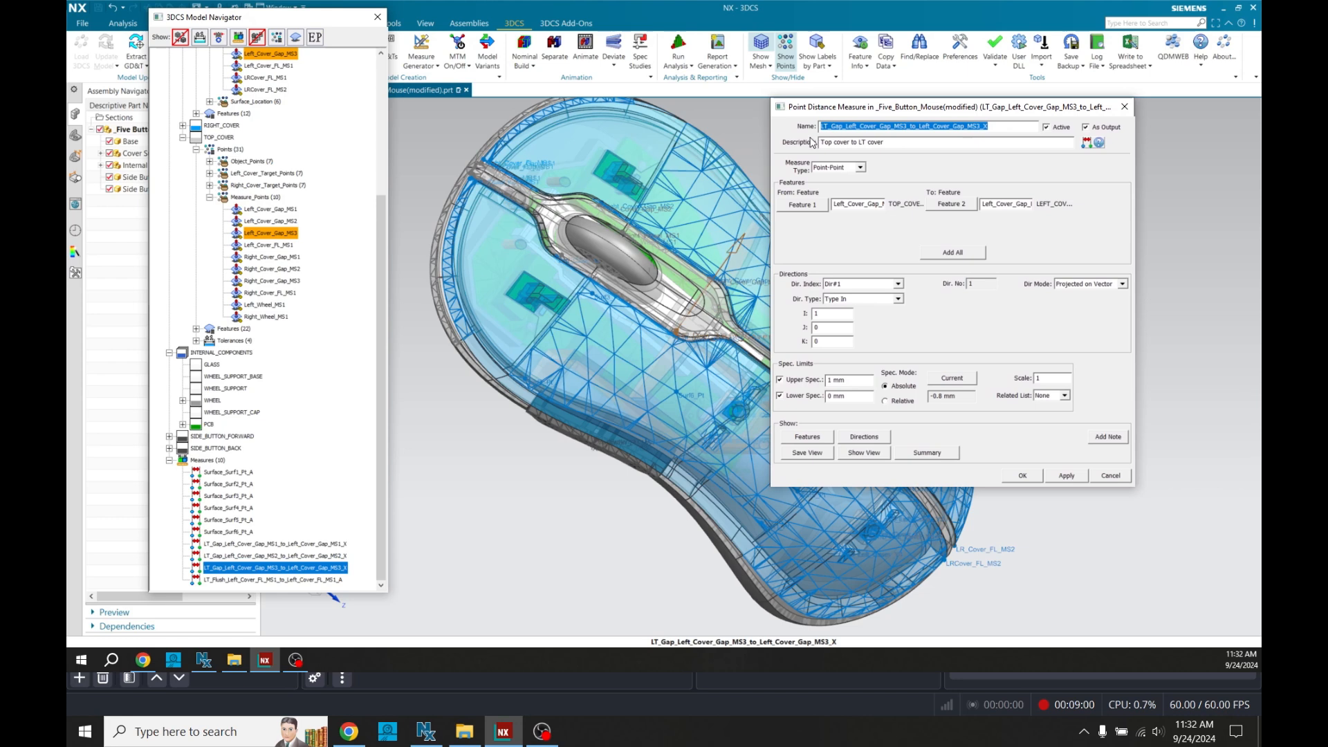
{"action": "mouse_move", "coordinate": [830, 365]}
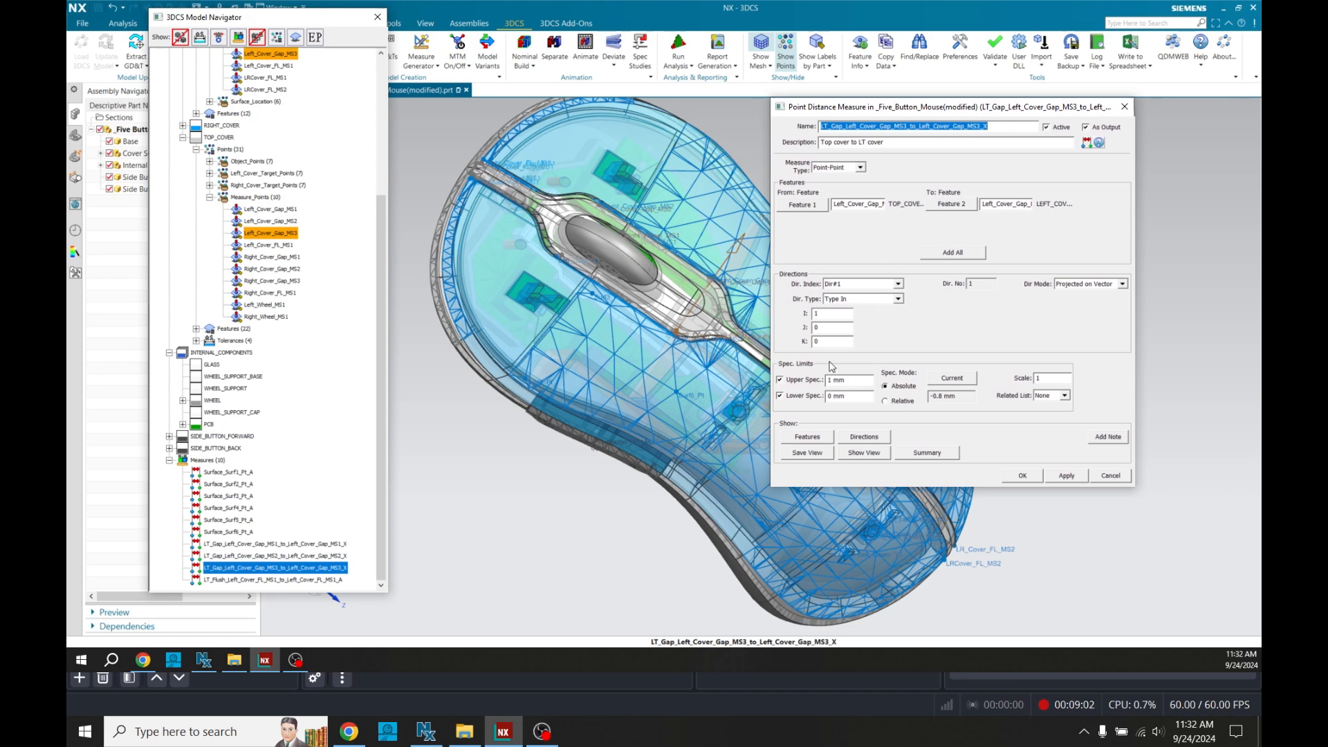
{"action": "mouse_move", "coordinate": [819, 404]}
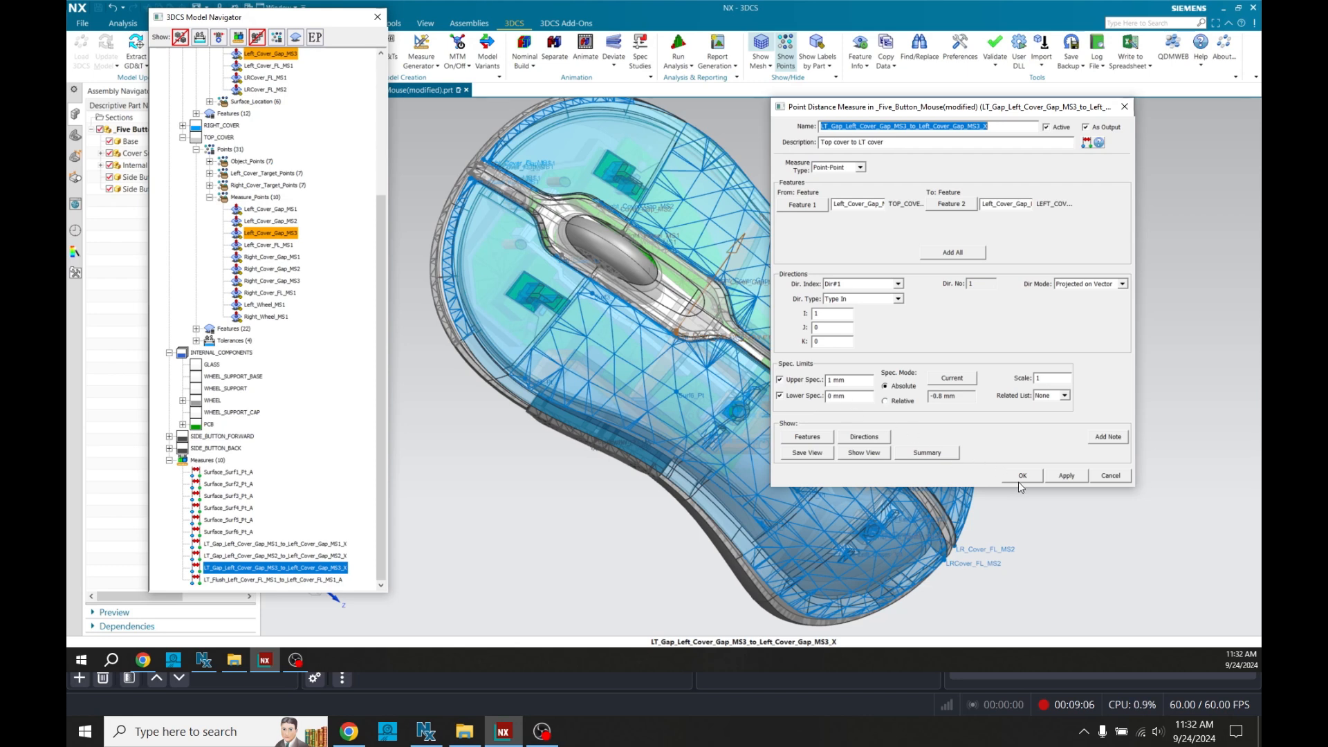
{"action": "left_click", "coordinate": [1024, 476]}
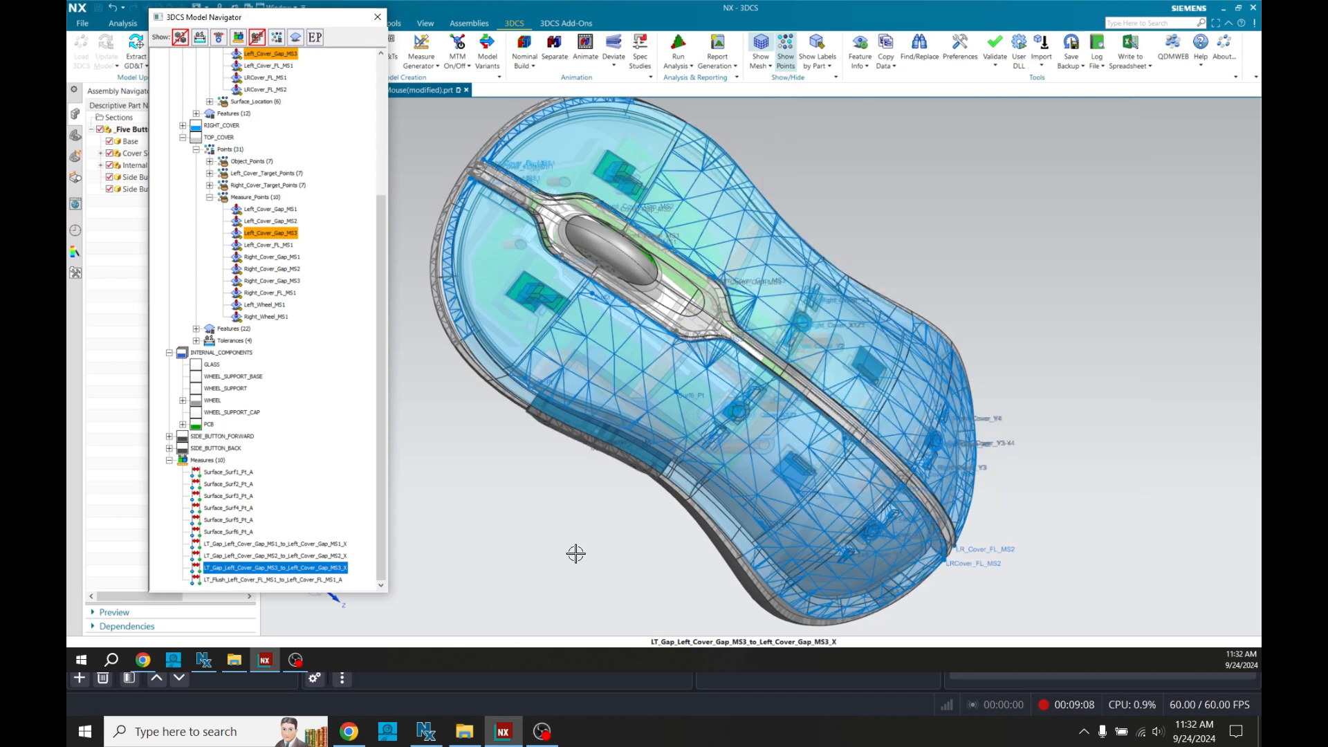
Give the LT_Flush point distance measure spec limits of 0.5 mm upper and -0.5 mm lower
{"action": "left_click", "coordinate": [270, 580]}
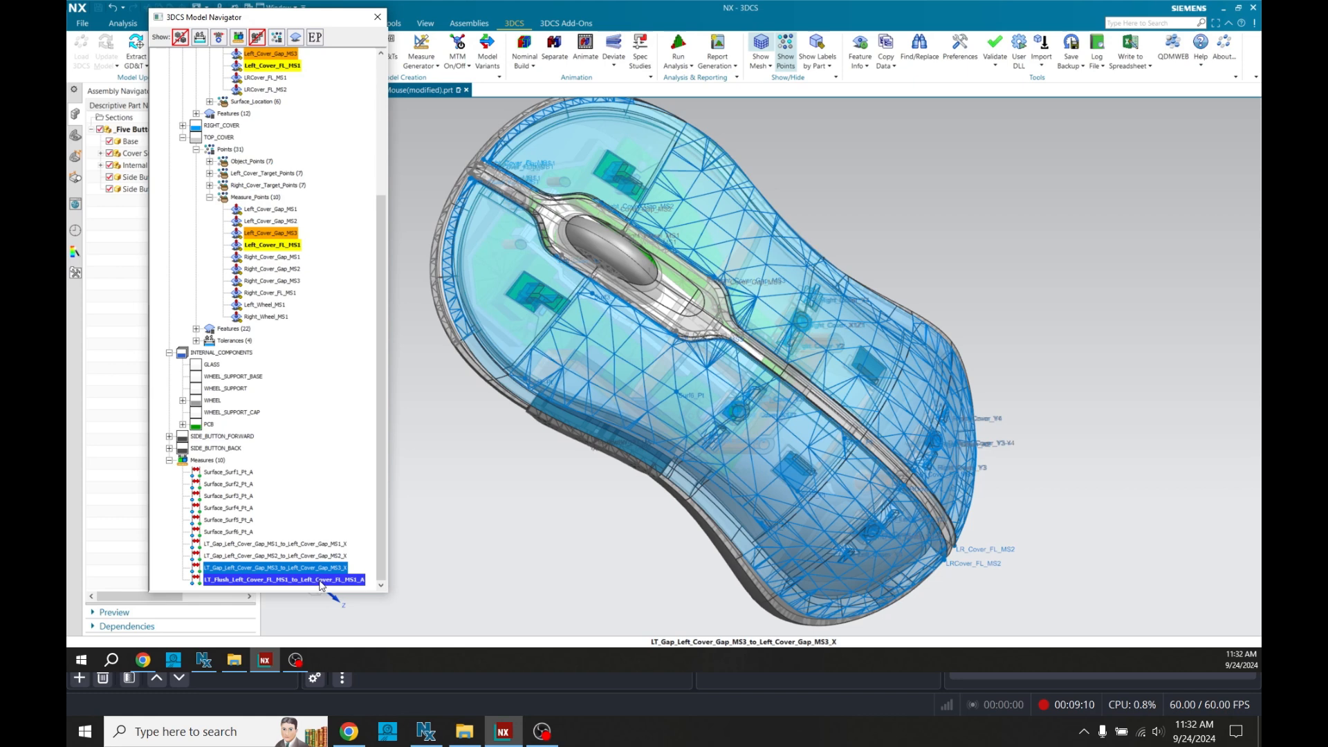
{"action": "double_click", "coordinate": [278, 580]}
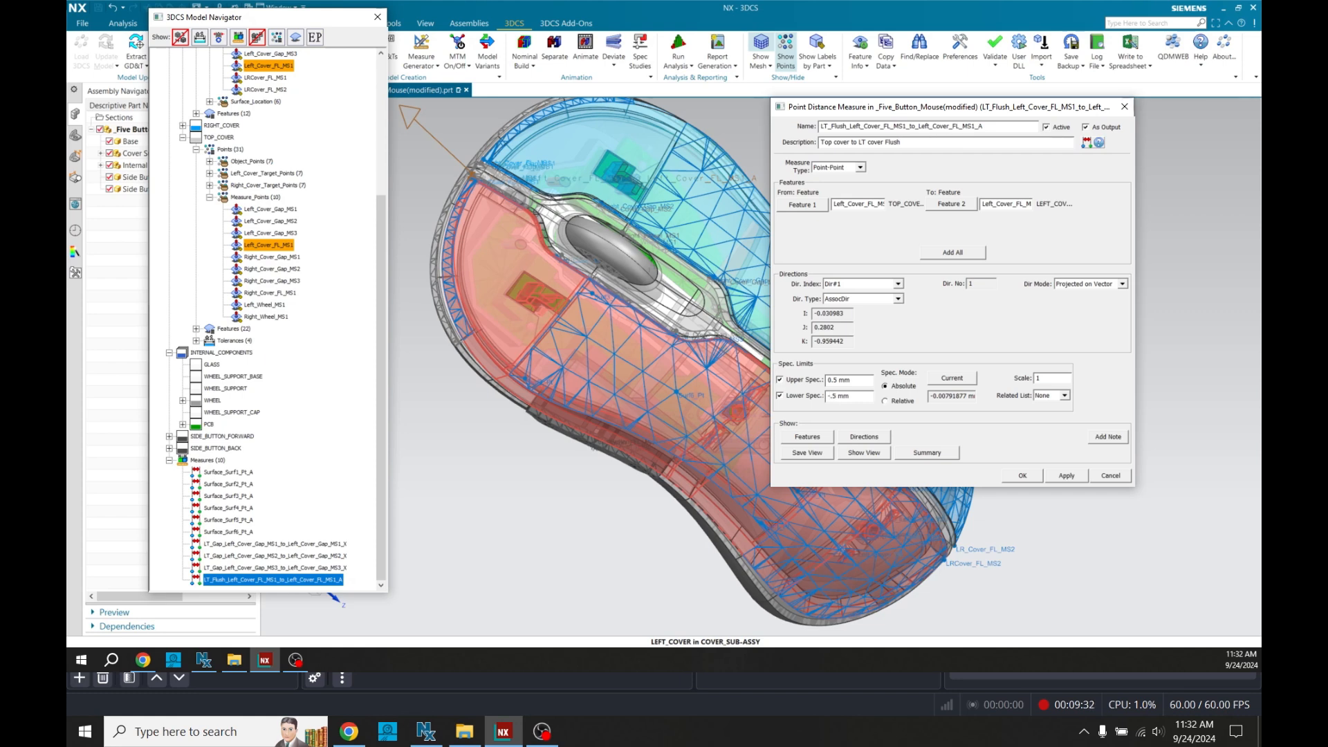
{"action": "left_click", "coordinate": [229, 472]}
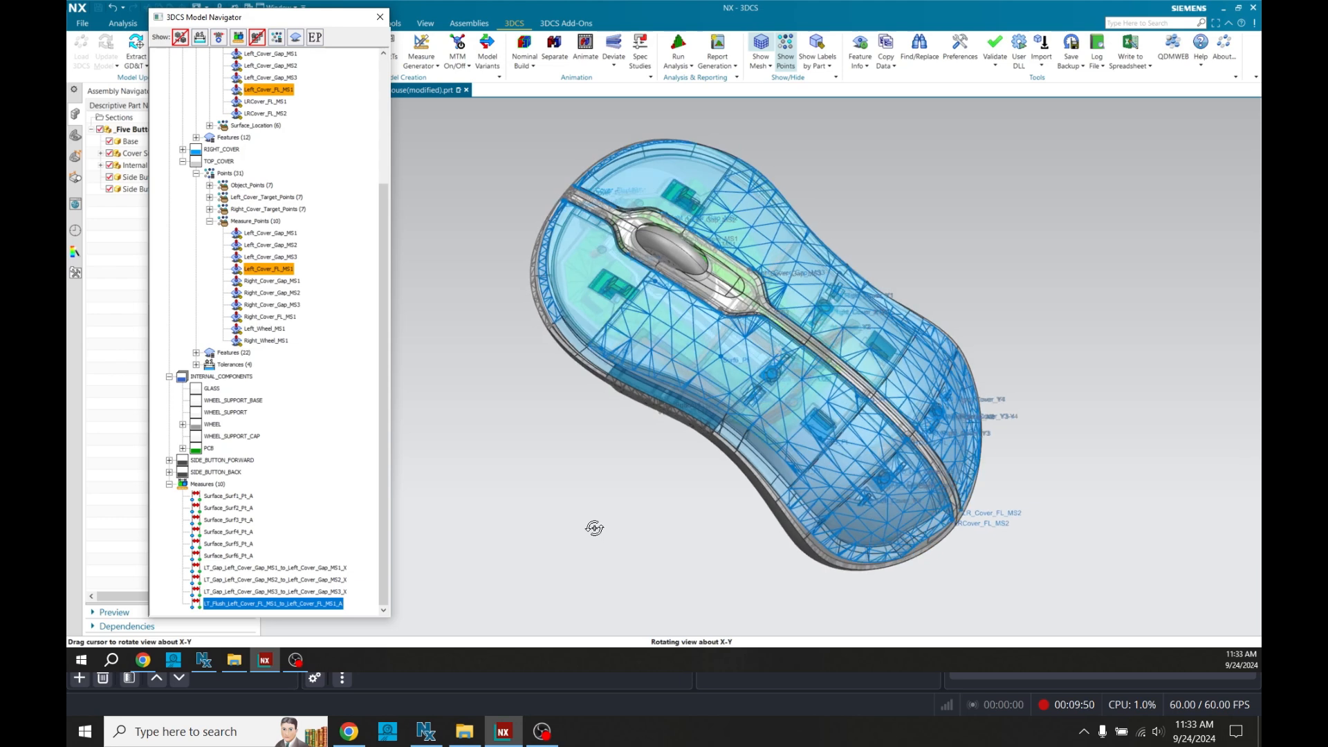
{"action": "left_click_drag", "start_coordinate": [595, 527], "coordinate": [567, 495]}
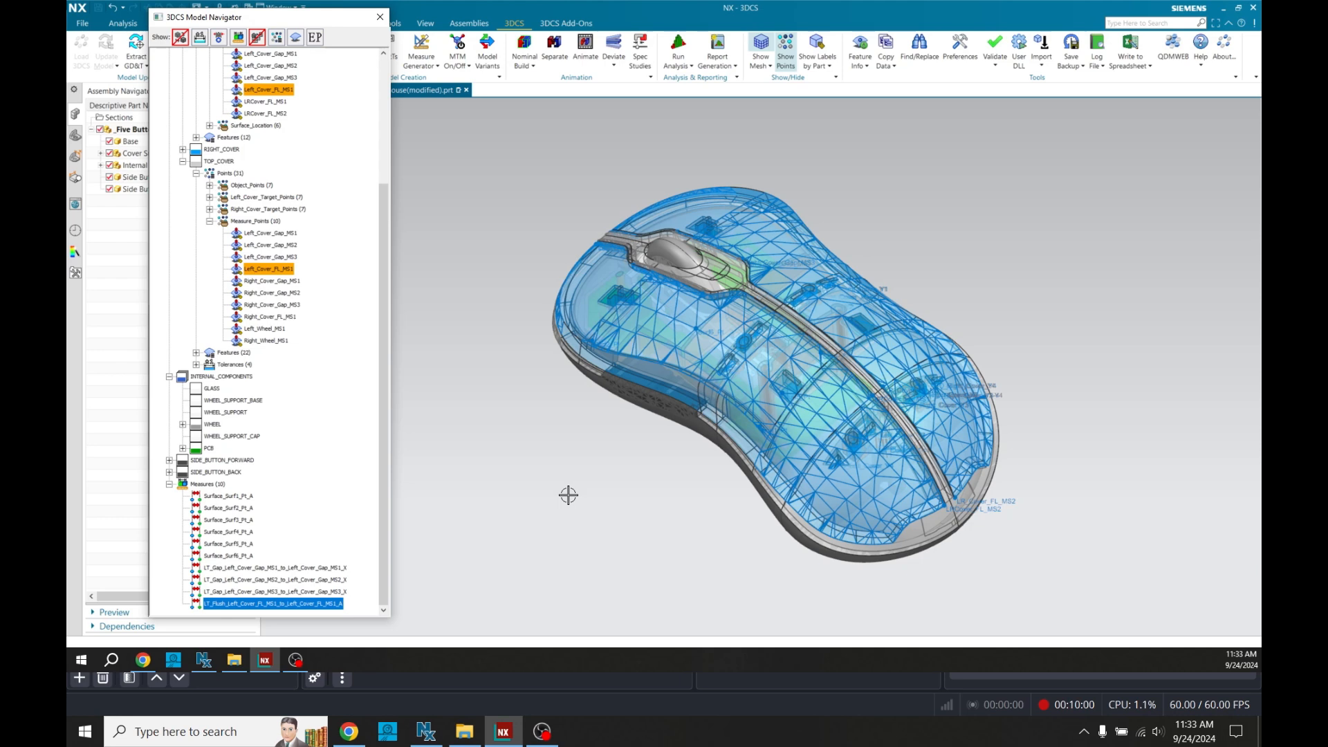
{"action": "mouse_move", "coordinate": [550, 447]}
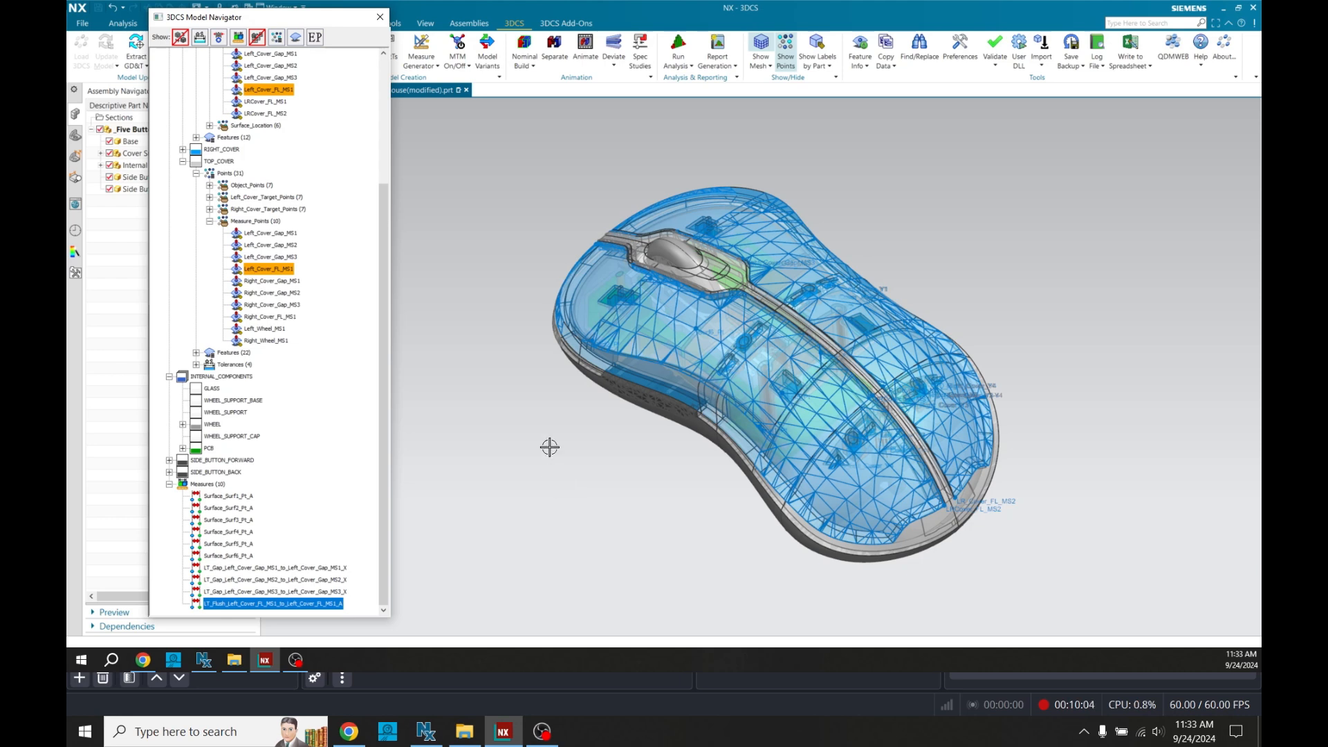
{"action": "mouse_move", "coordinate": [461, 175]}
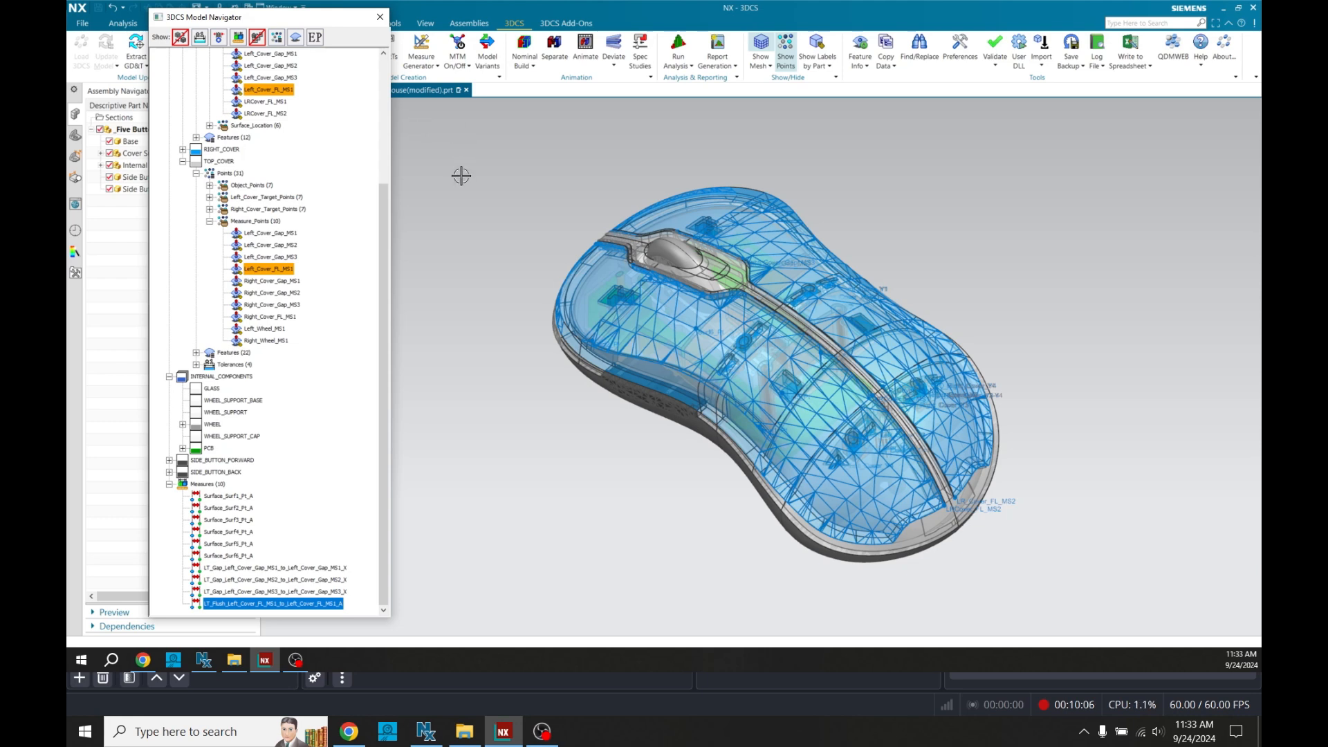
{"action": "mouse_move", "coordinate": [451, 147]}
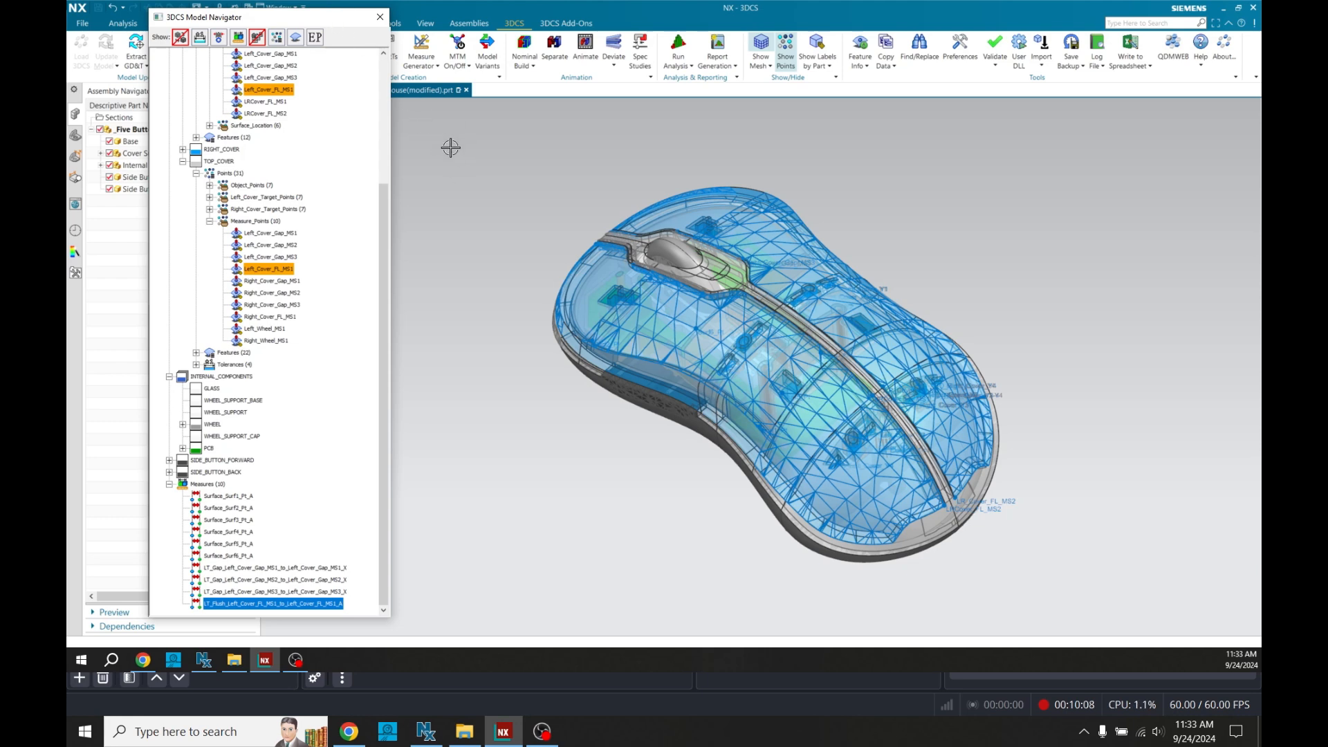